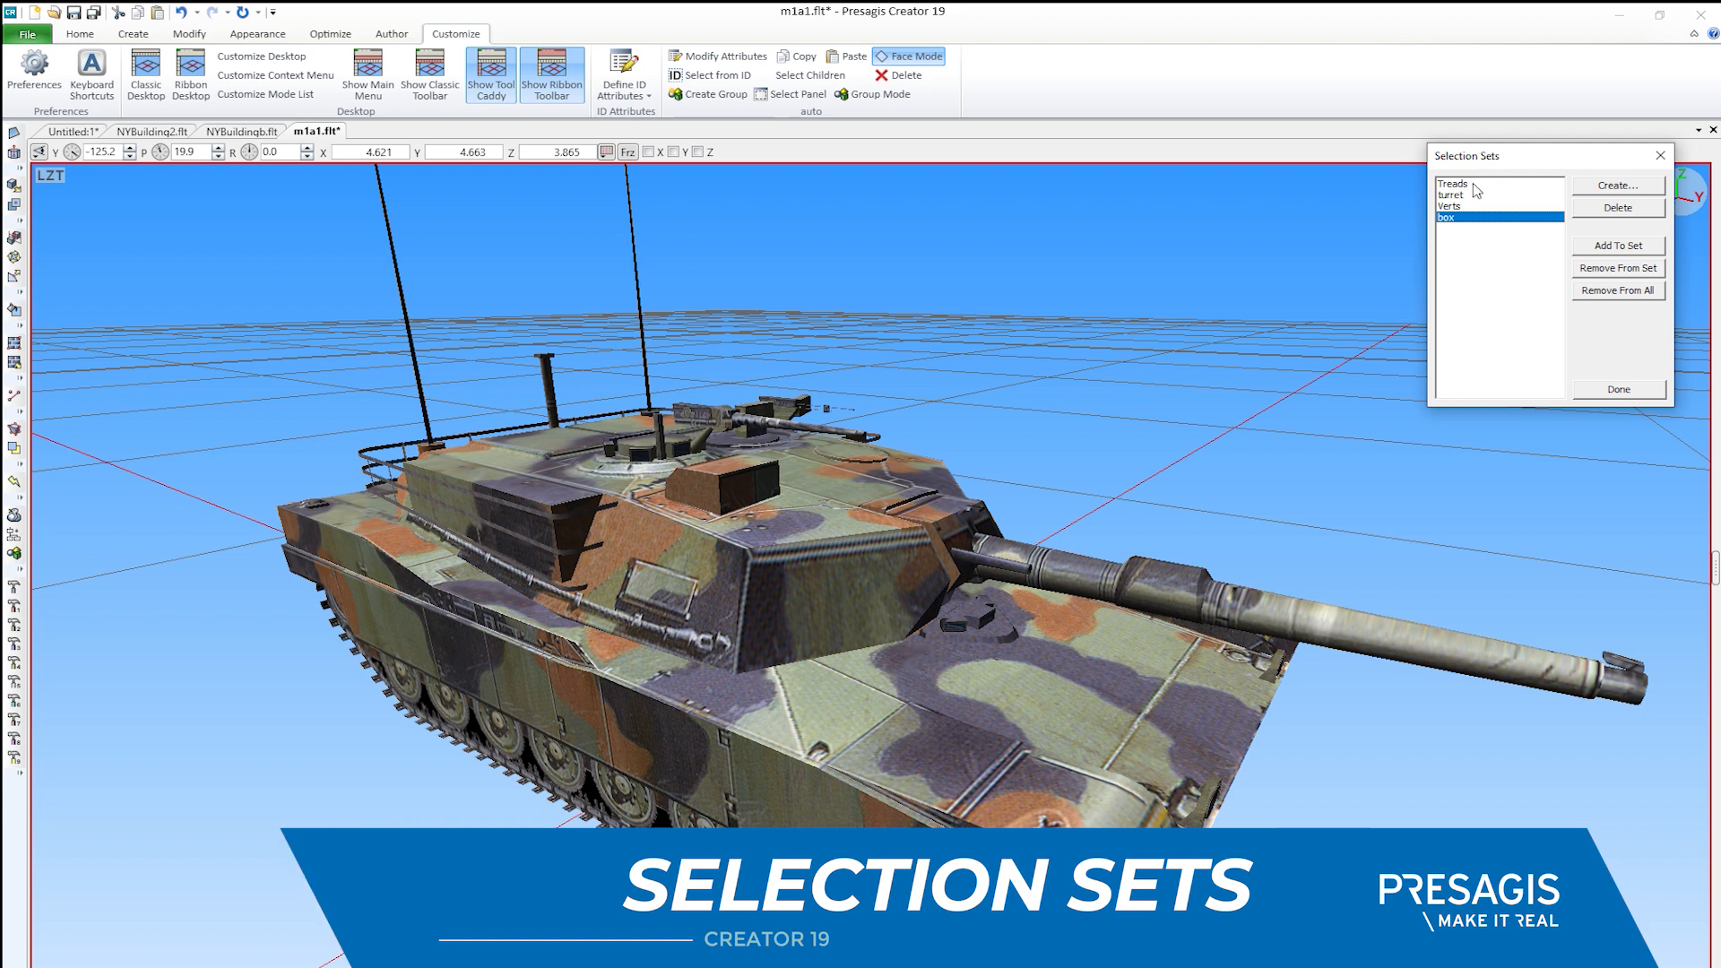
Recall the Treads, turret, Verts and finally box selection sets on the tank model
left_click(1452, 183)
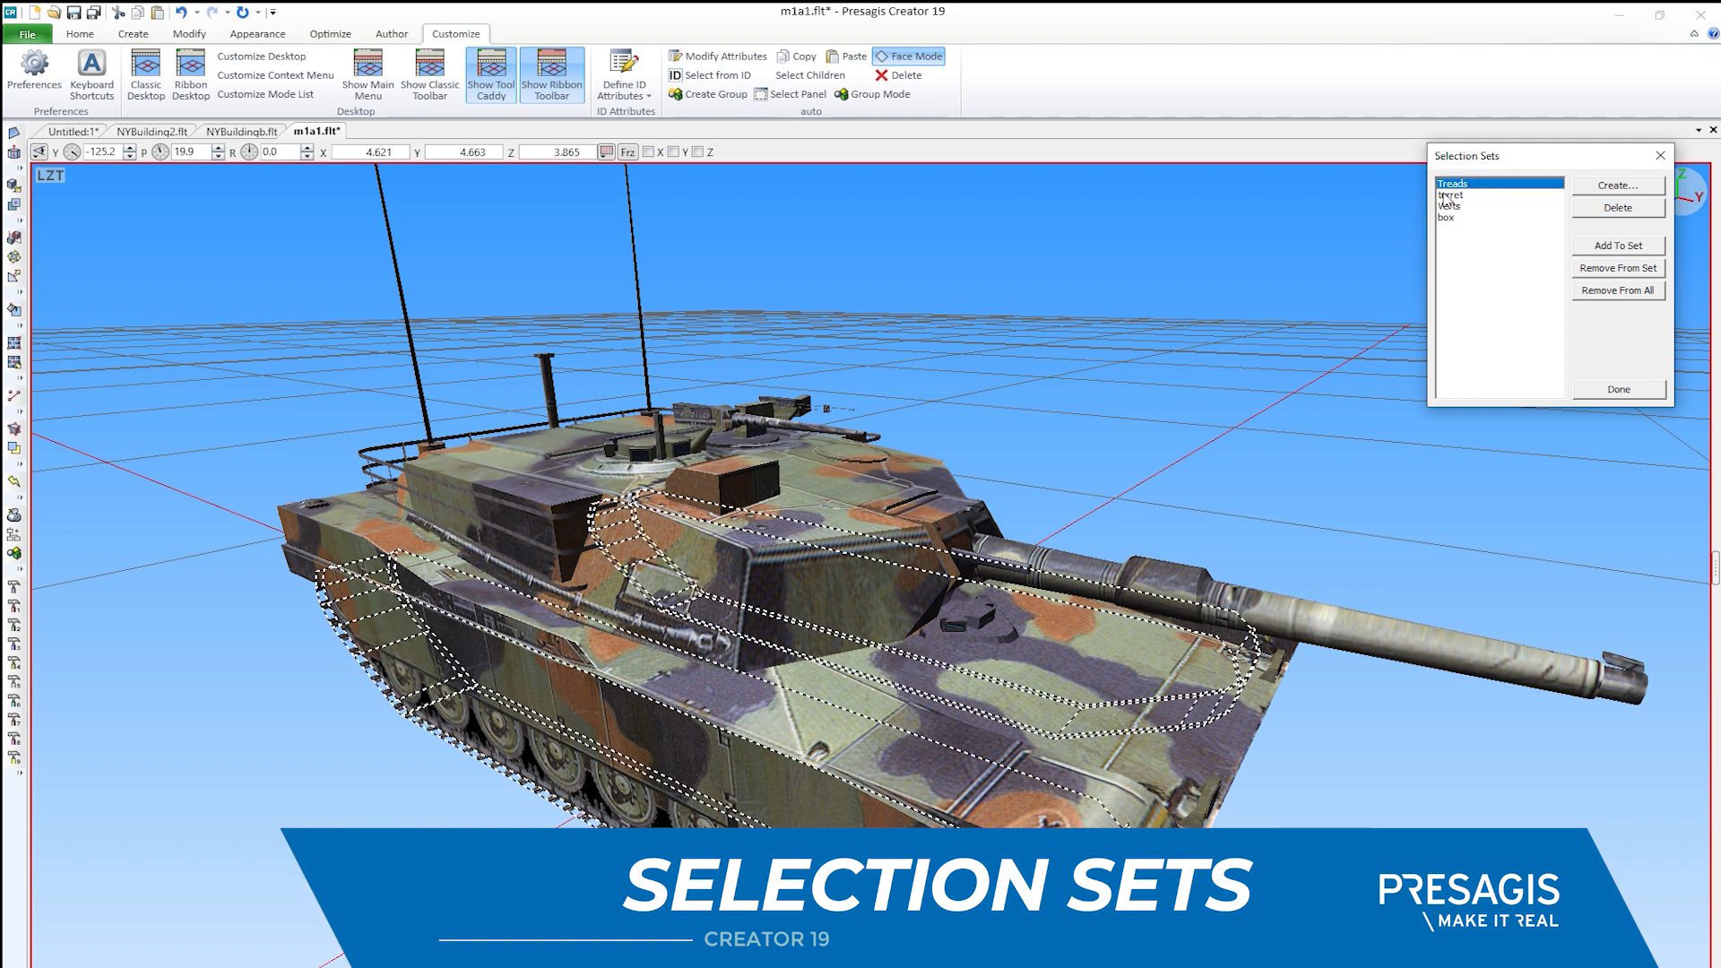
left_click(1453, 194)
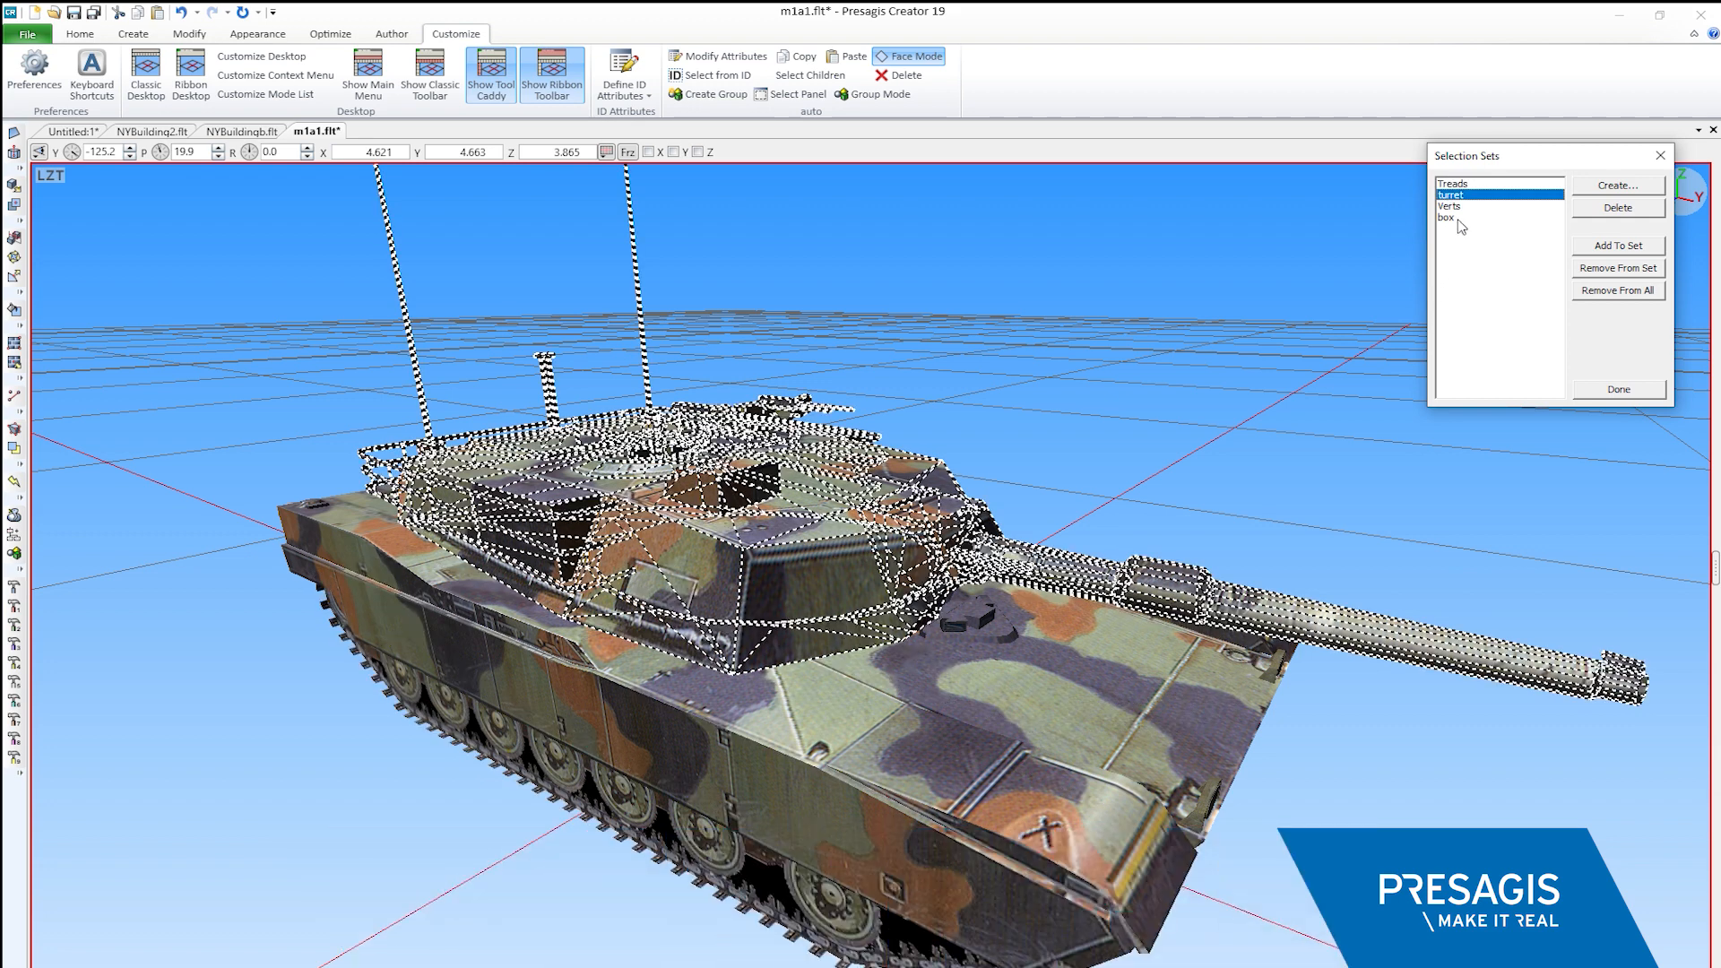
left_click(1451, 206)
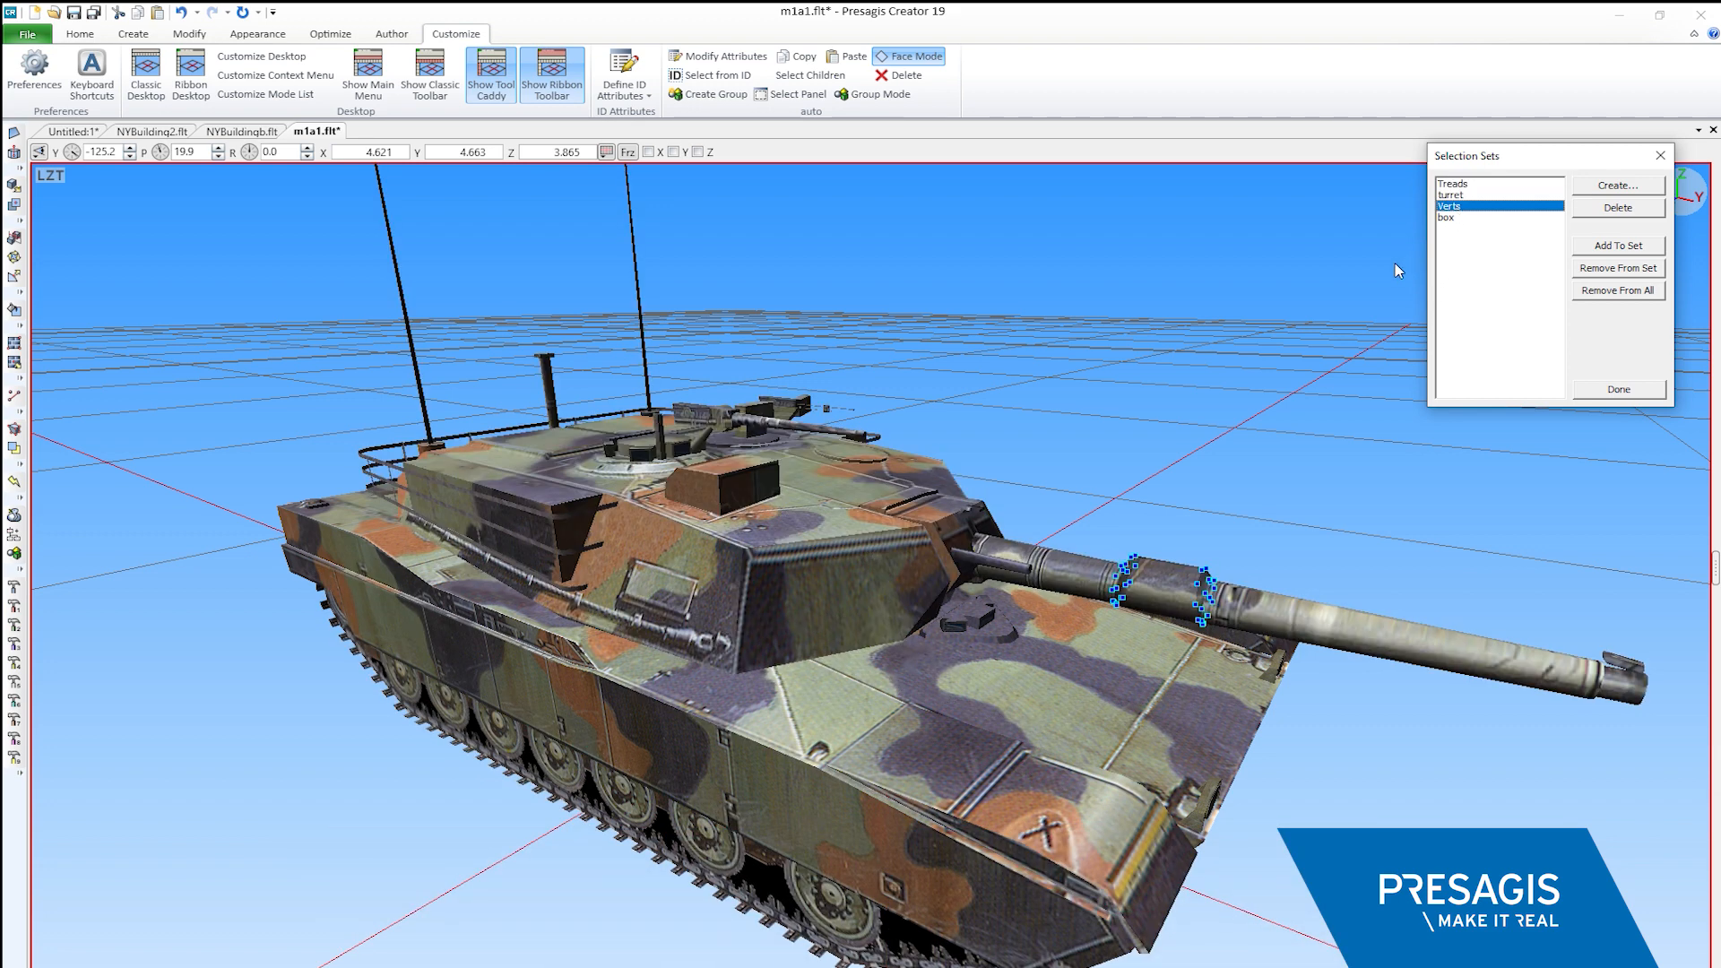
mouse_move(1325, 398)
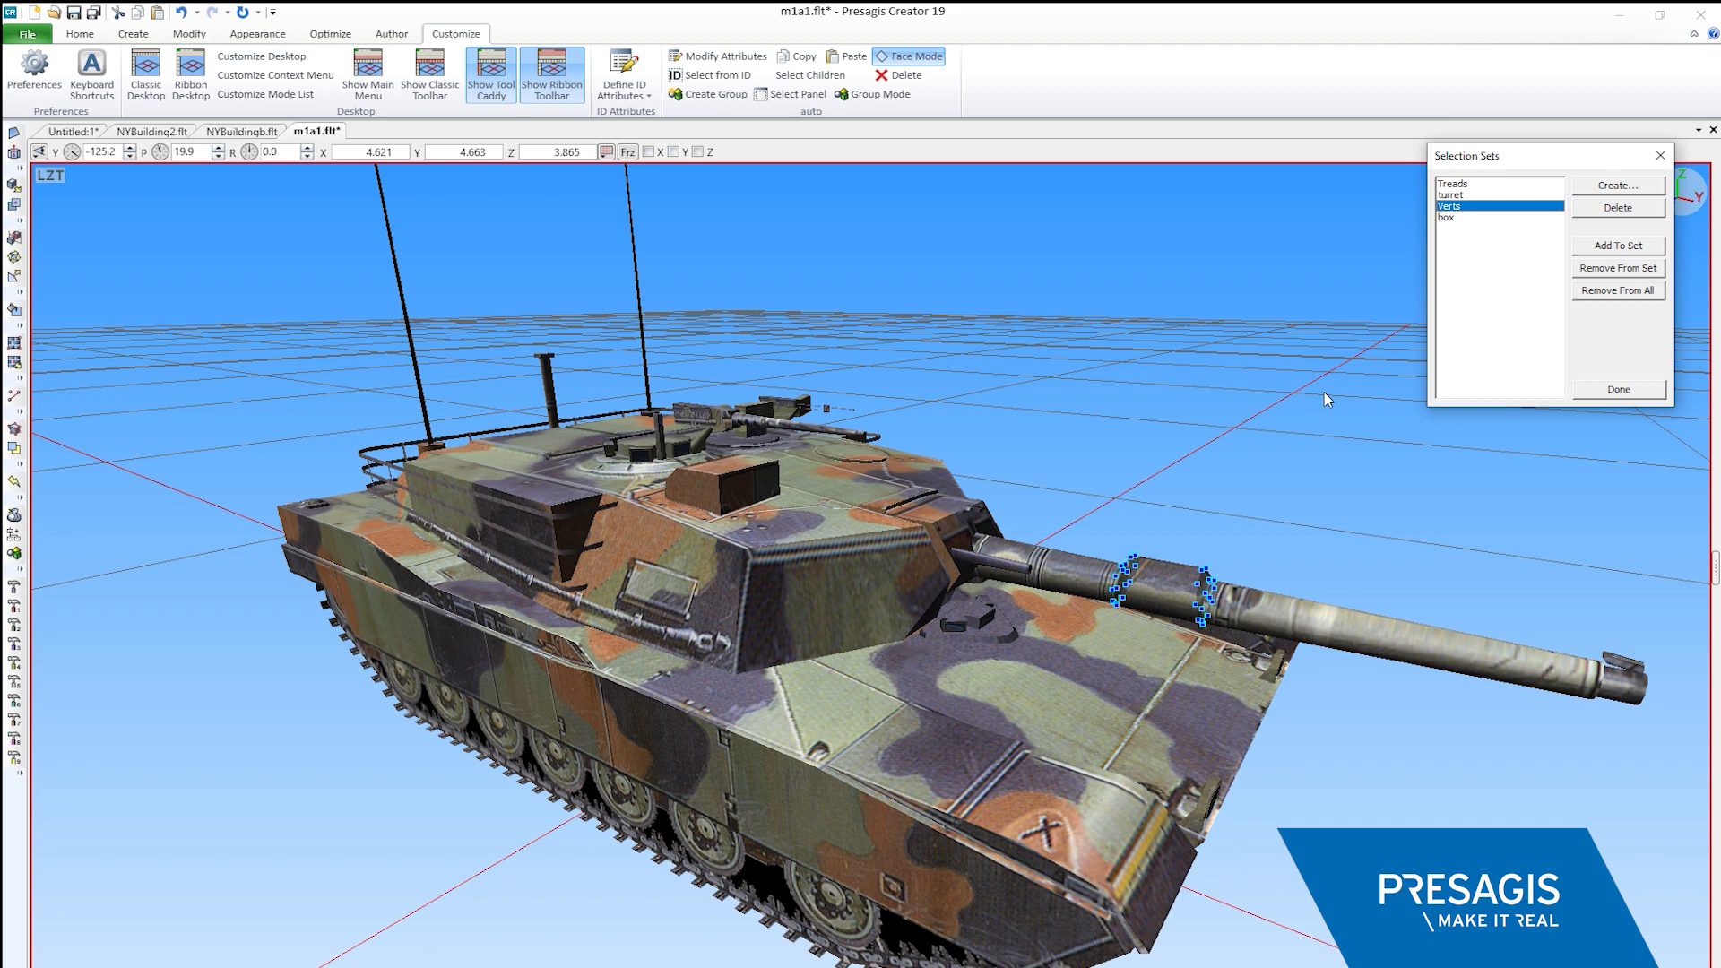
left_click(1449, 217)
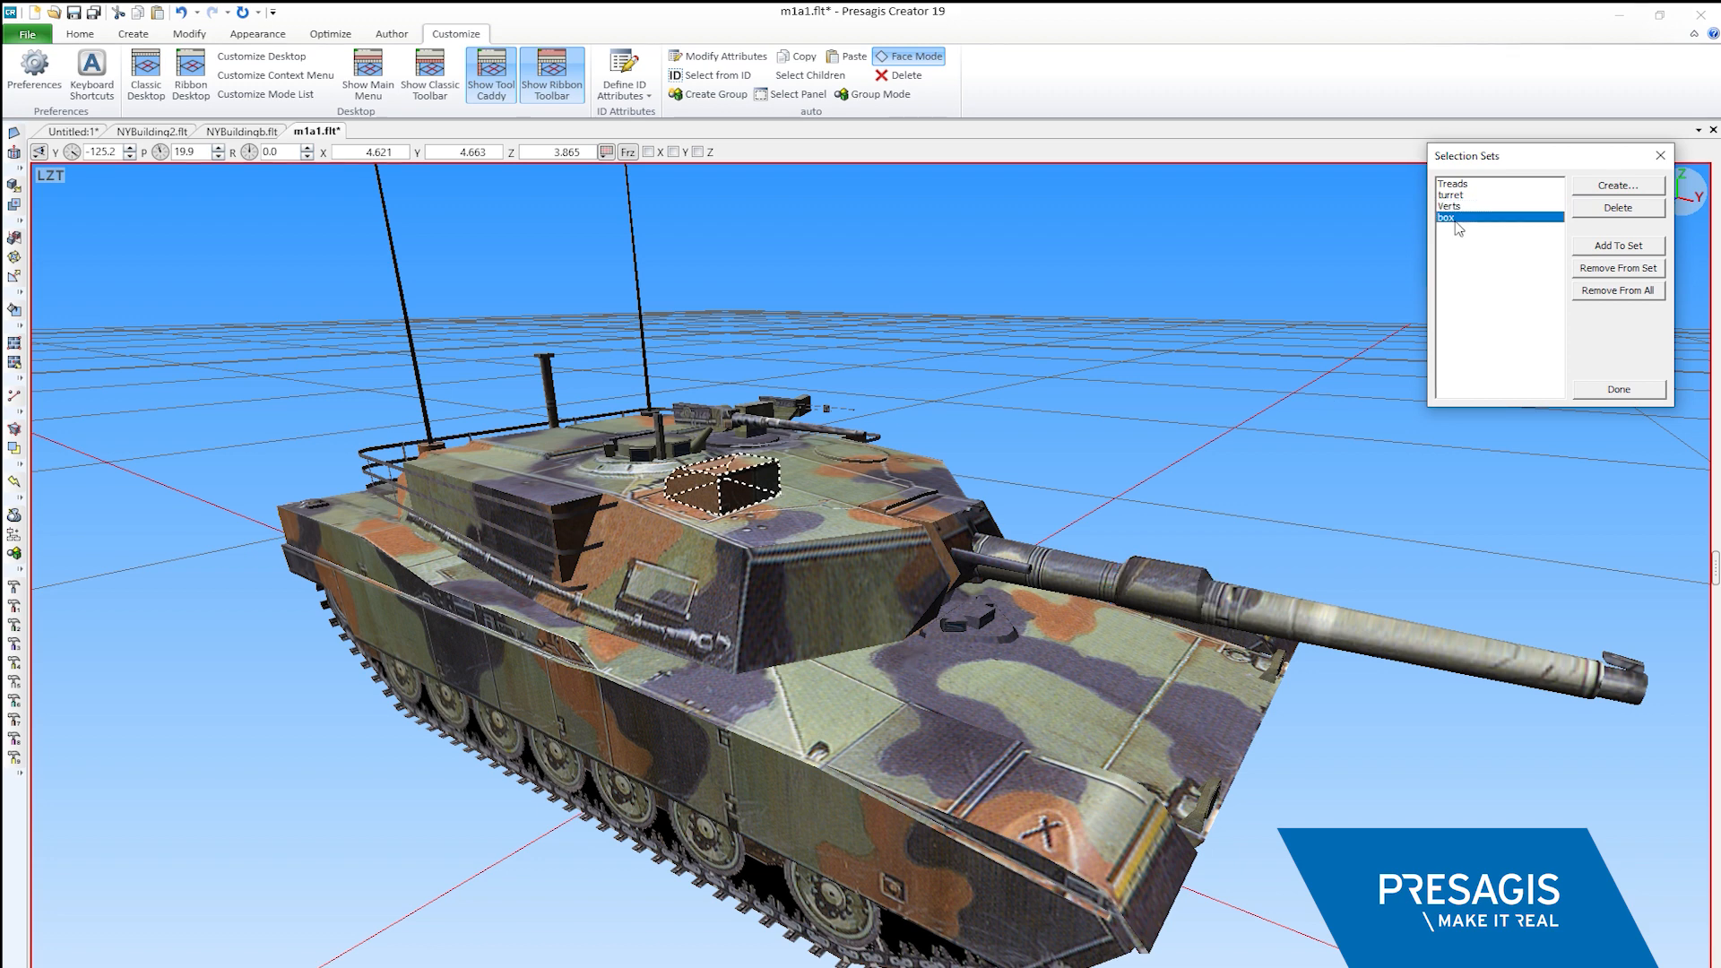
mouse_move(1226, 361)
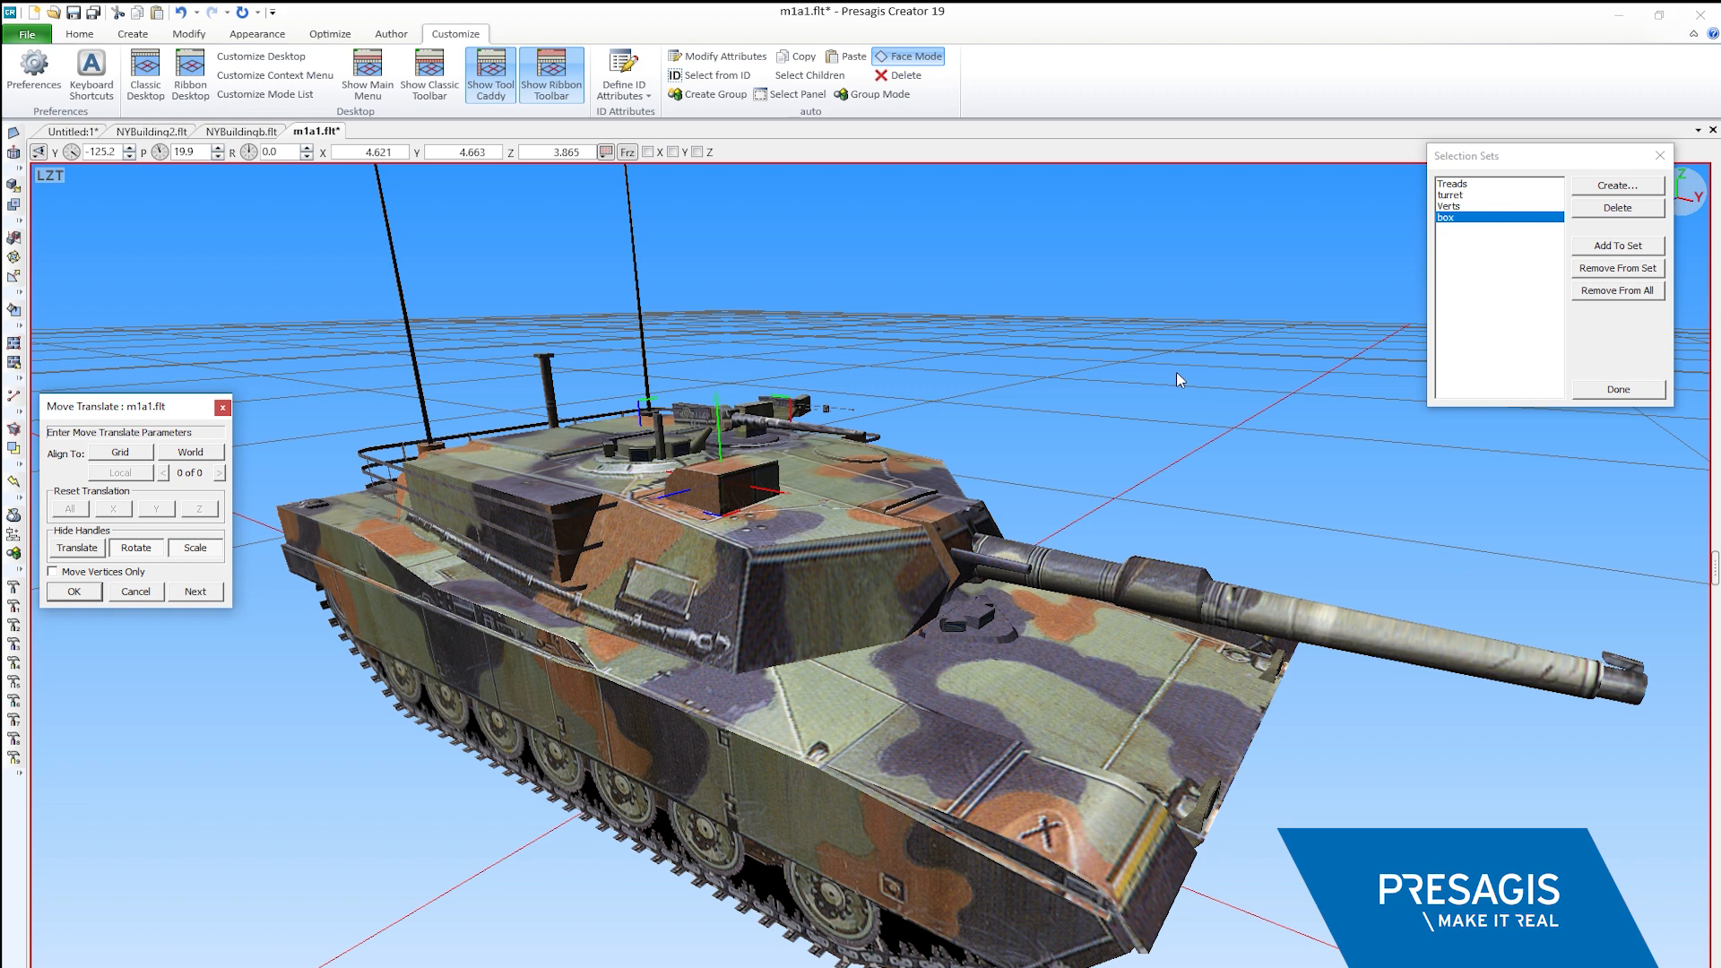
mouse_move(1151, 387)
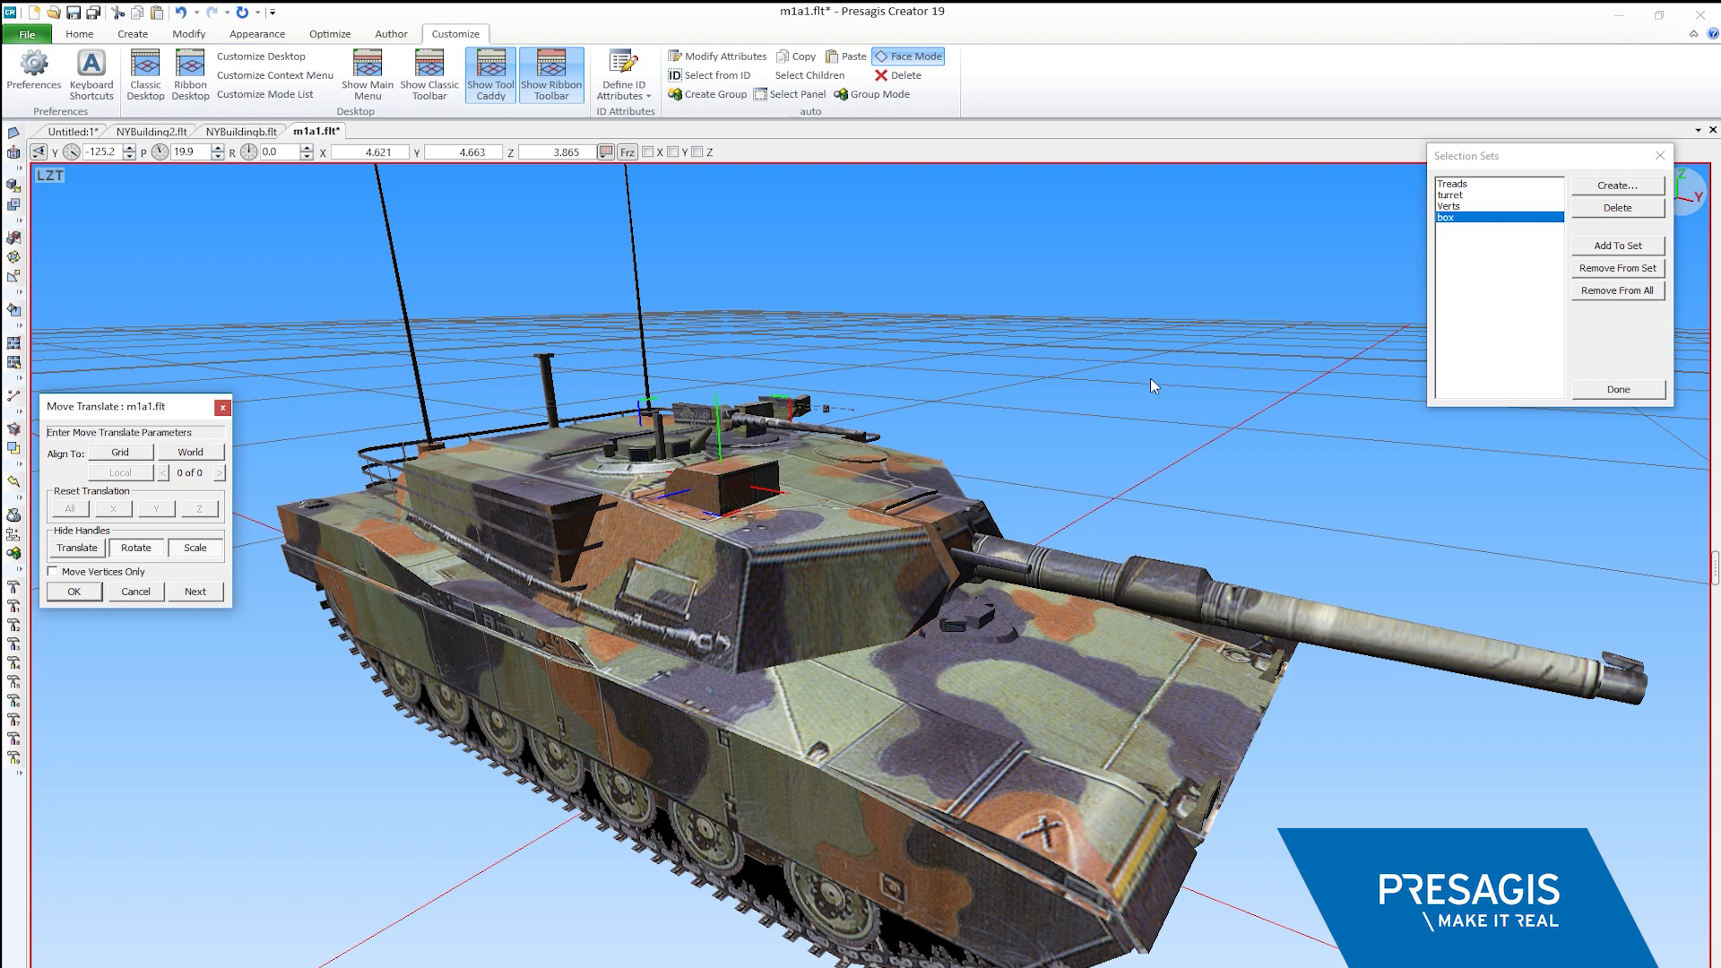
mouse_move(1132, 396)
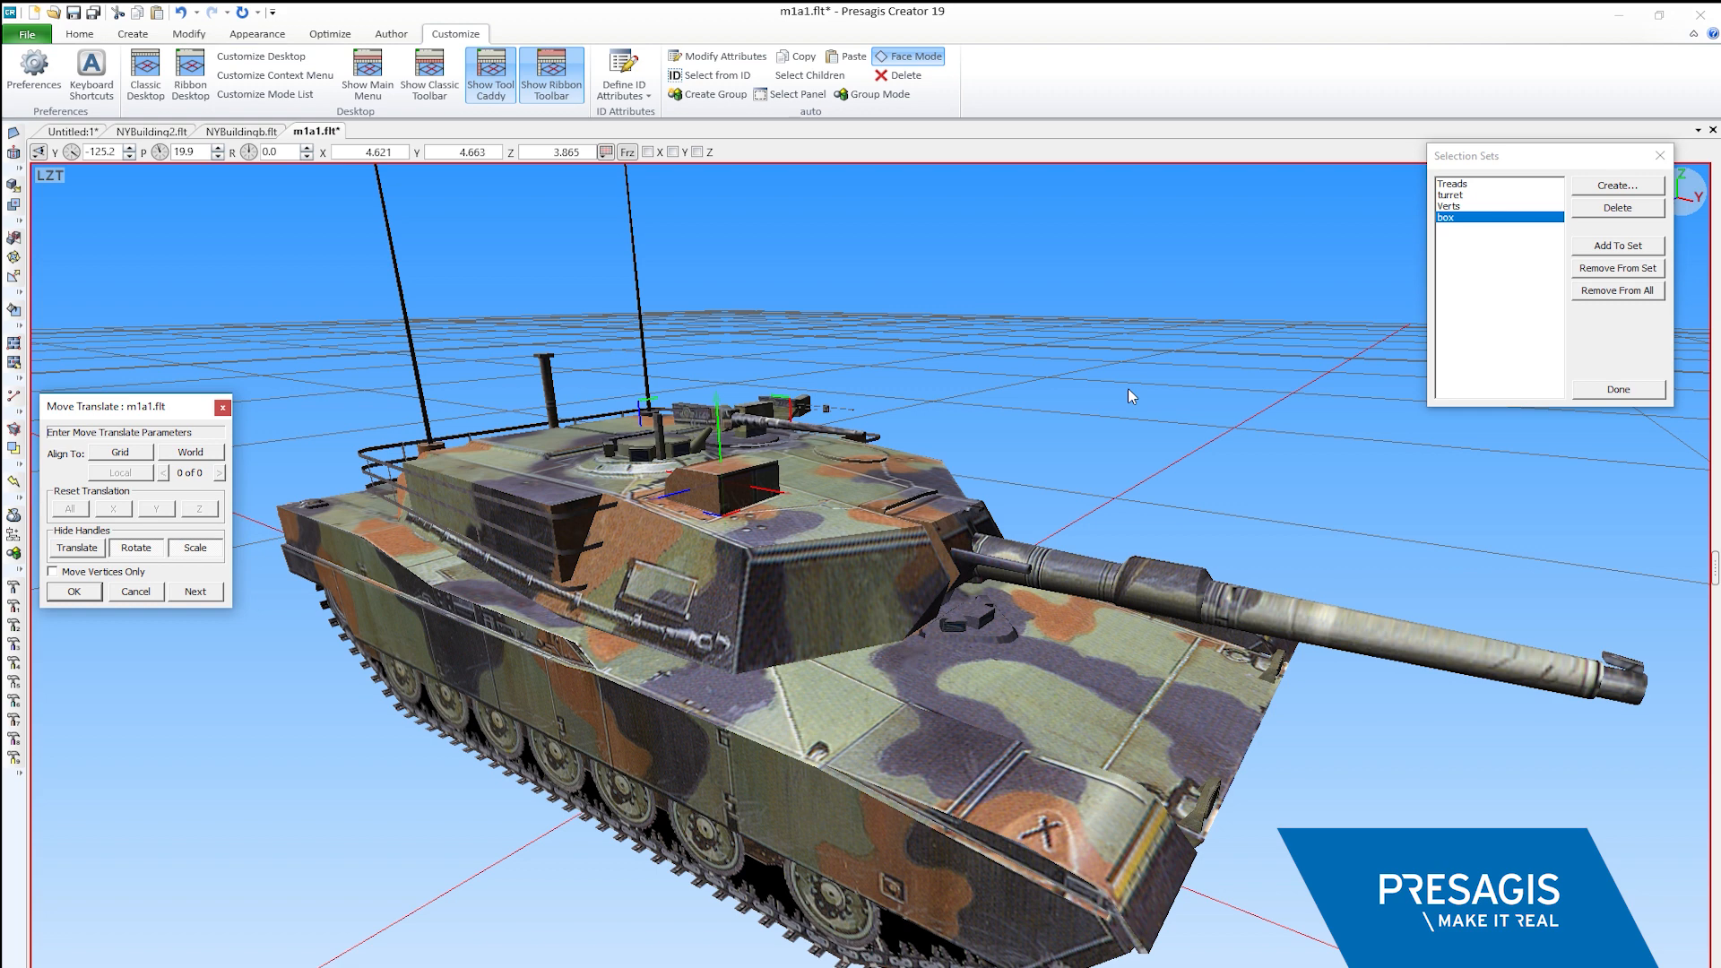
mouse_move(976, 441)
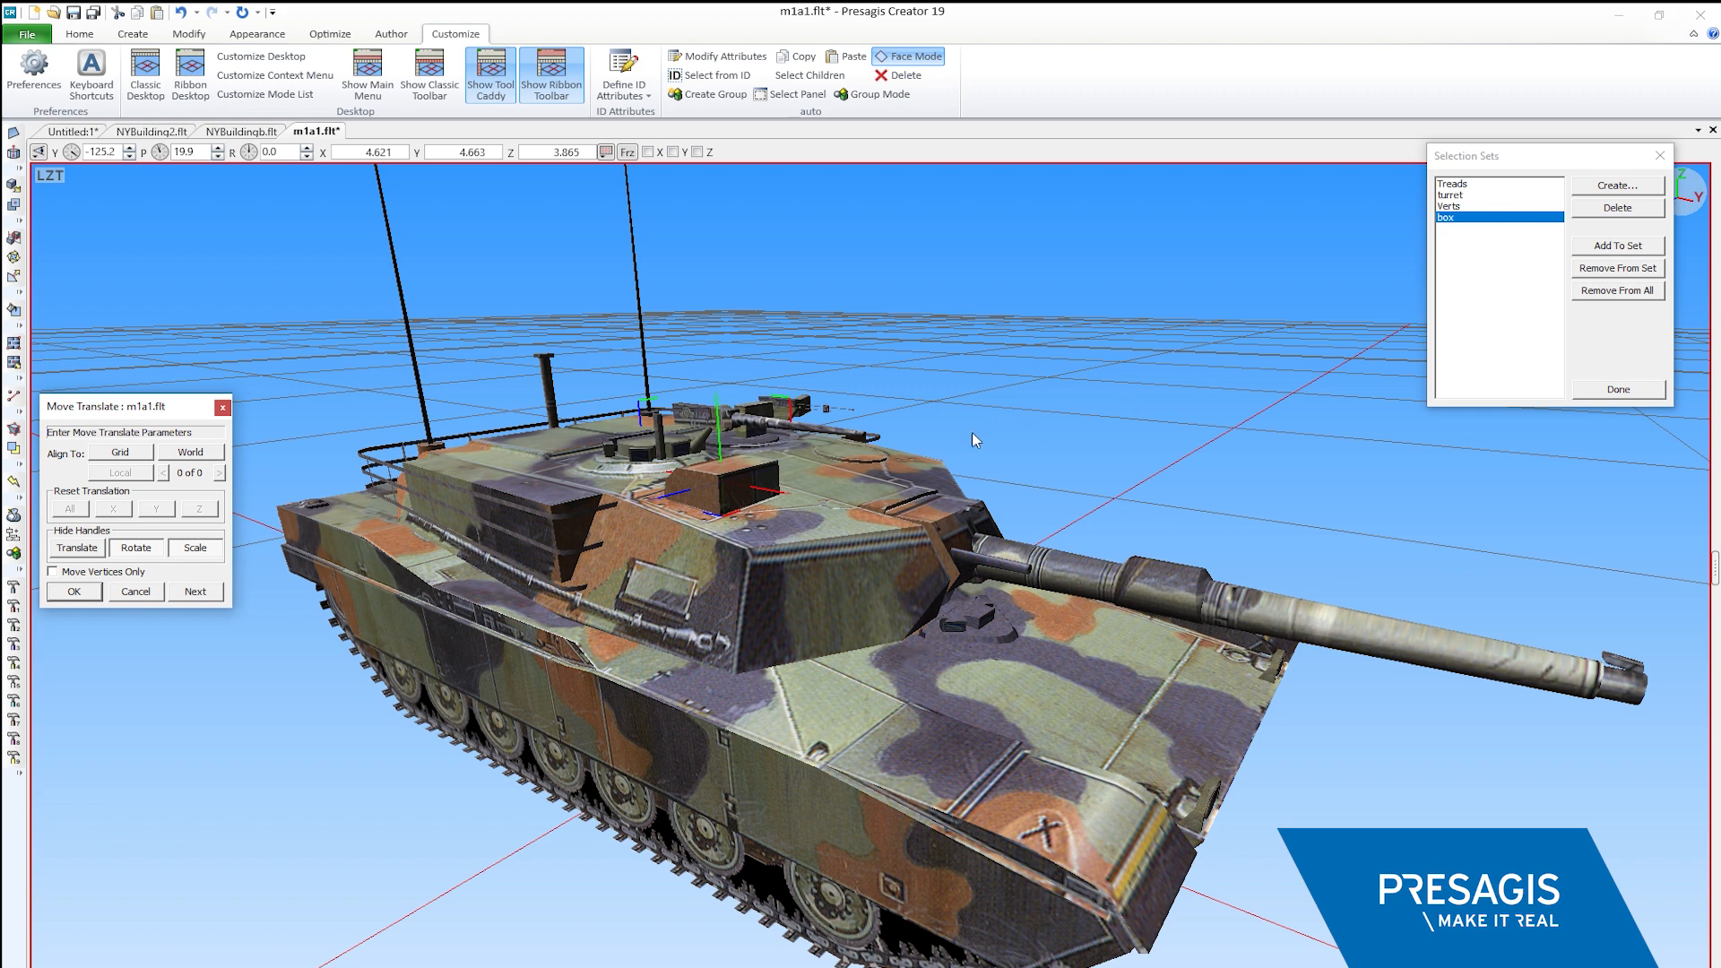
mouse_move(786, 491)
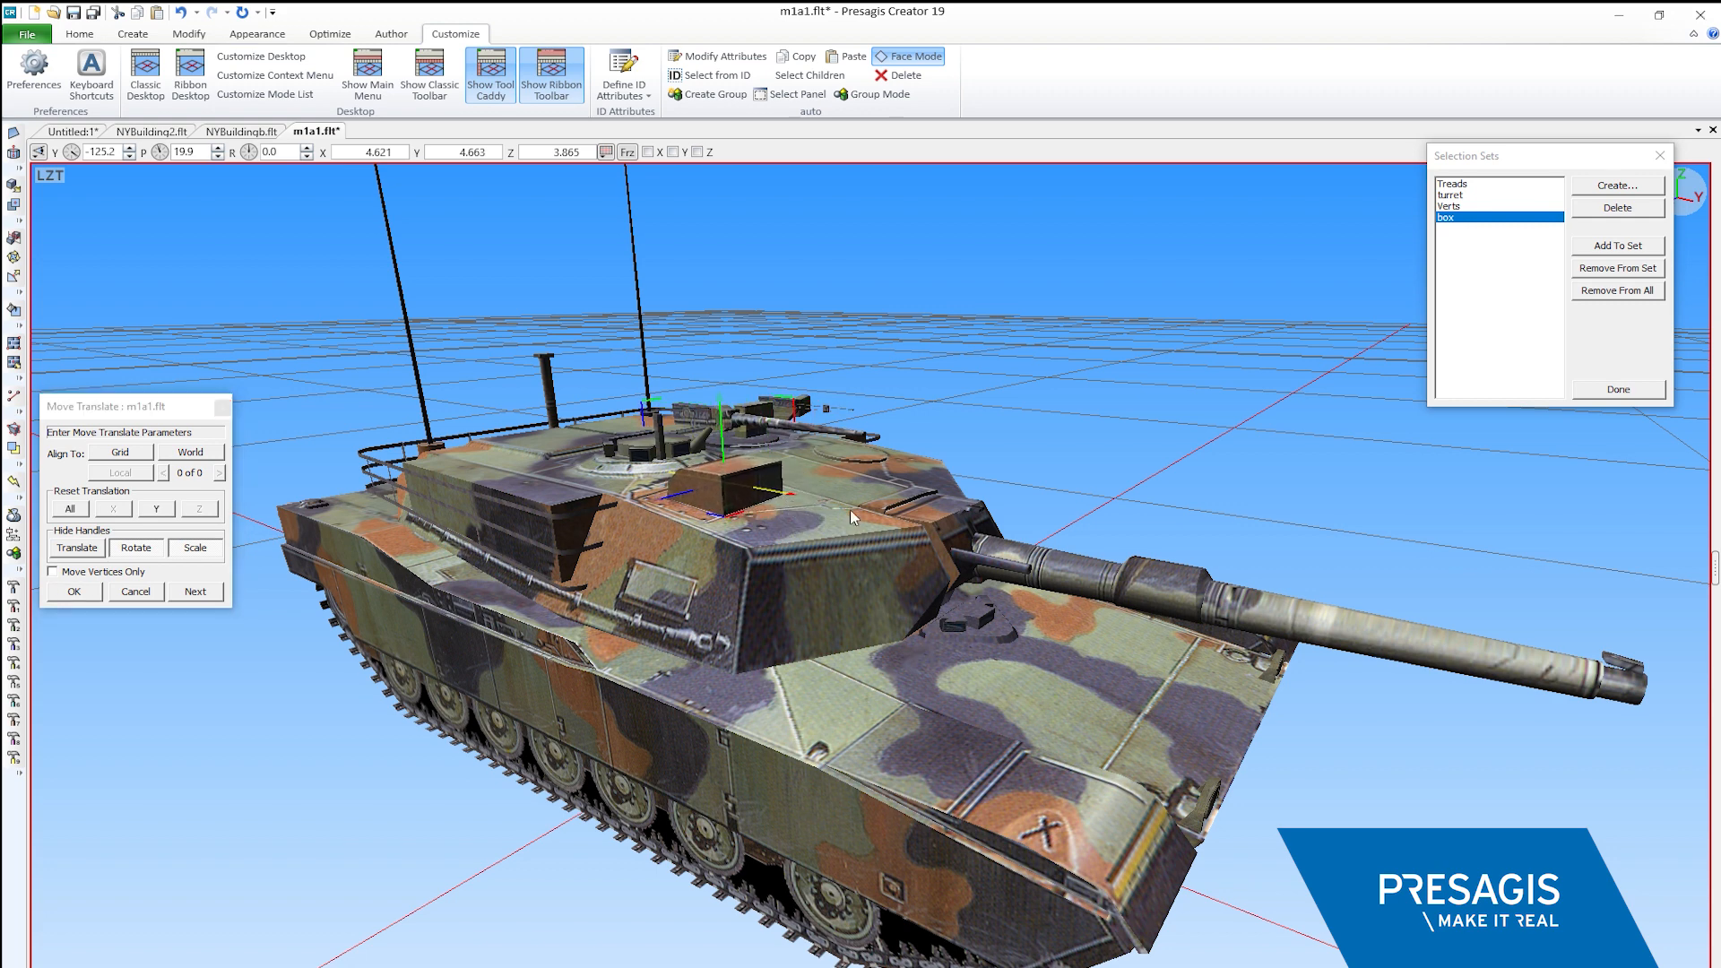
left_click(135, 549)
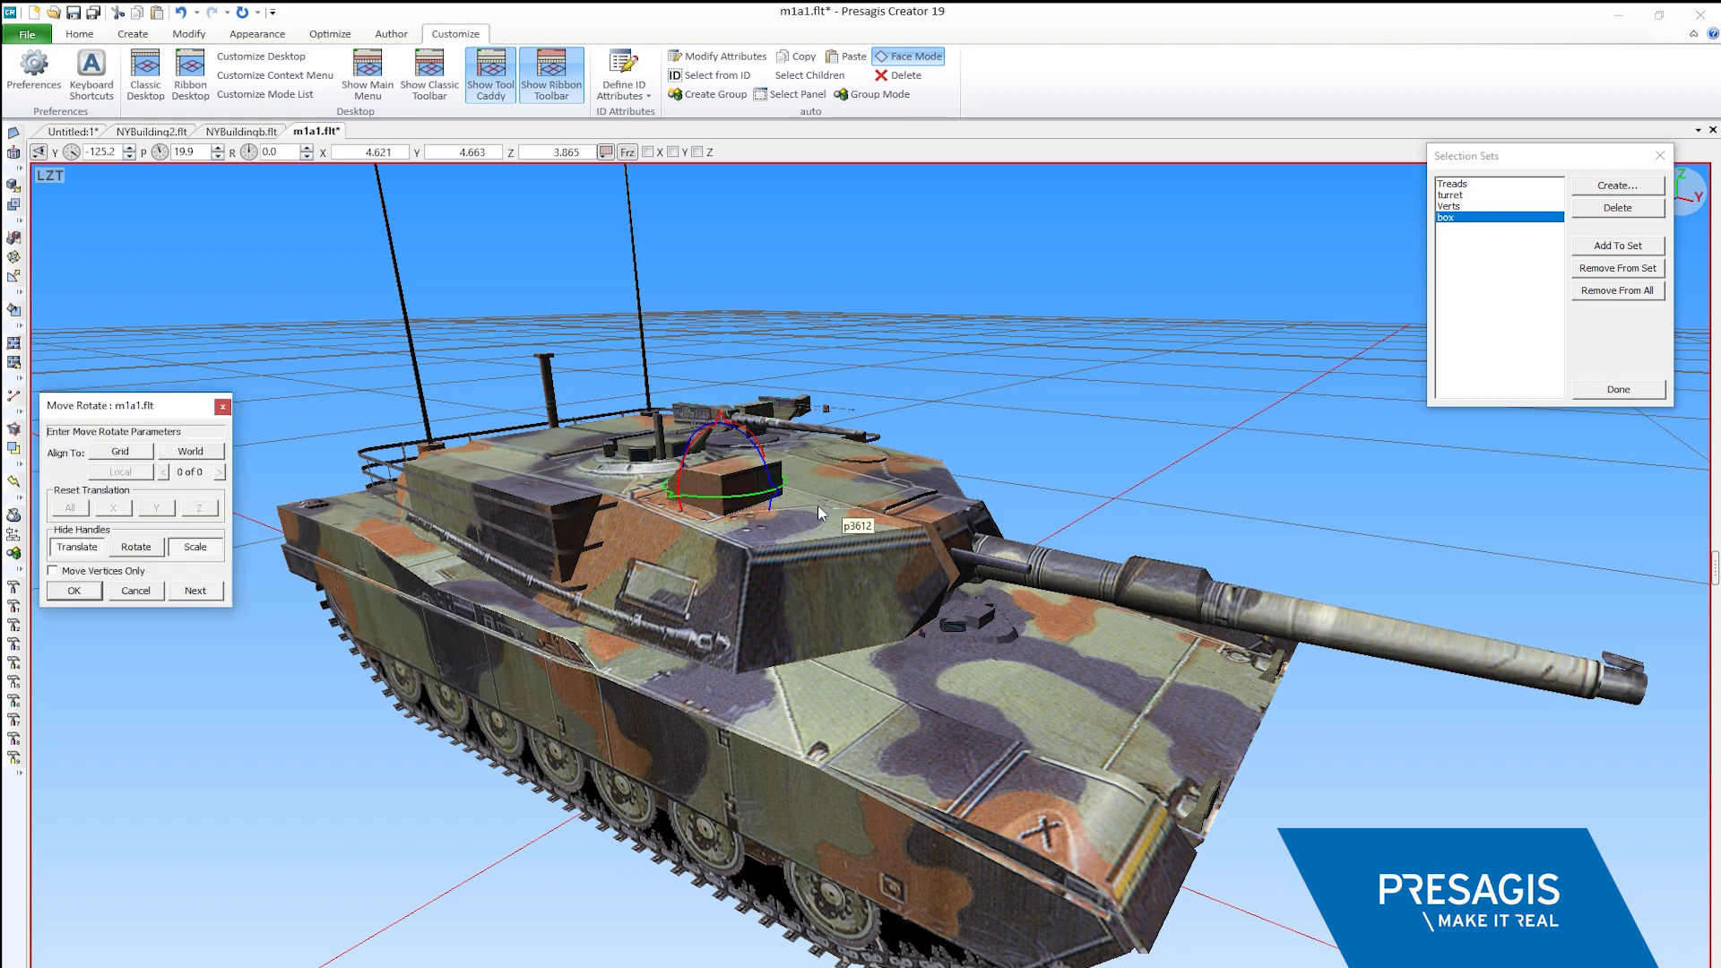
left_click(193, 547)
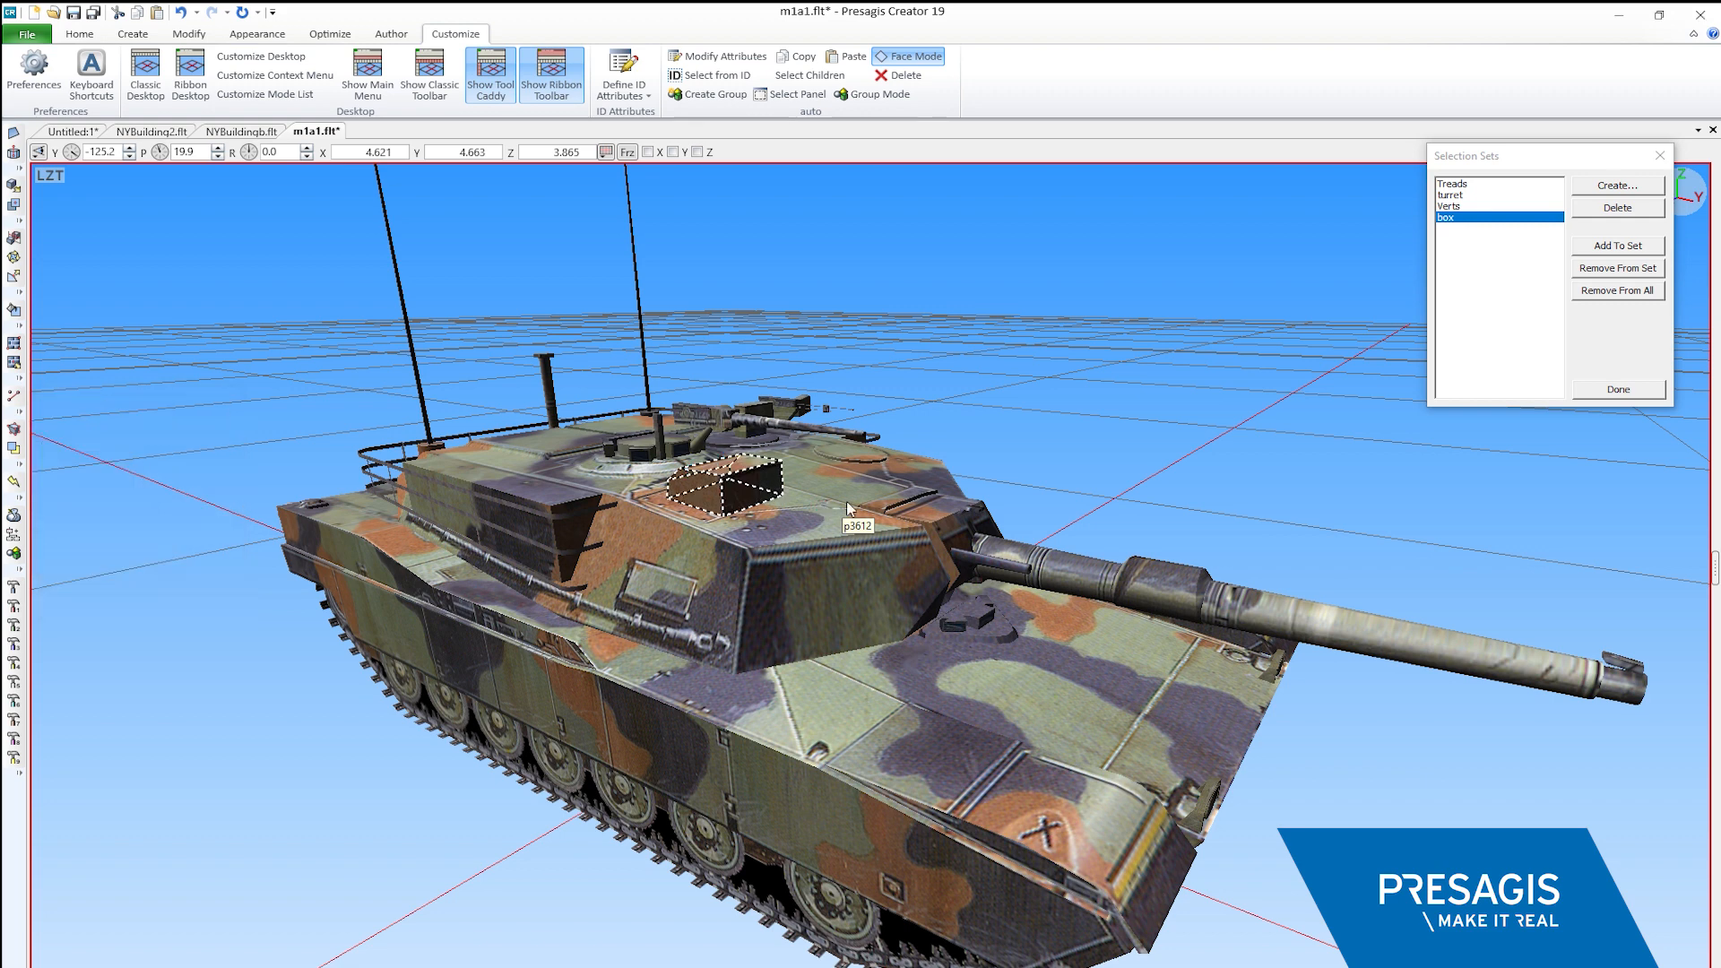
mouse_move(927, 482)
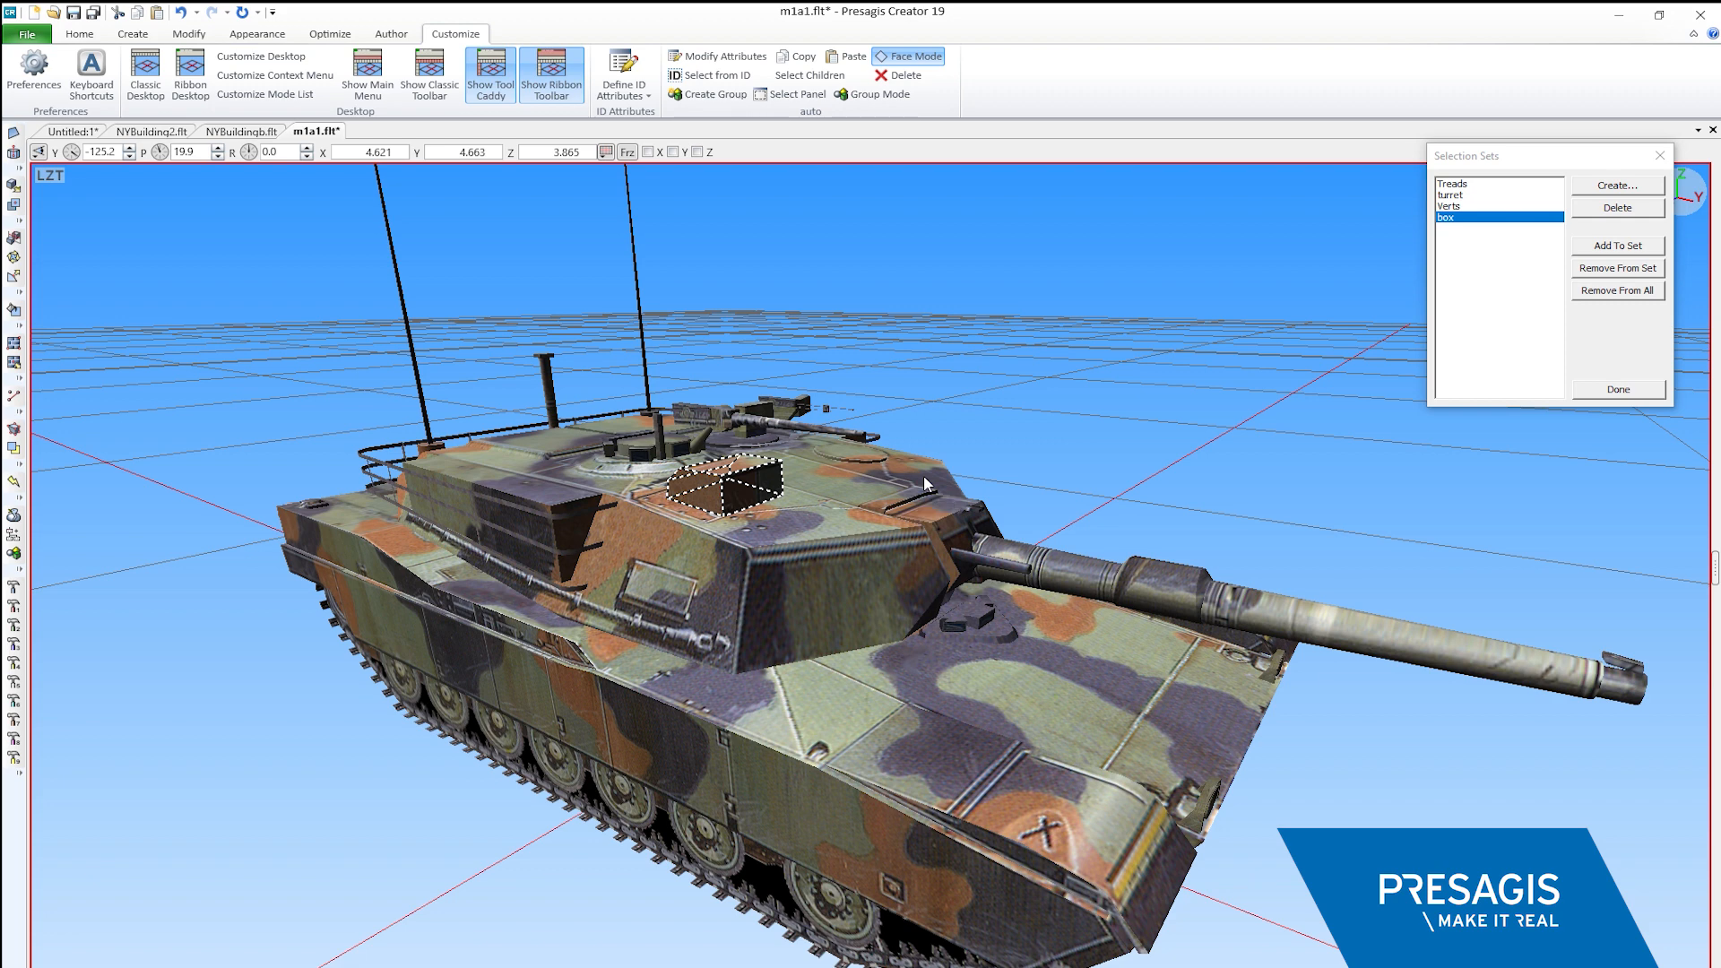
mouse_move(1191, 335)
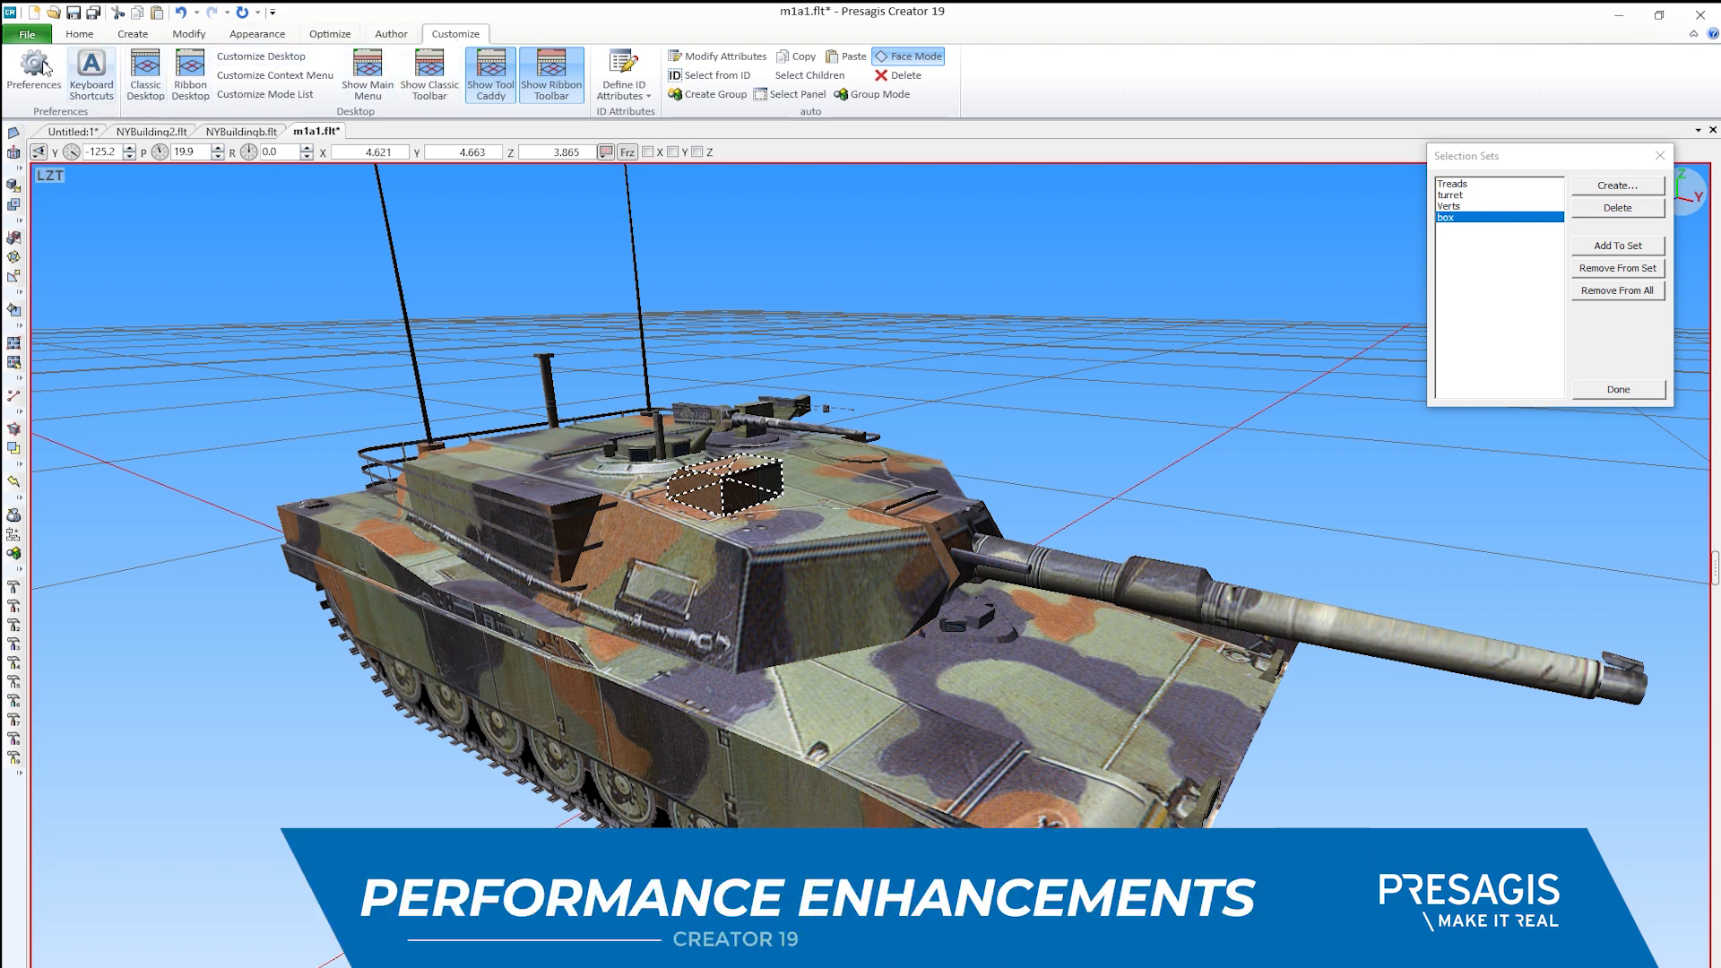
Bring up Preferences from the Customize ribbon, landing on the grid page
left_click(32, 75)
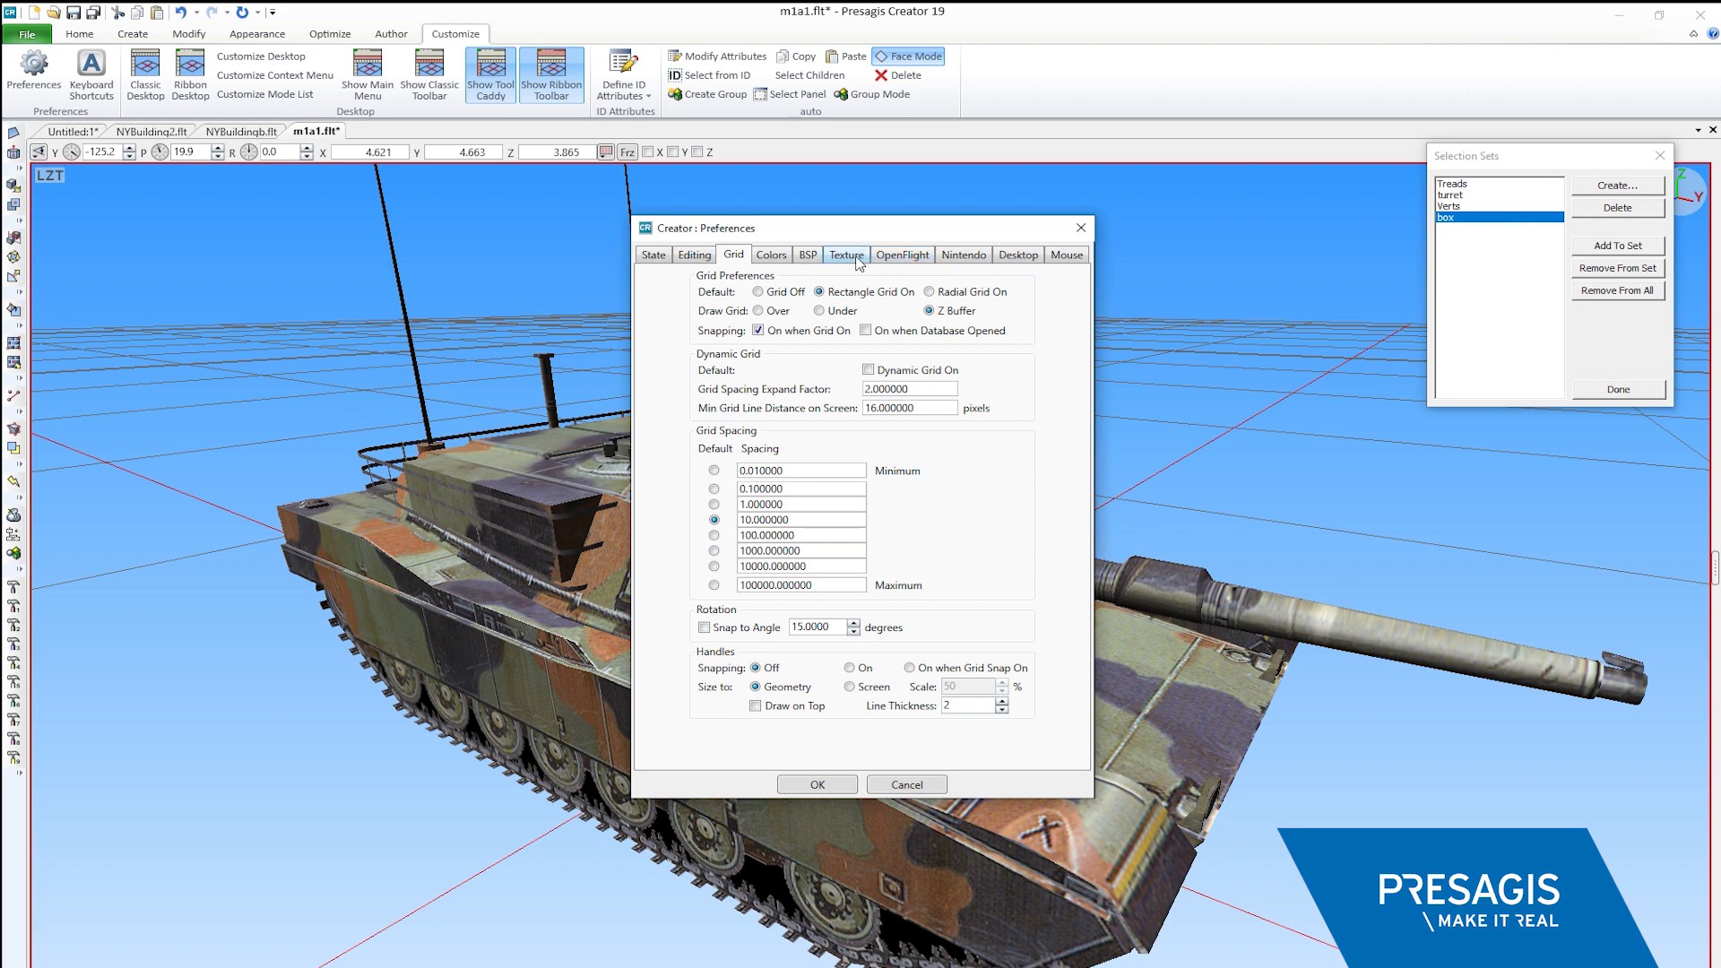
Show the Texture page of the Preferences dialog
left_click(846, 255)
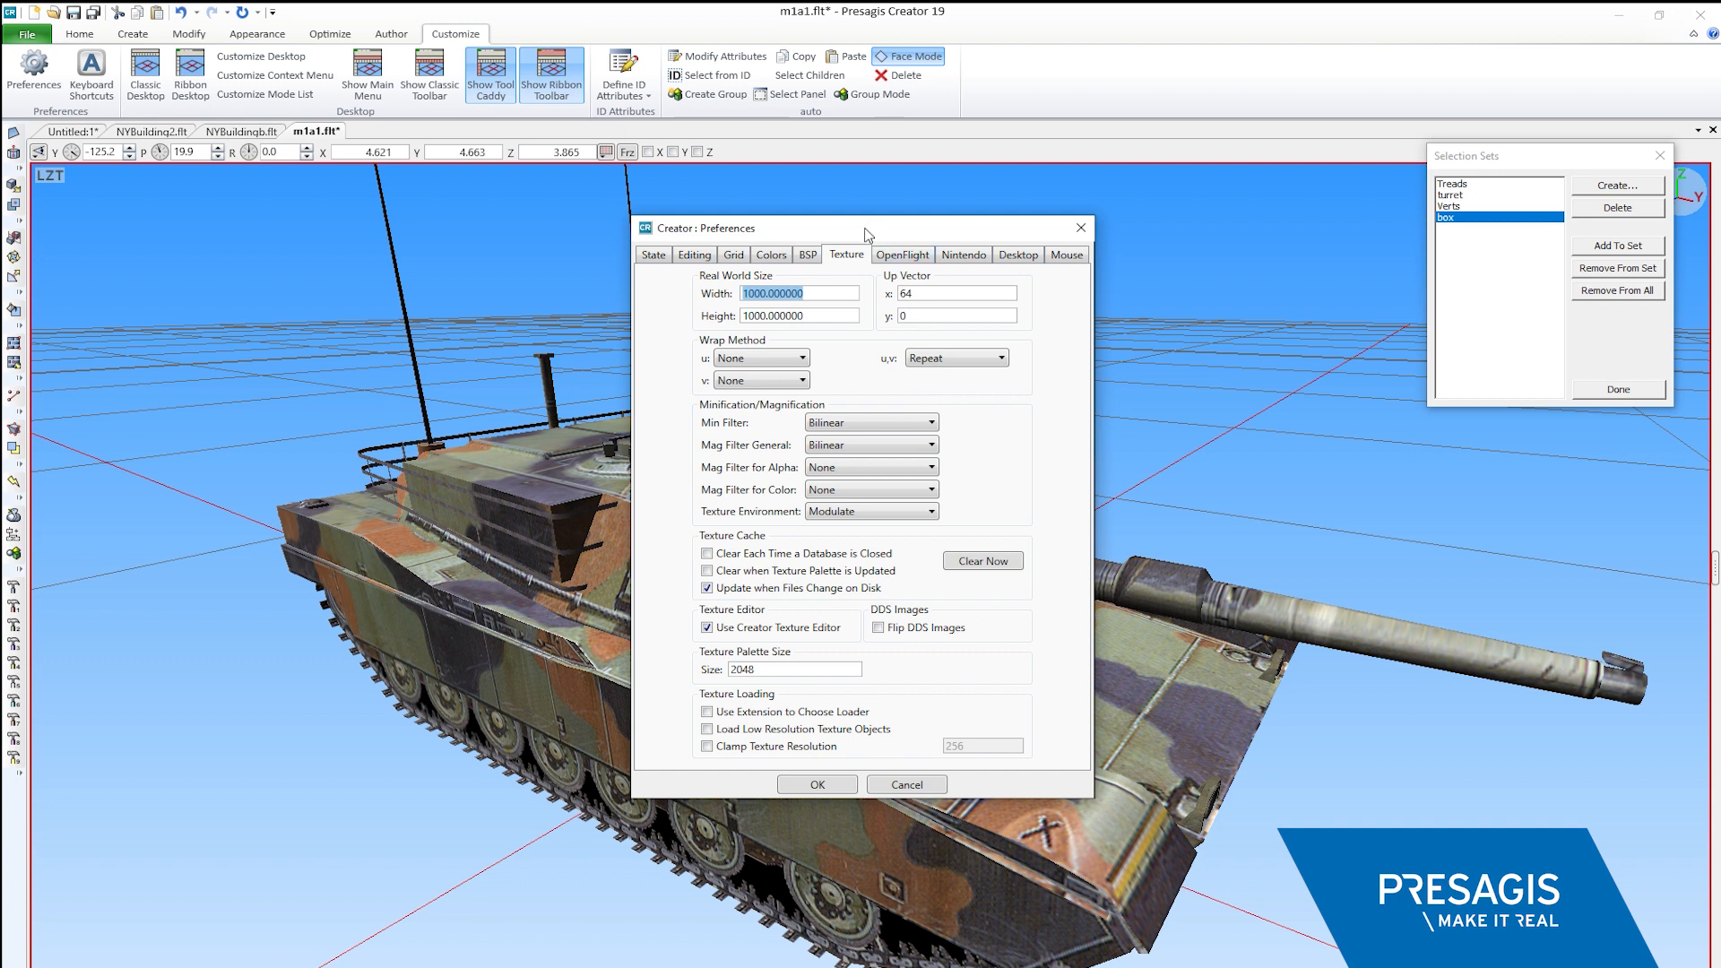
mouse_move(653, 253)
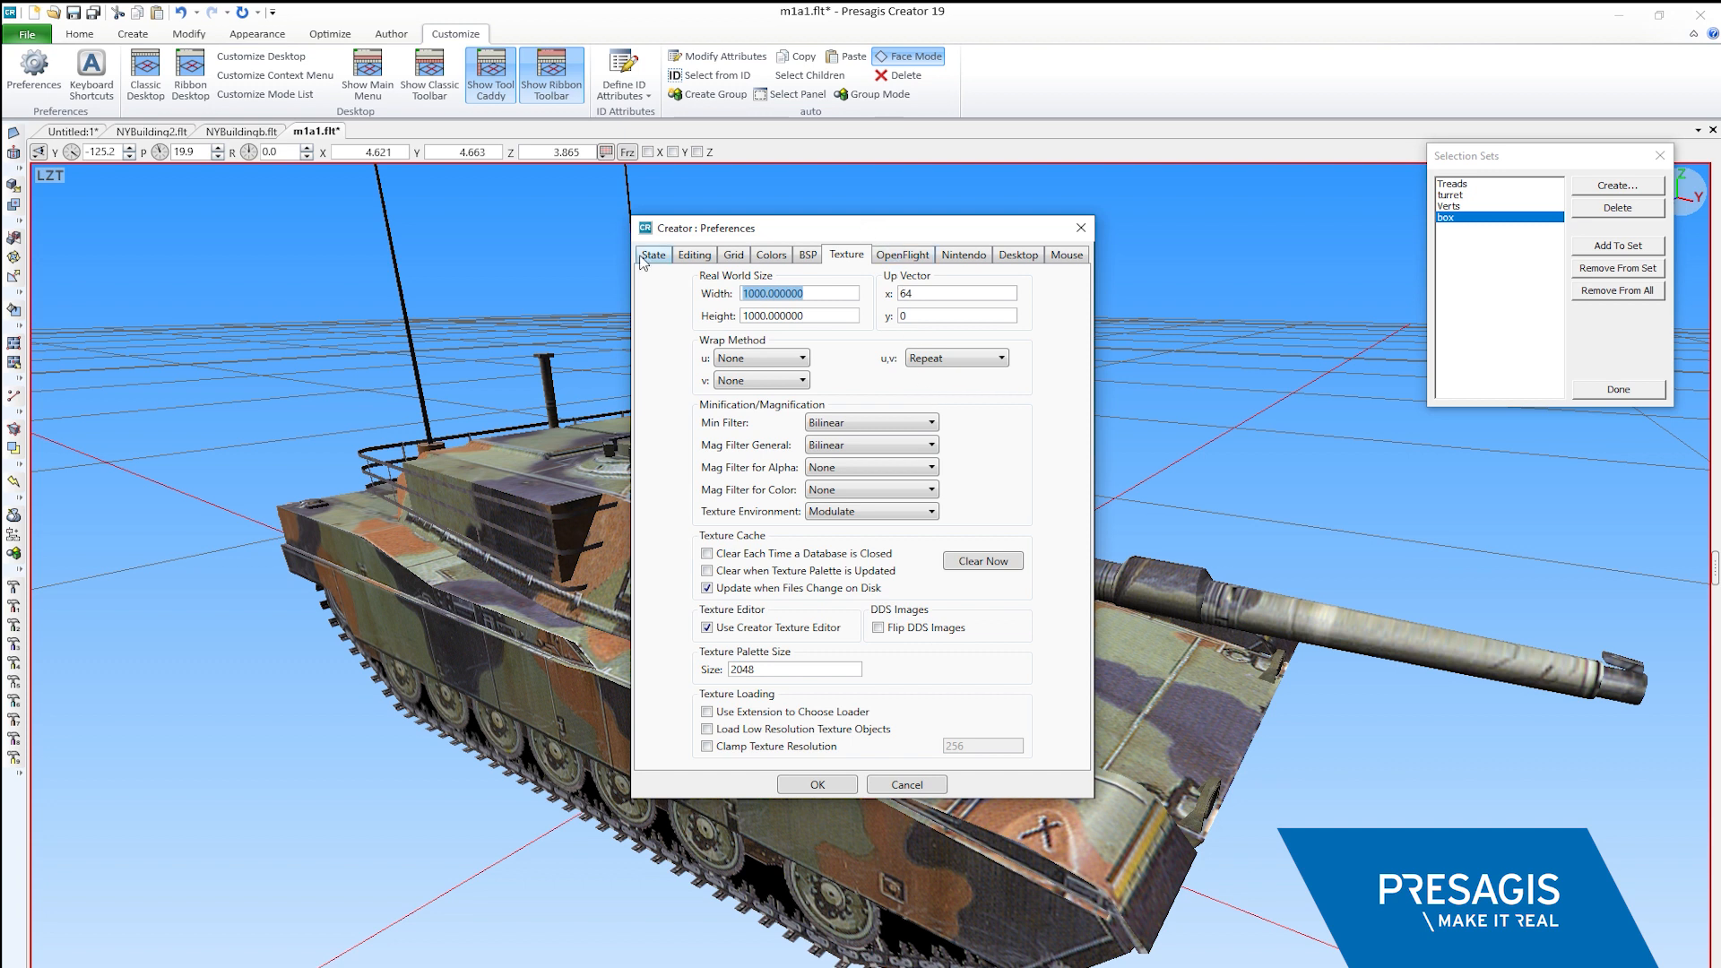
On the State page, toggle Optimize Database Rendering on and back off, then close Preferences
left_click(653, 254)
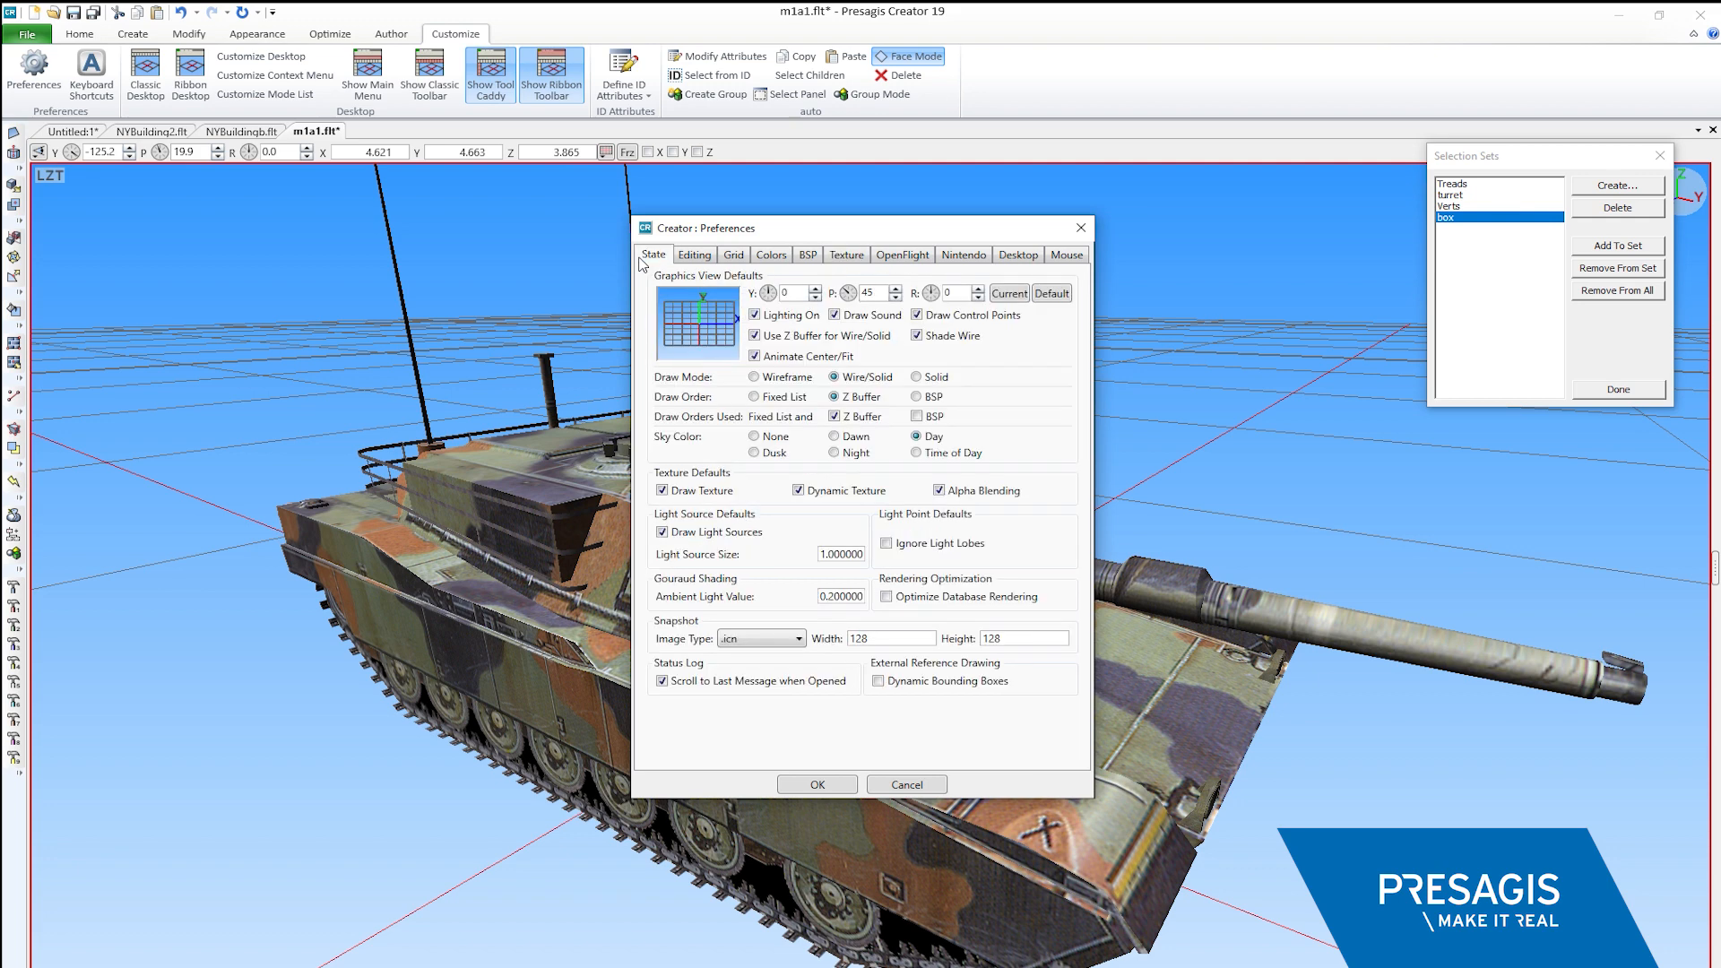
mouse_move(925, 726)
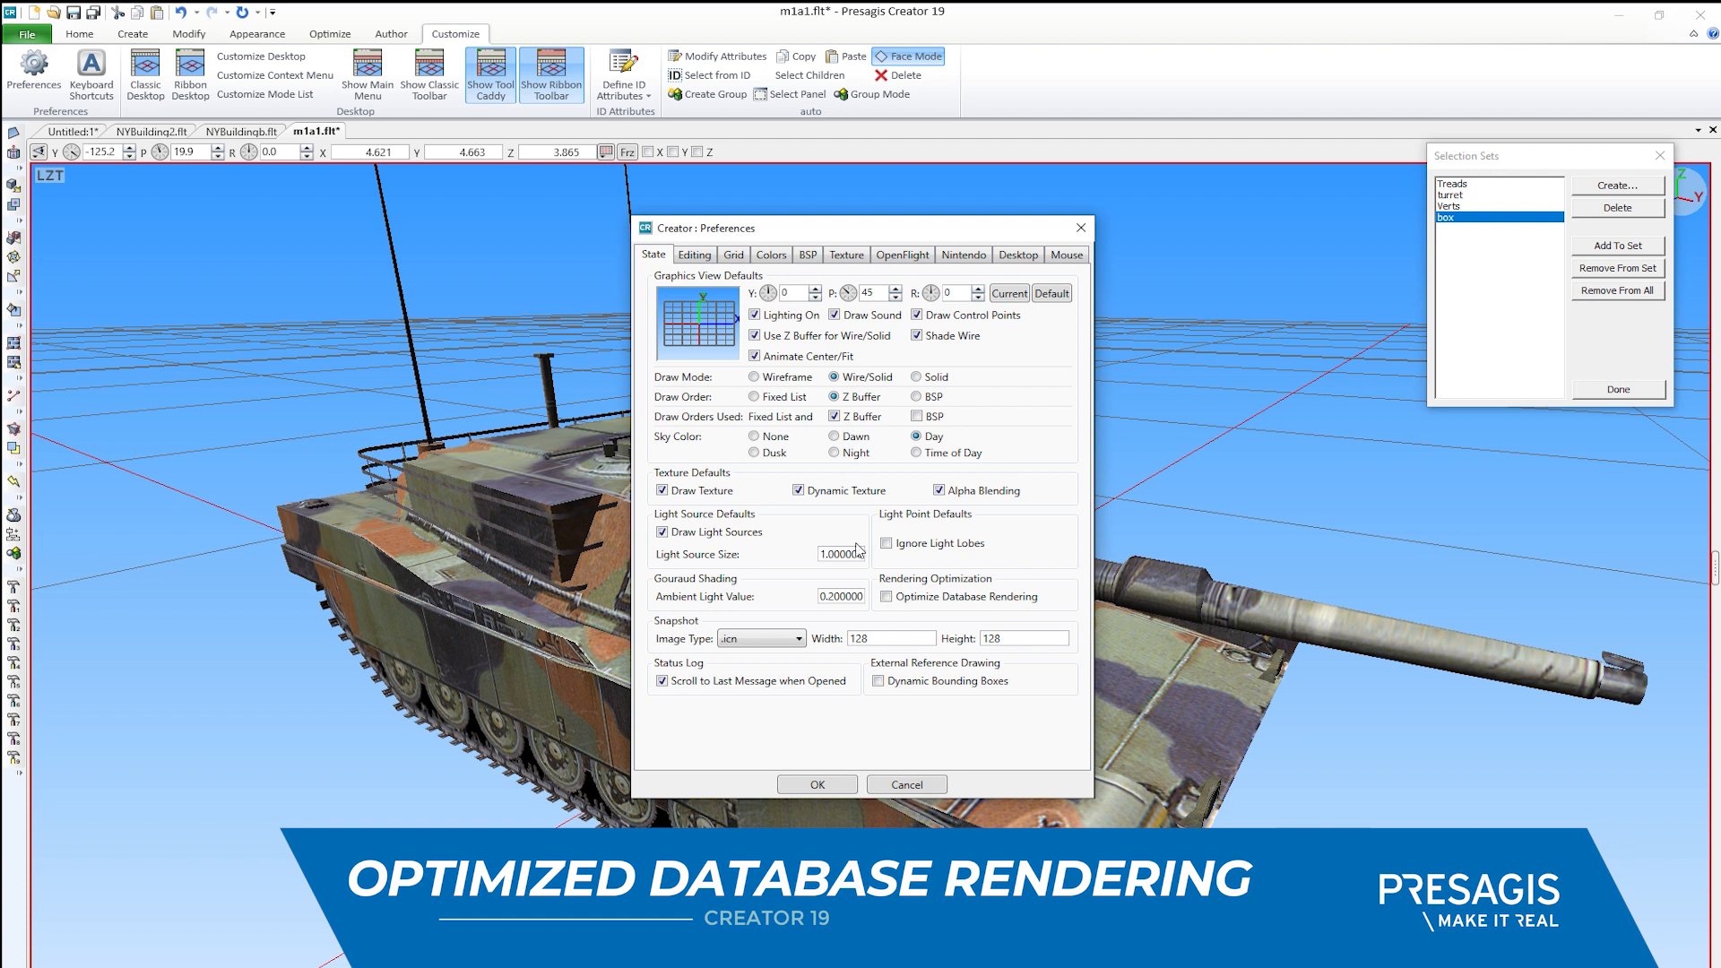
mouse_move(913, 611)
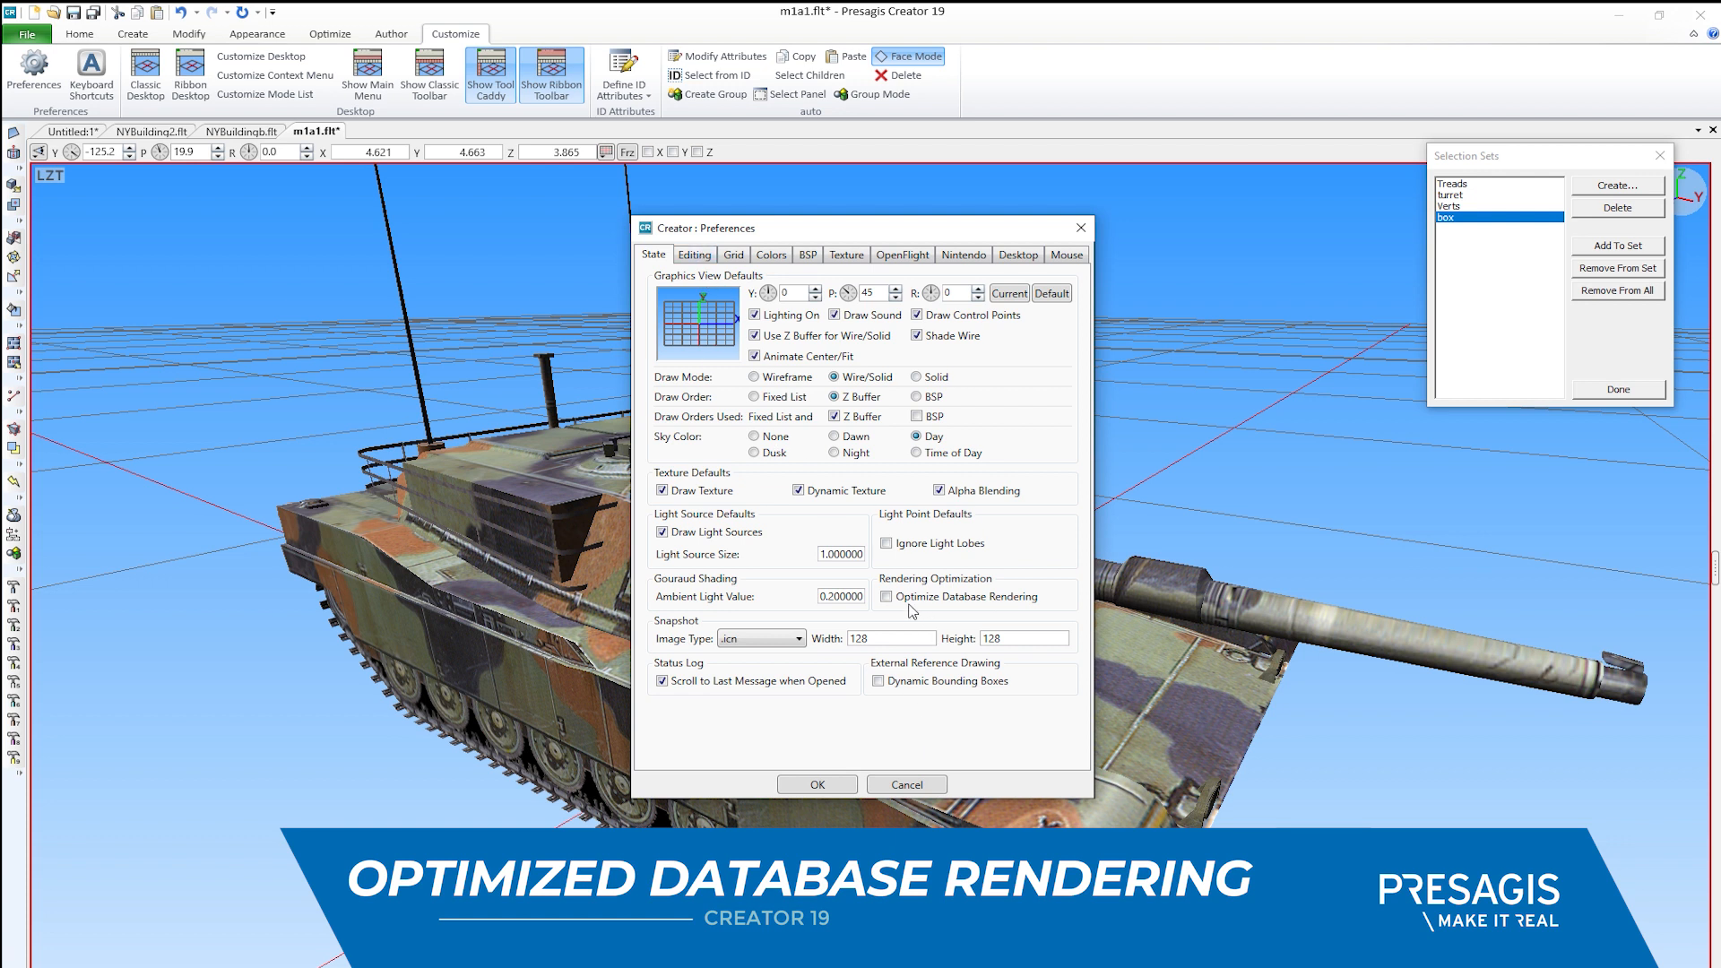
left_click(884, 595)
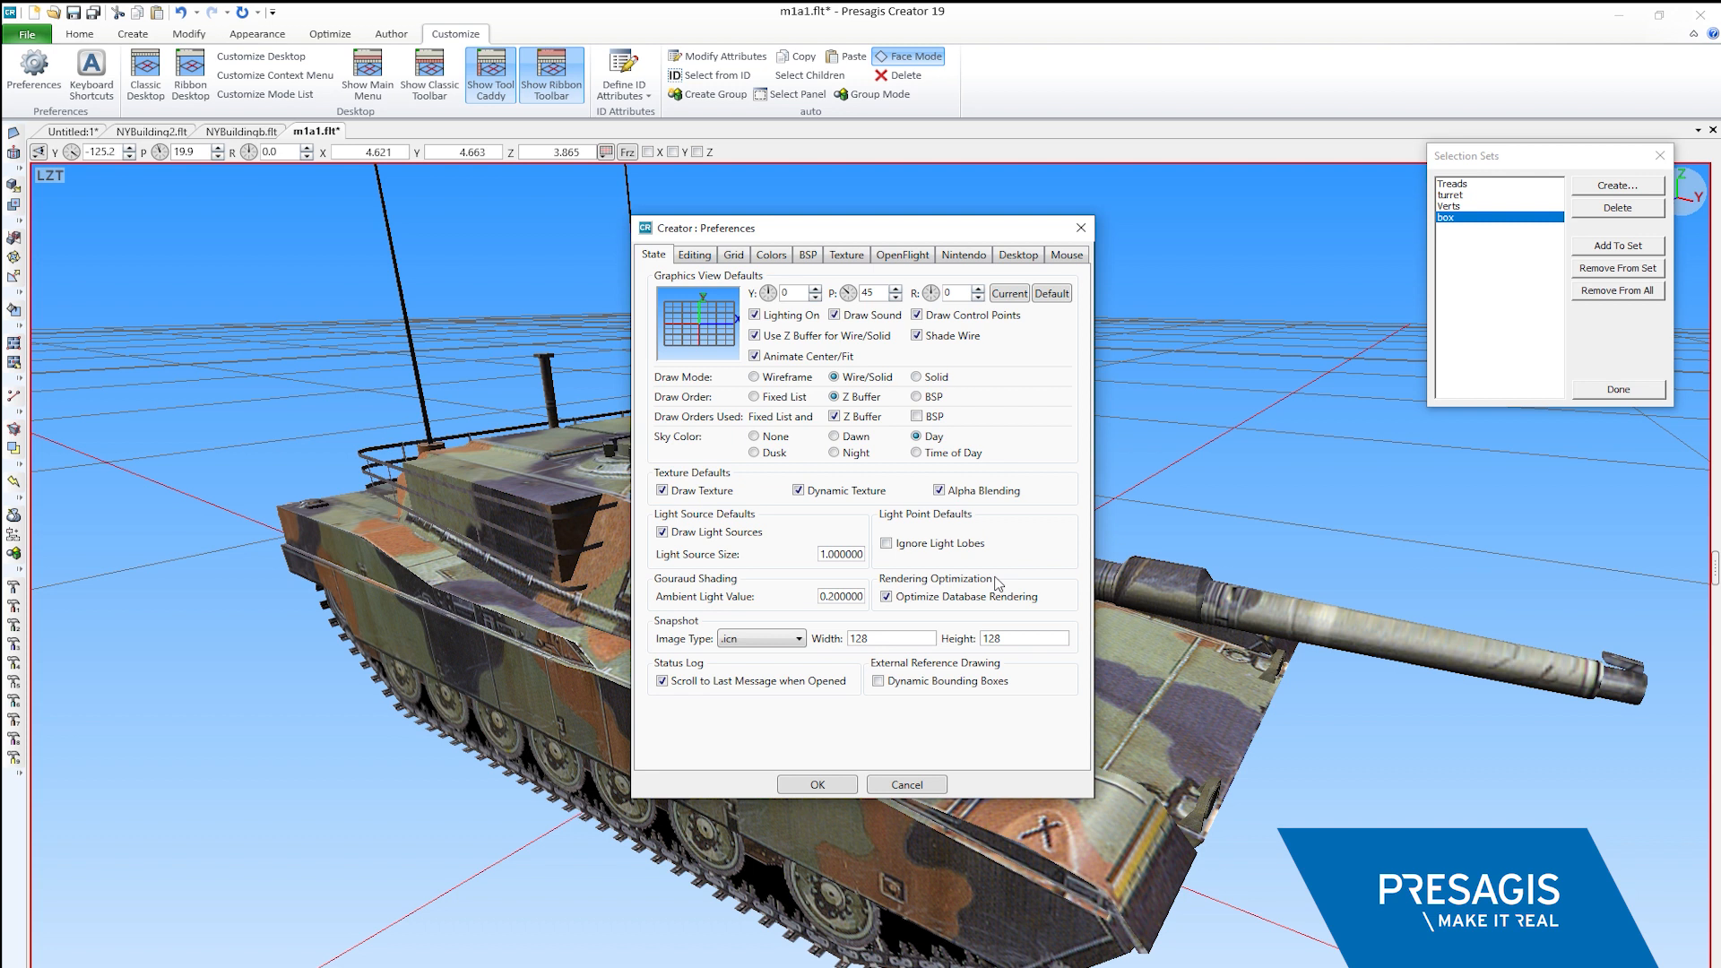
left_click(888, 596)
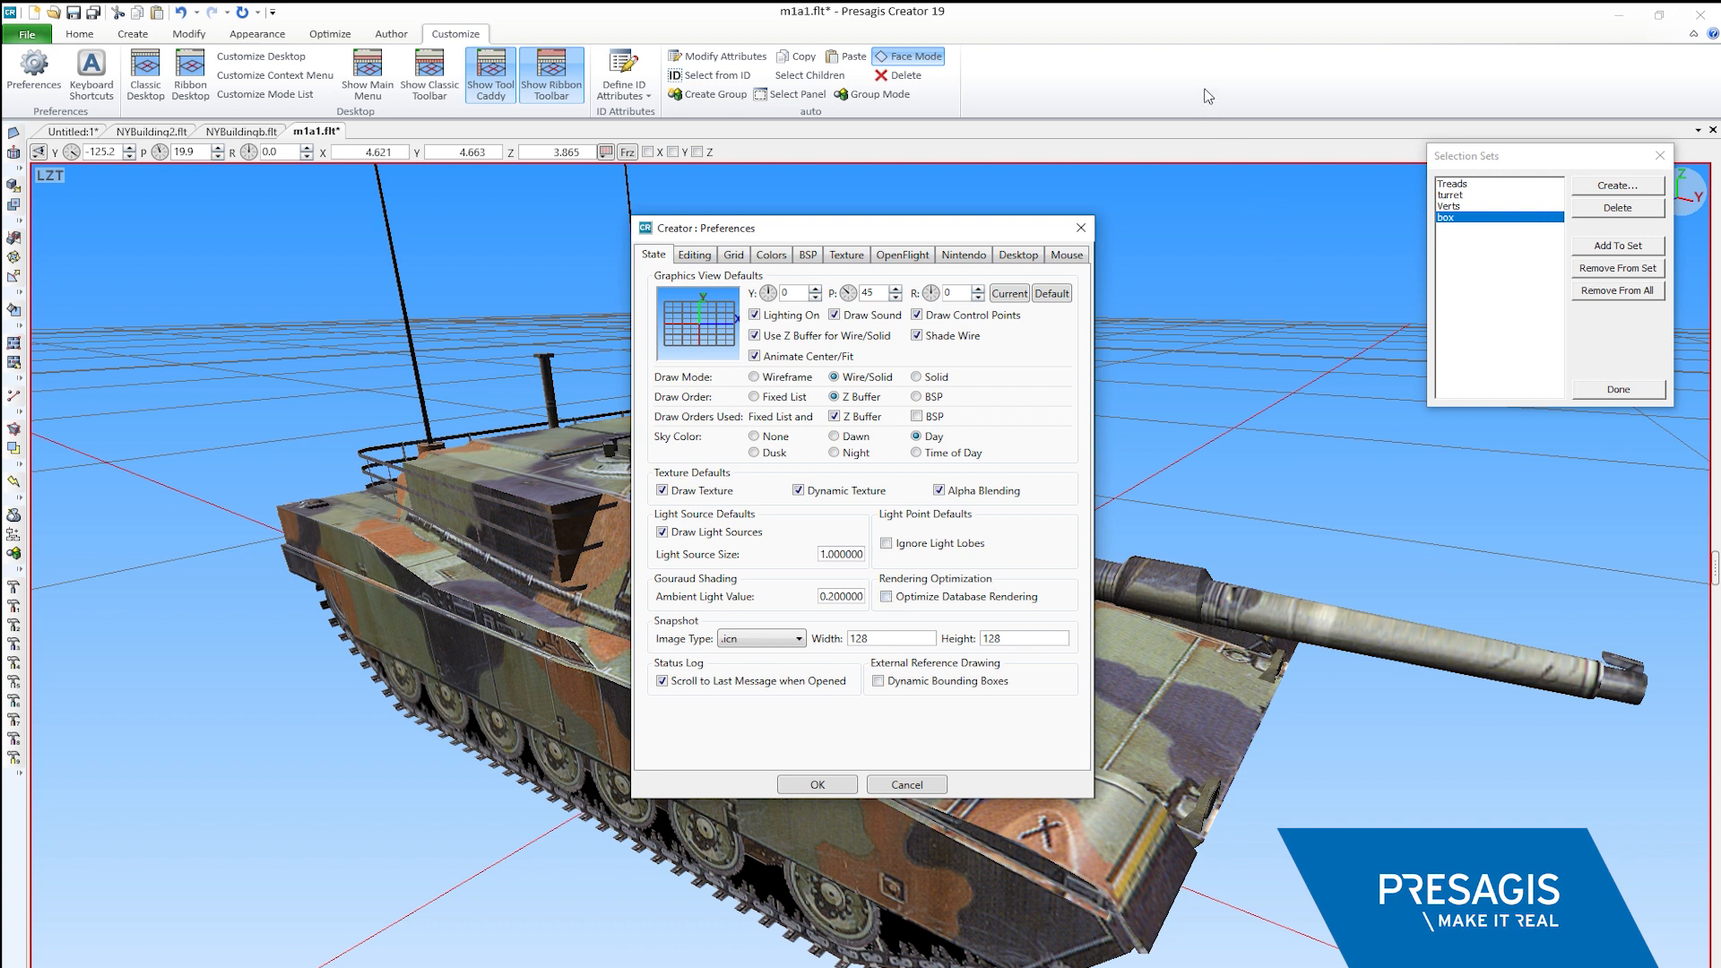
left_click(817, 784)
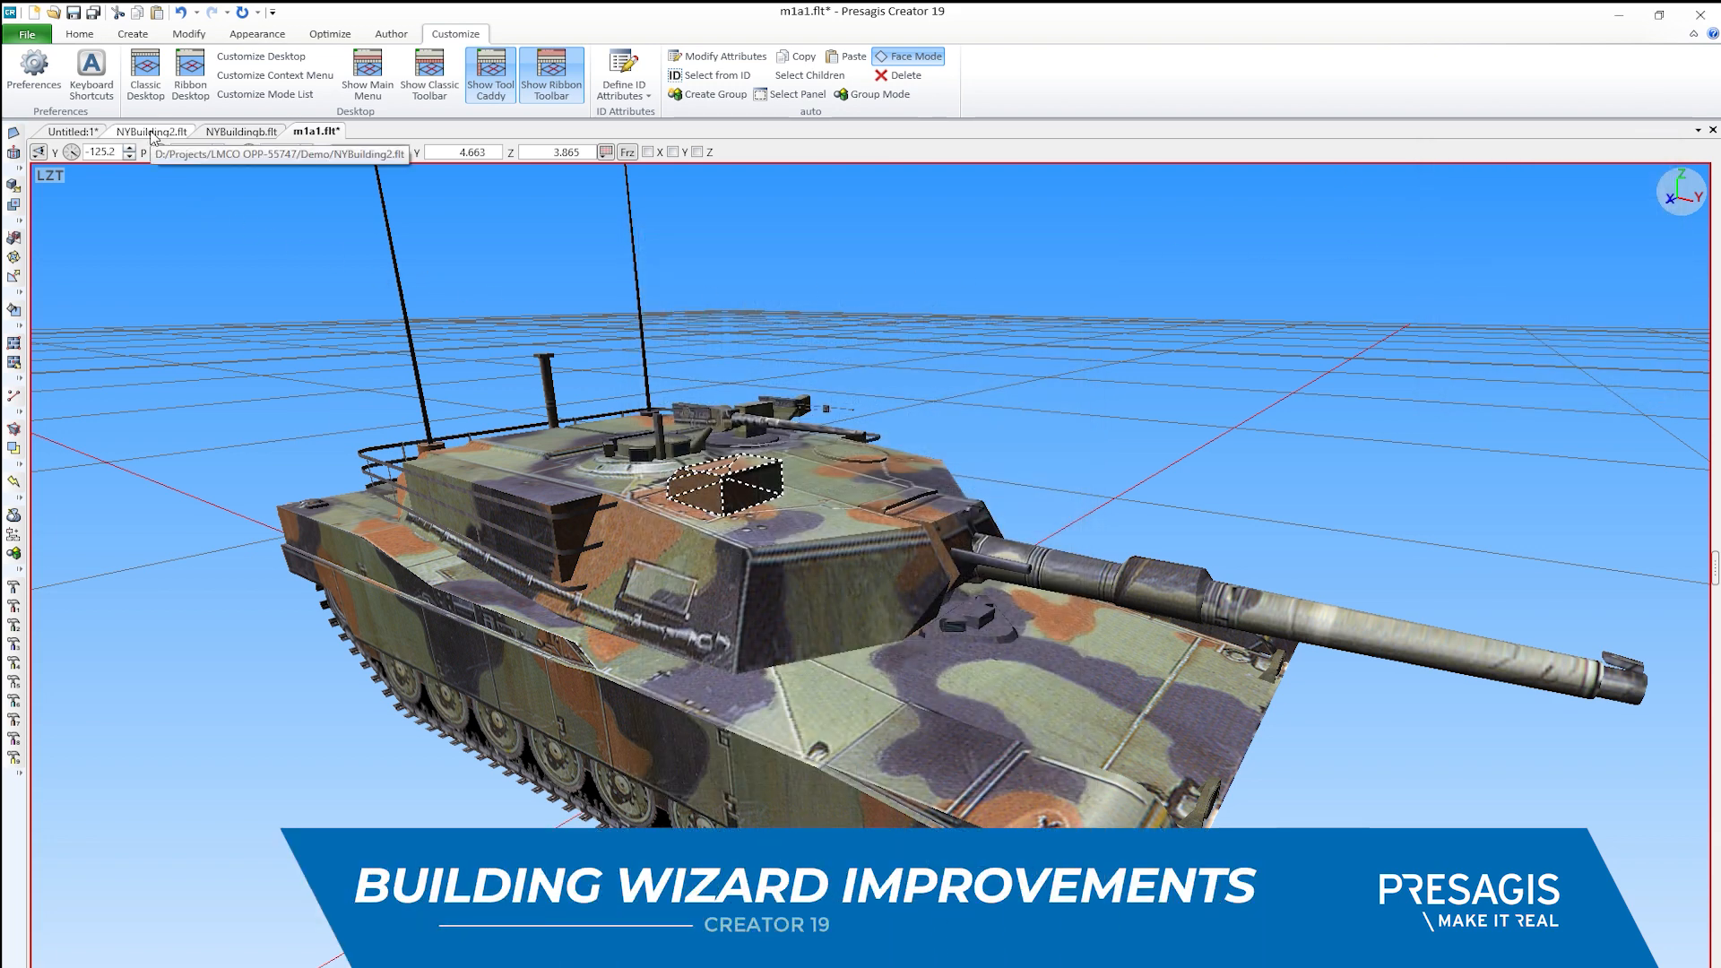
Make the NYBuildingb.flt document the active model
left_click(242, 131)
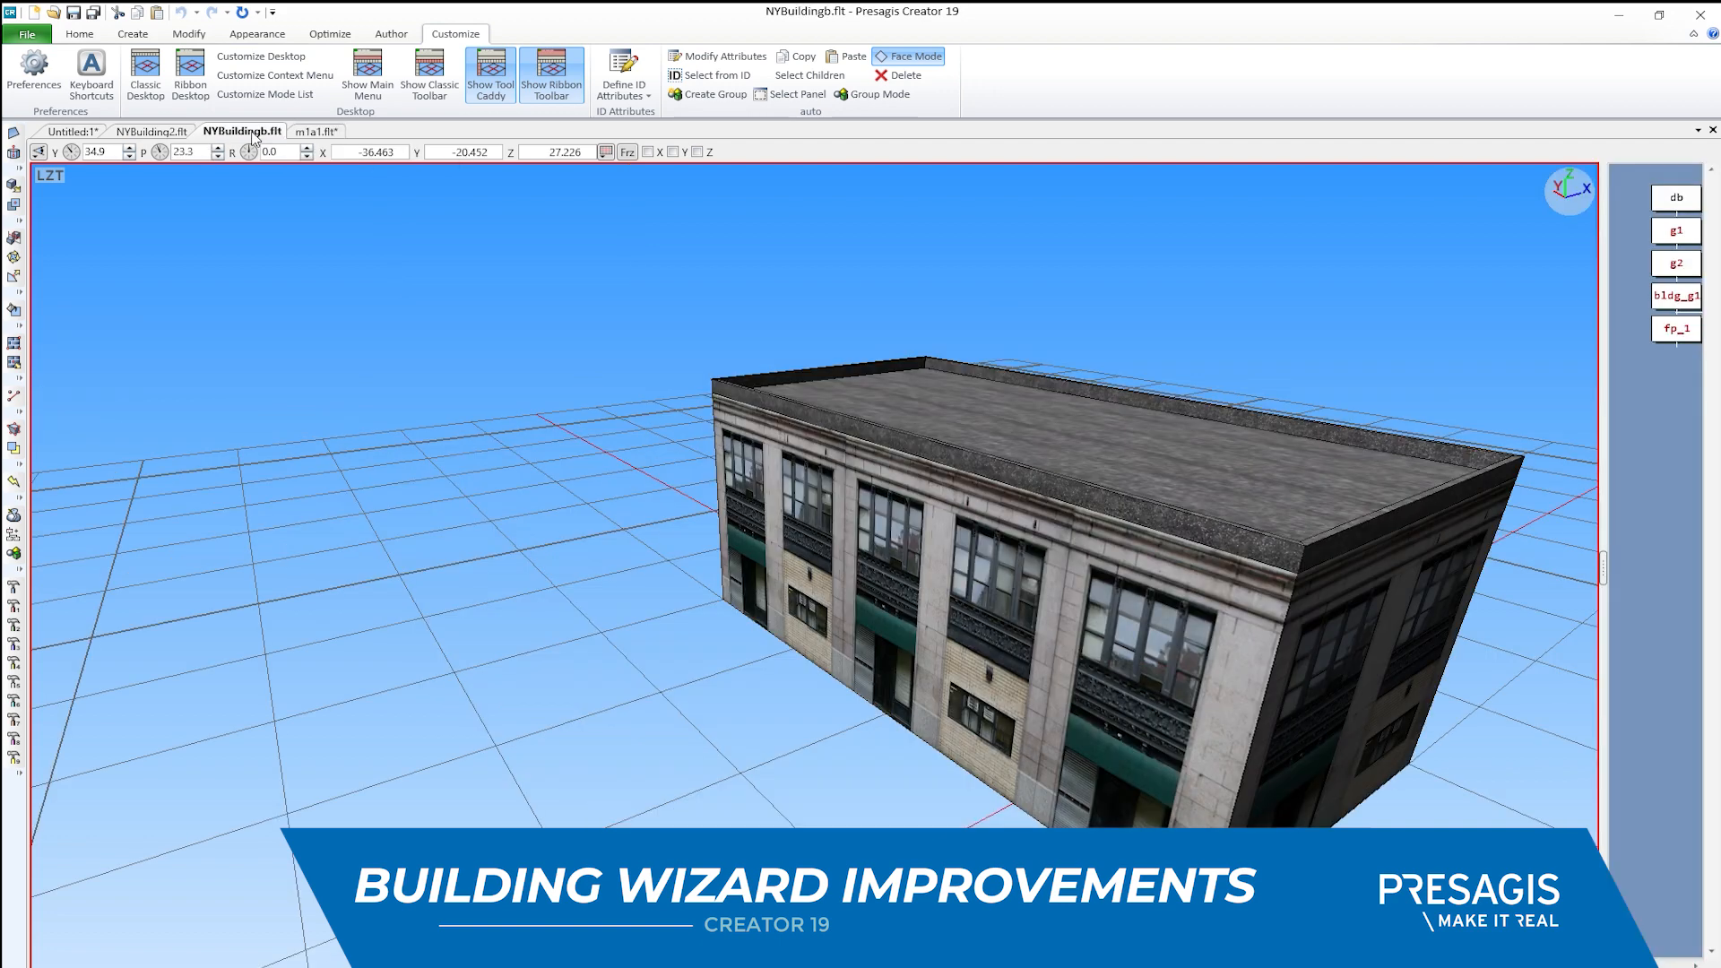
mouse_move(1503, 640)
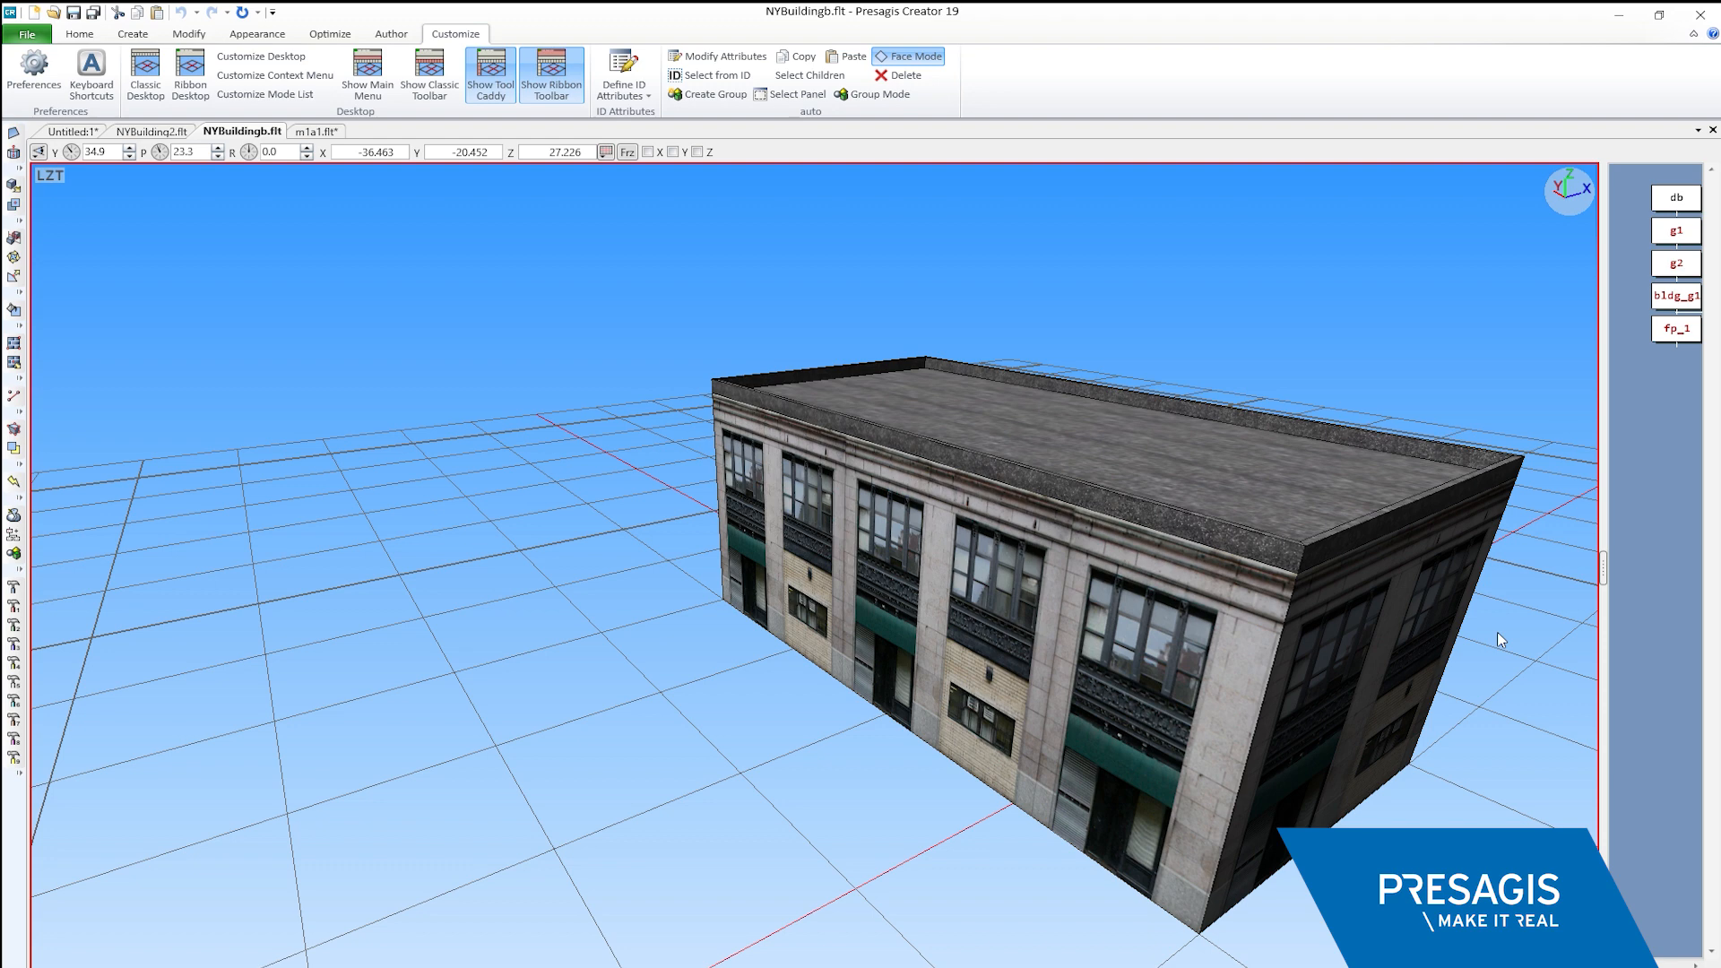
mouse_move(1655, 310)
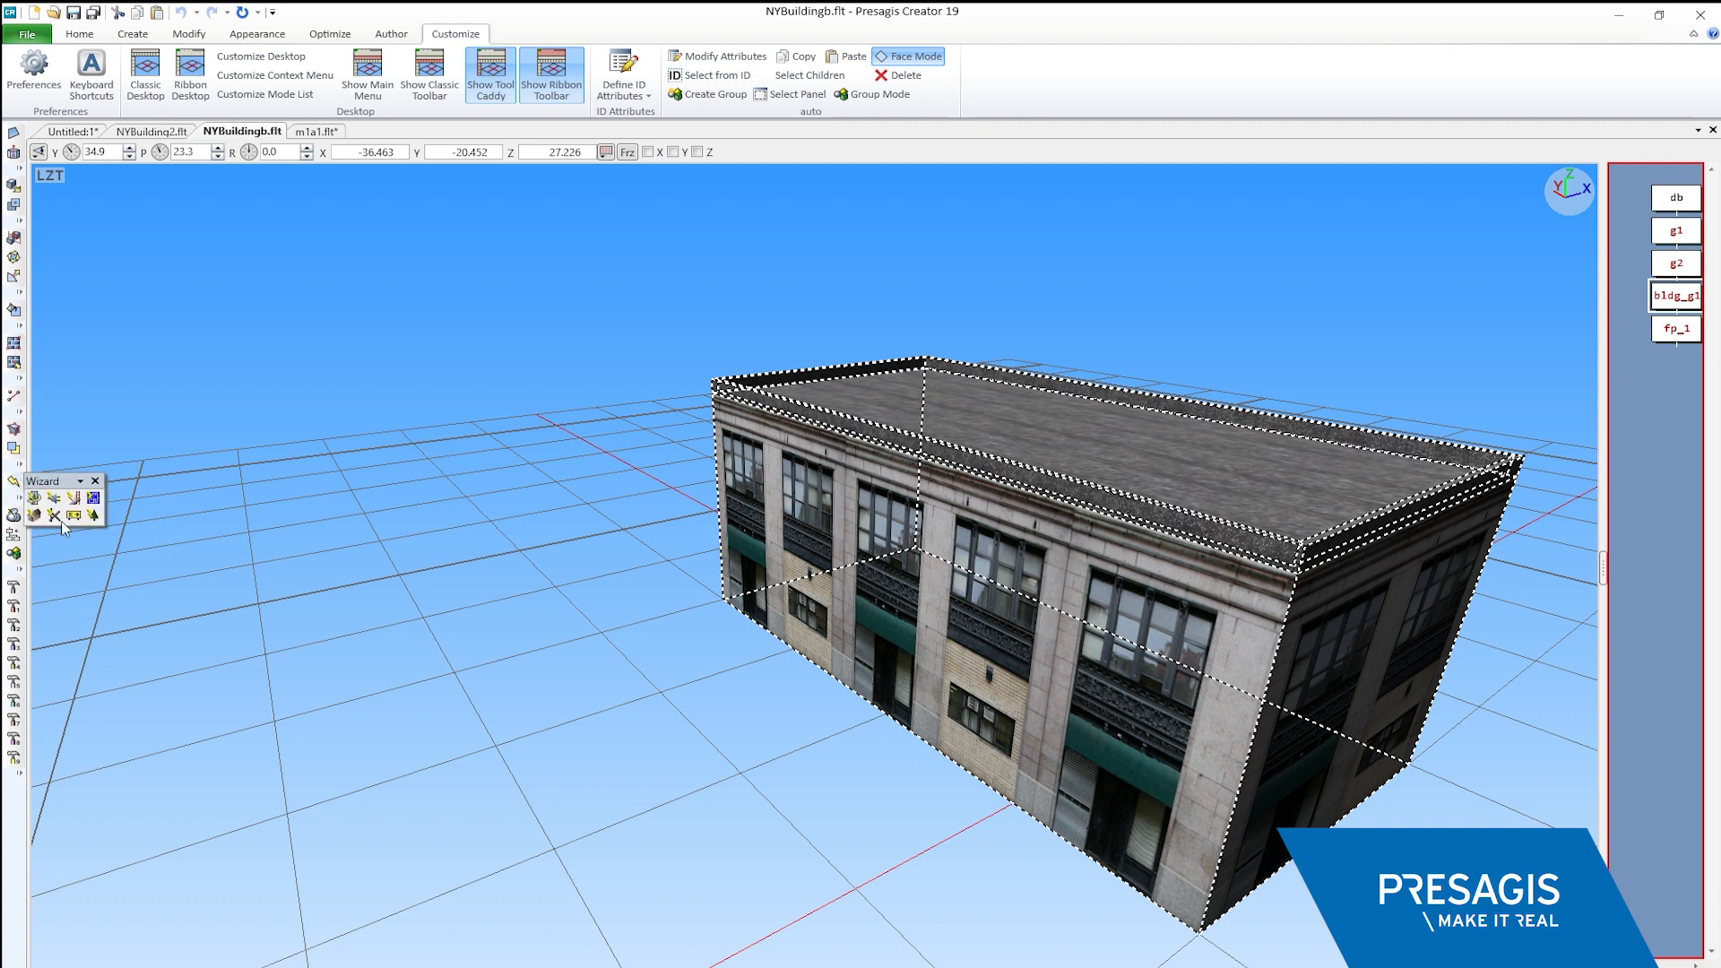
mouse_move(32, 516)
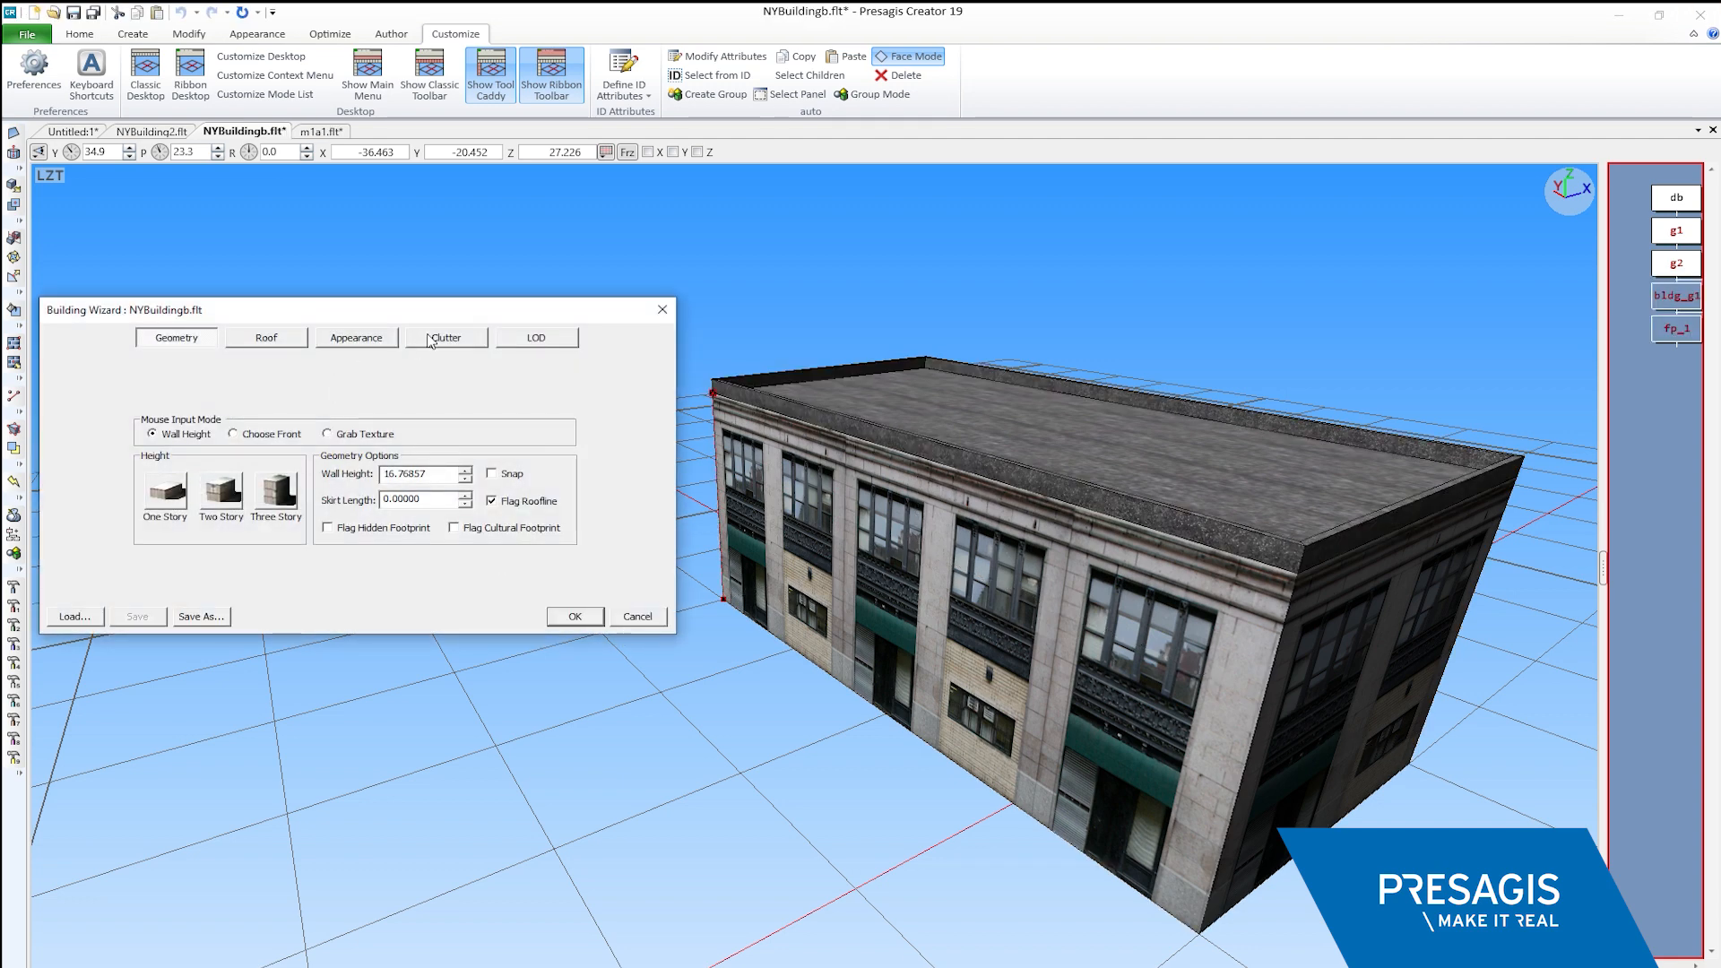
On the Clutter rules, turn the ac units rule On and keep its Grid placement site
left_click(446, 337)
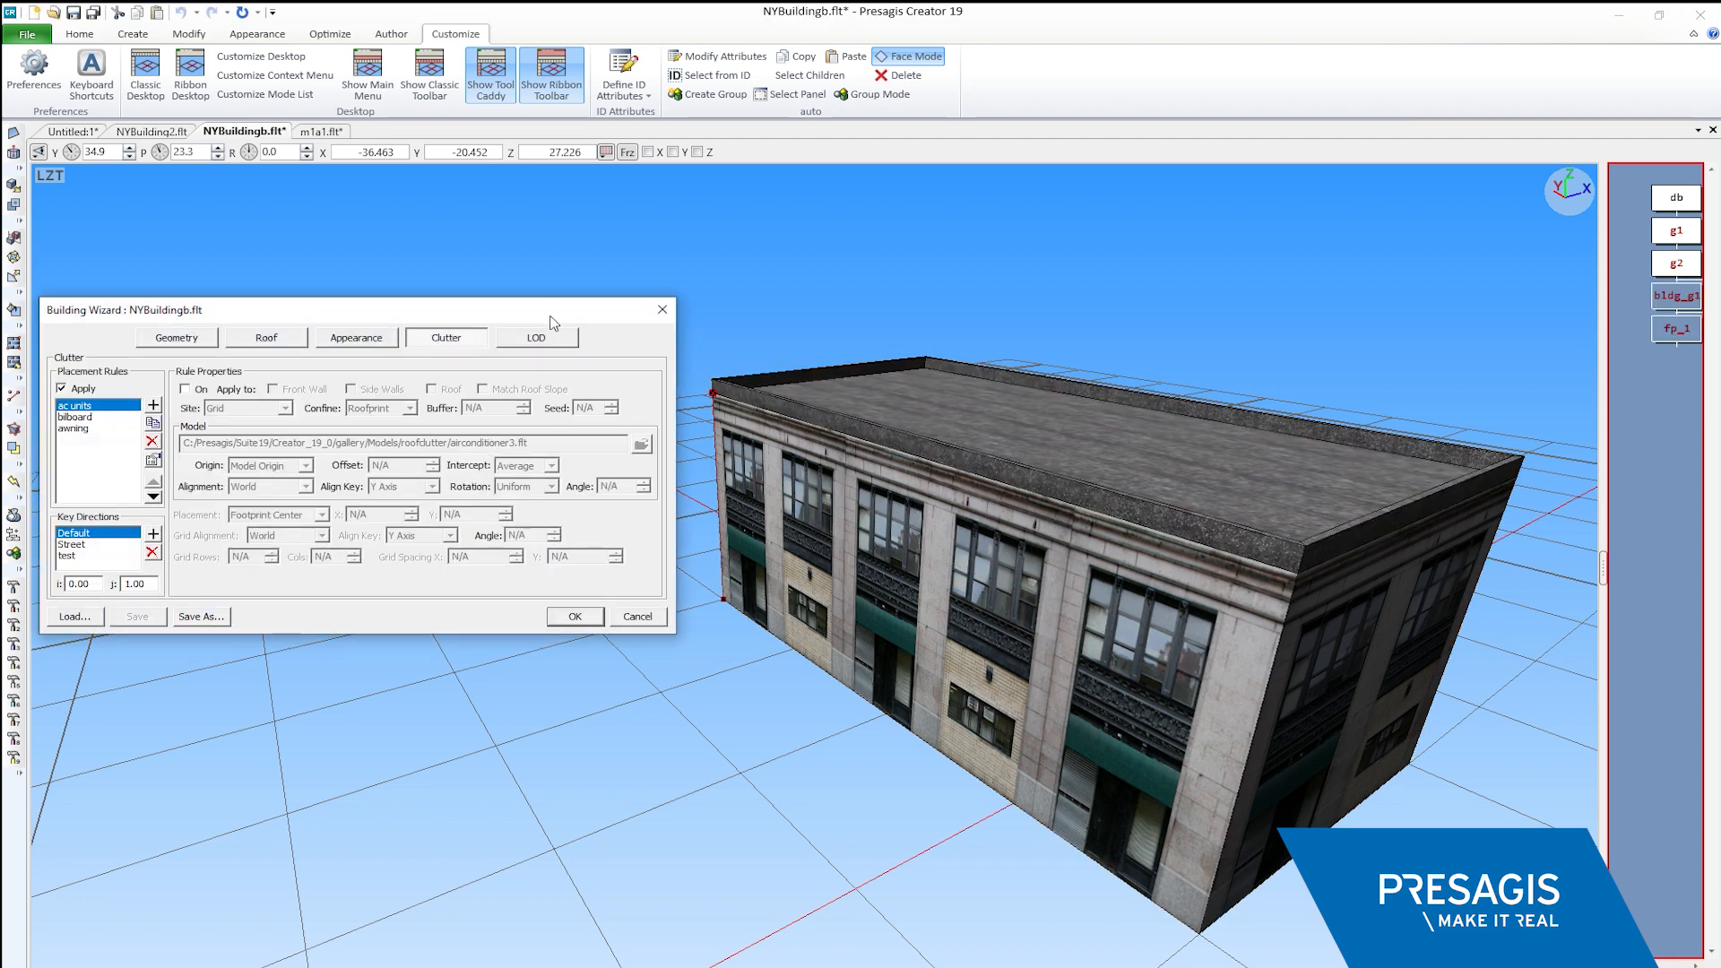
mouse_move(557, 316)
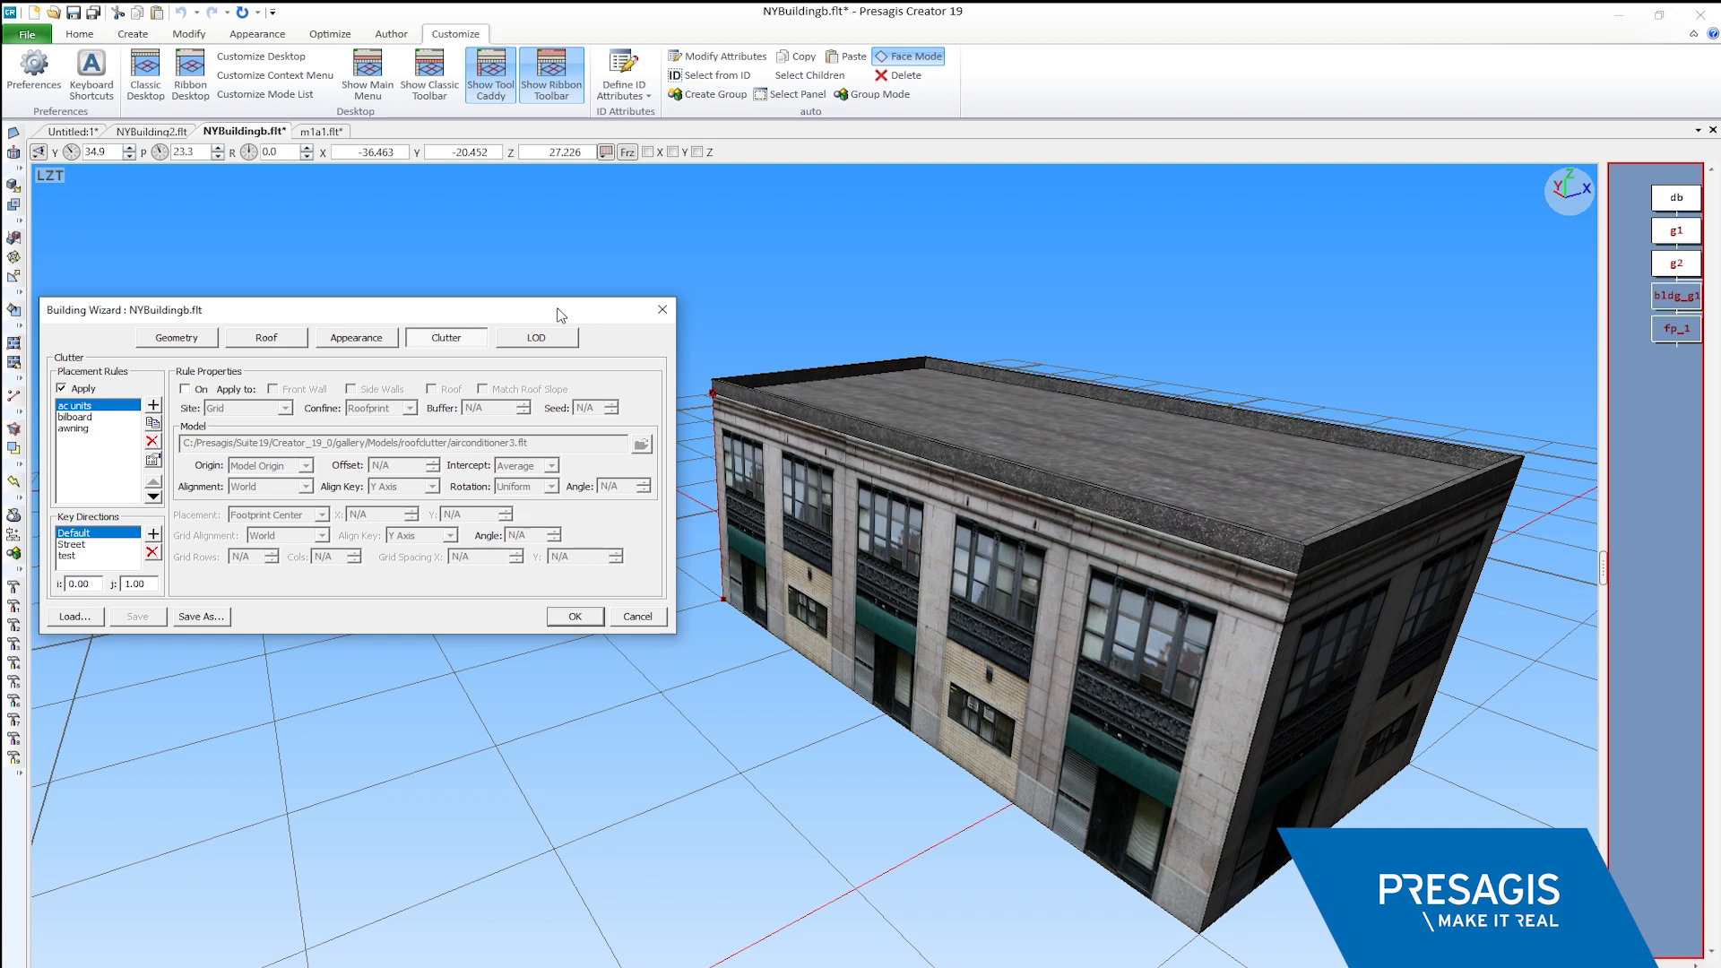
mouse_move(149, 441)
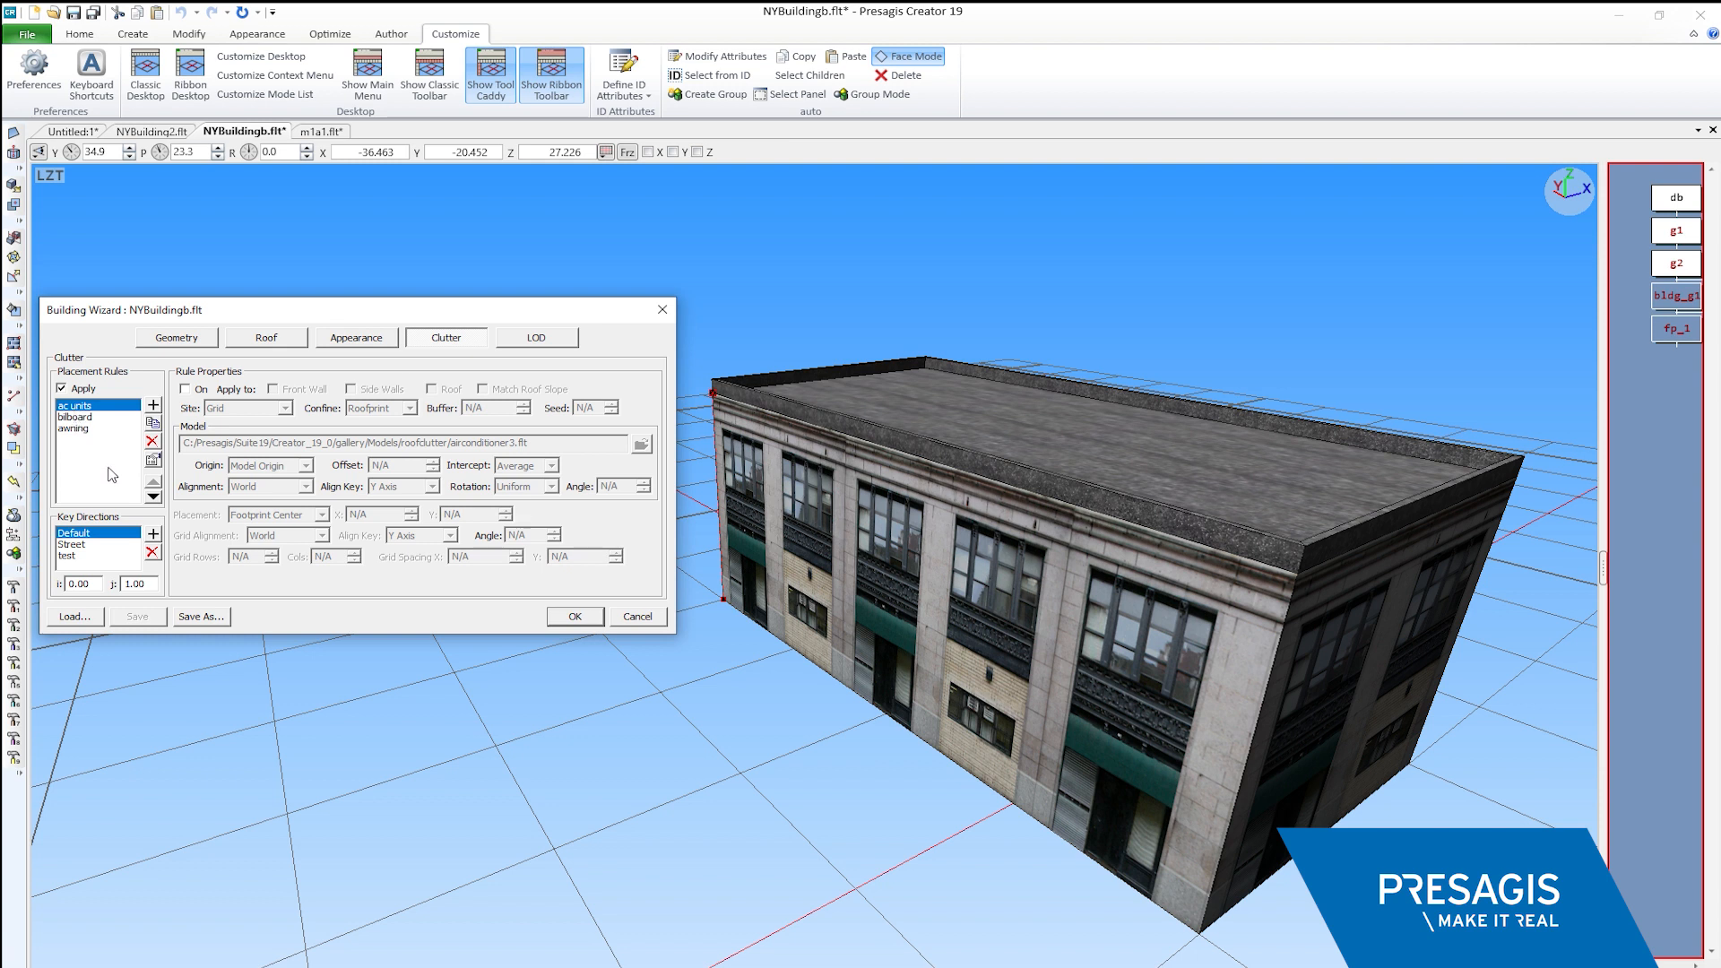
mouse_move(118, 461)
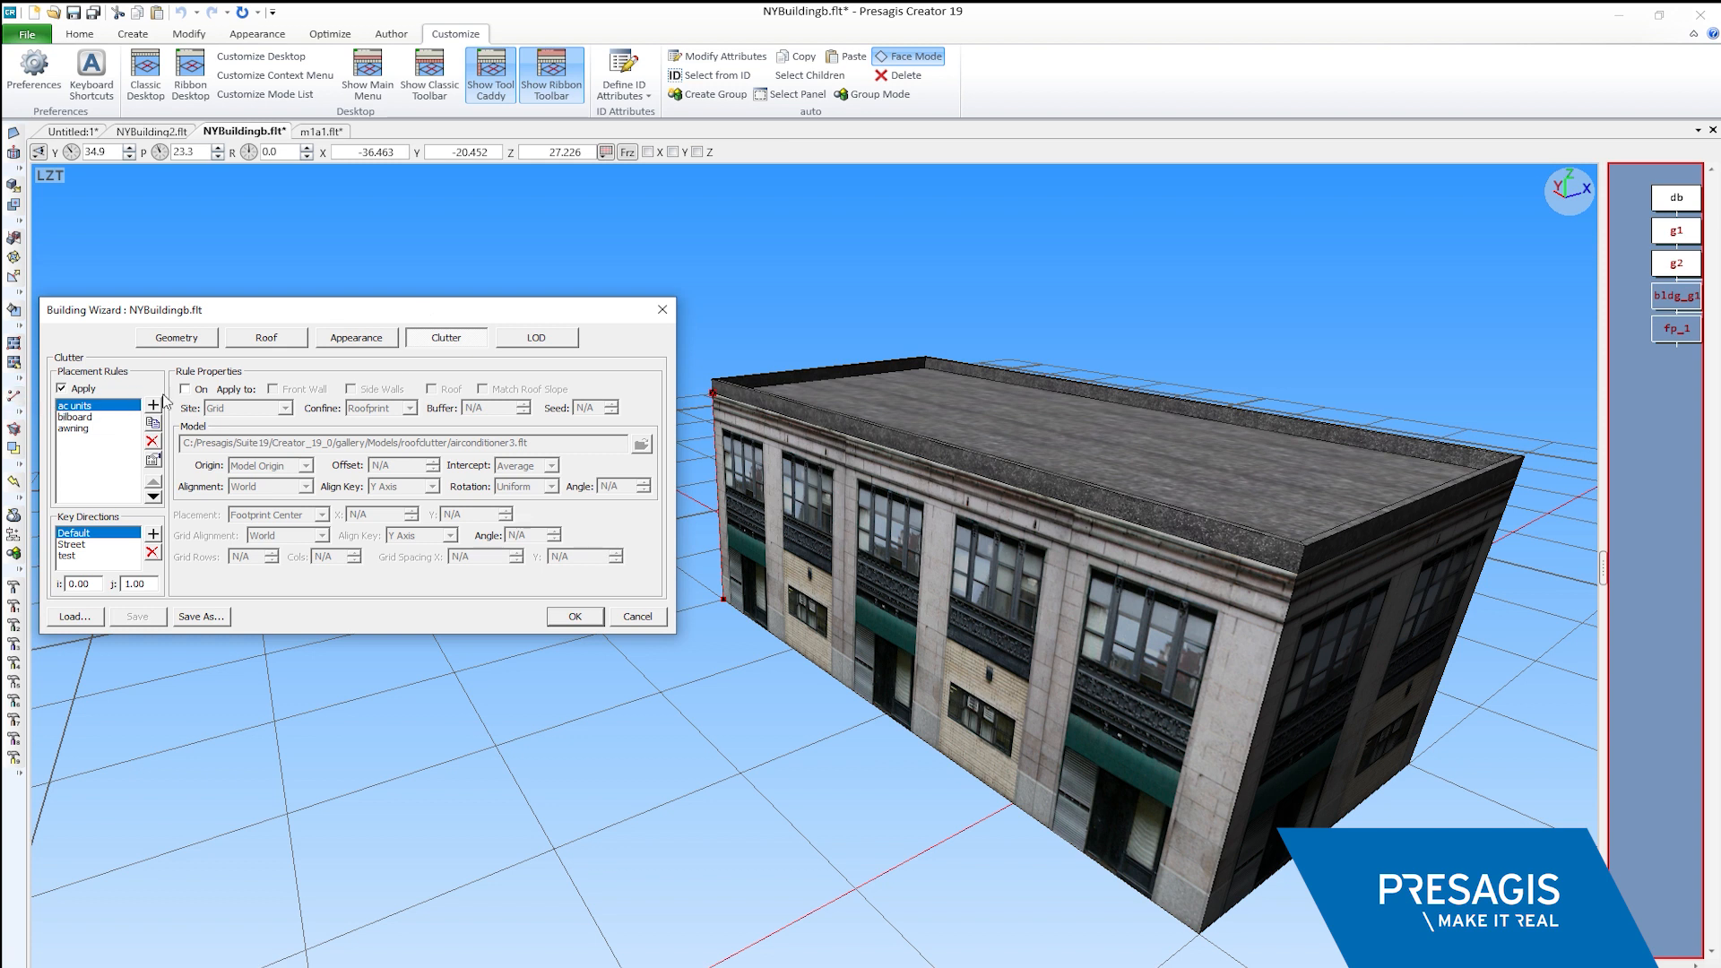
left_click(186, 389)
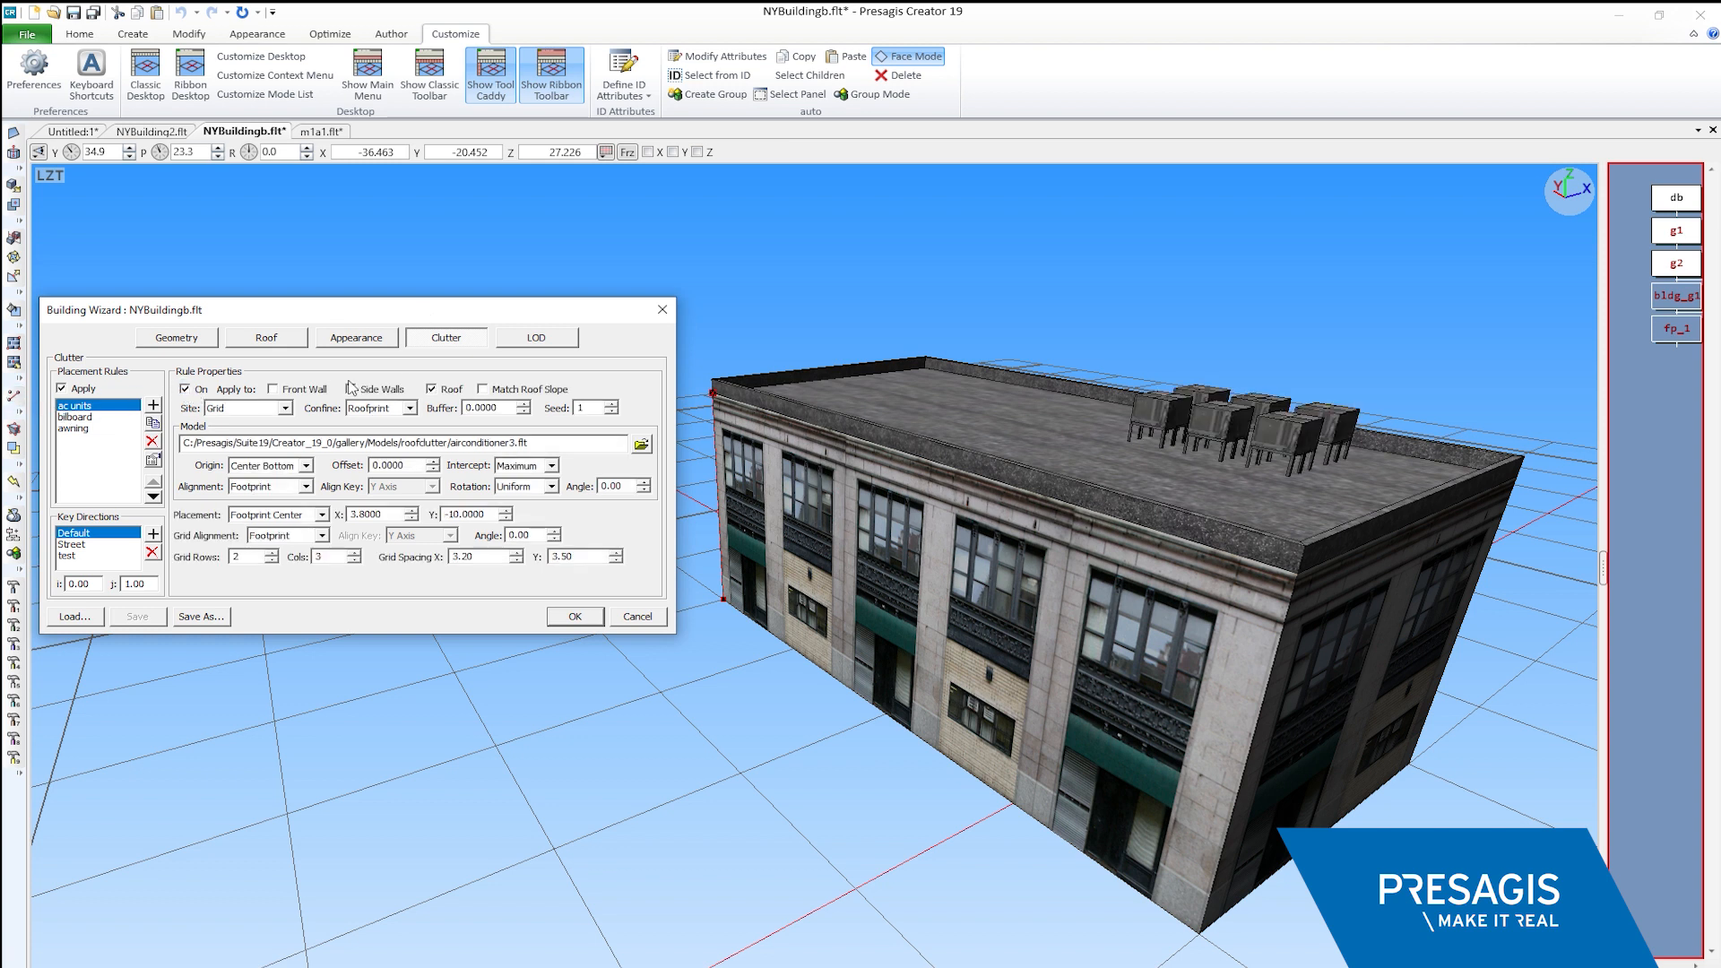
left_click(353, 389)
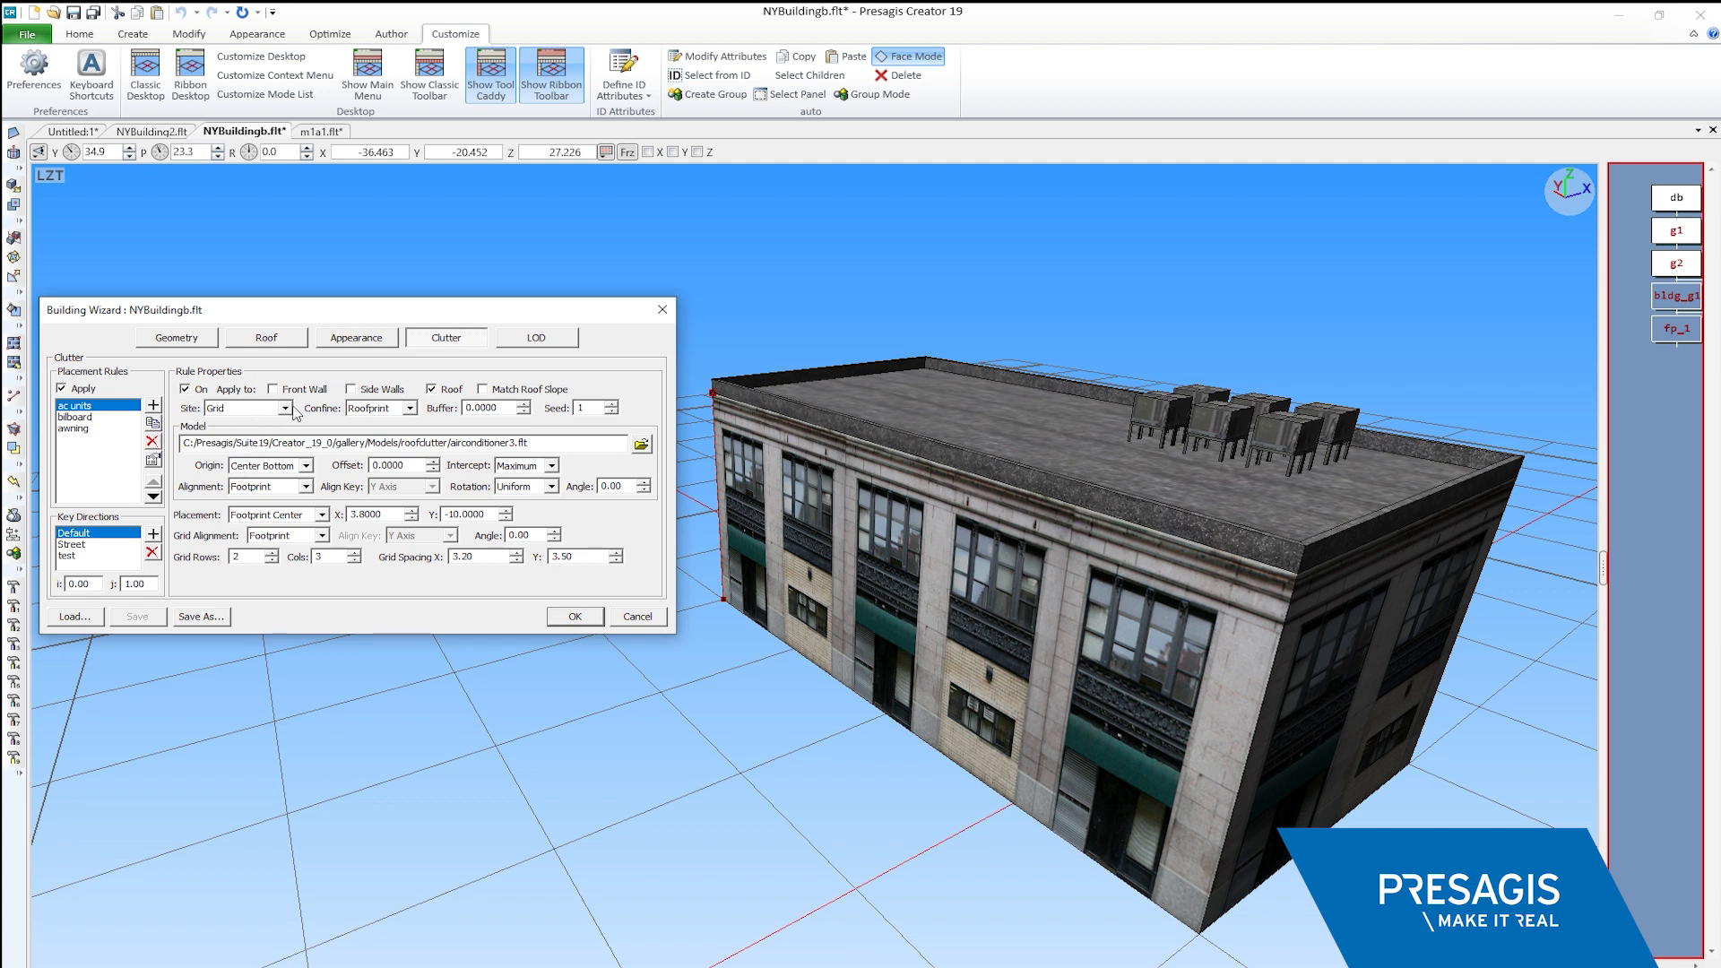
left_click(285, 409)
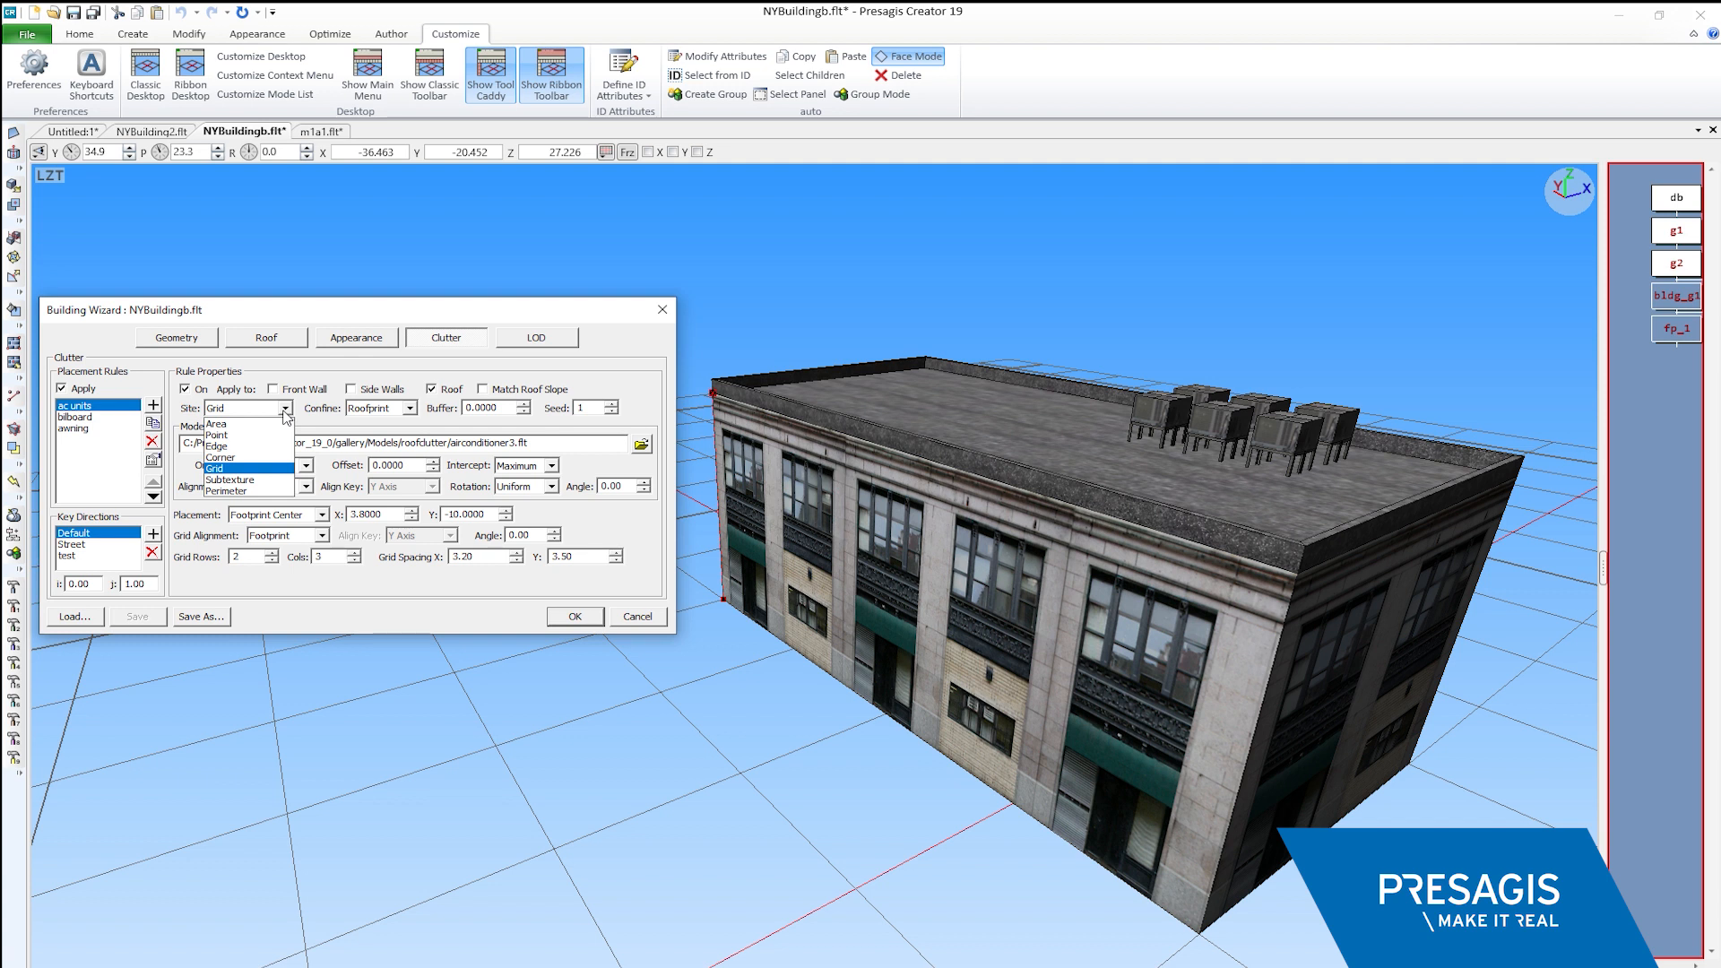
mouse_move(217, 434)
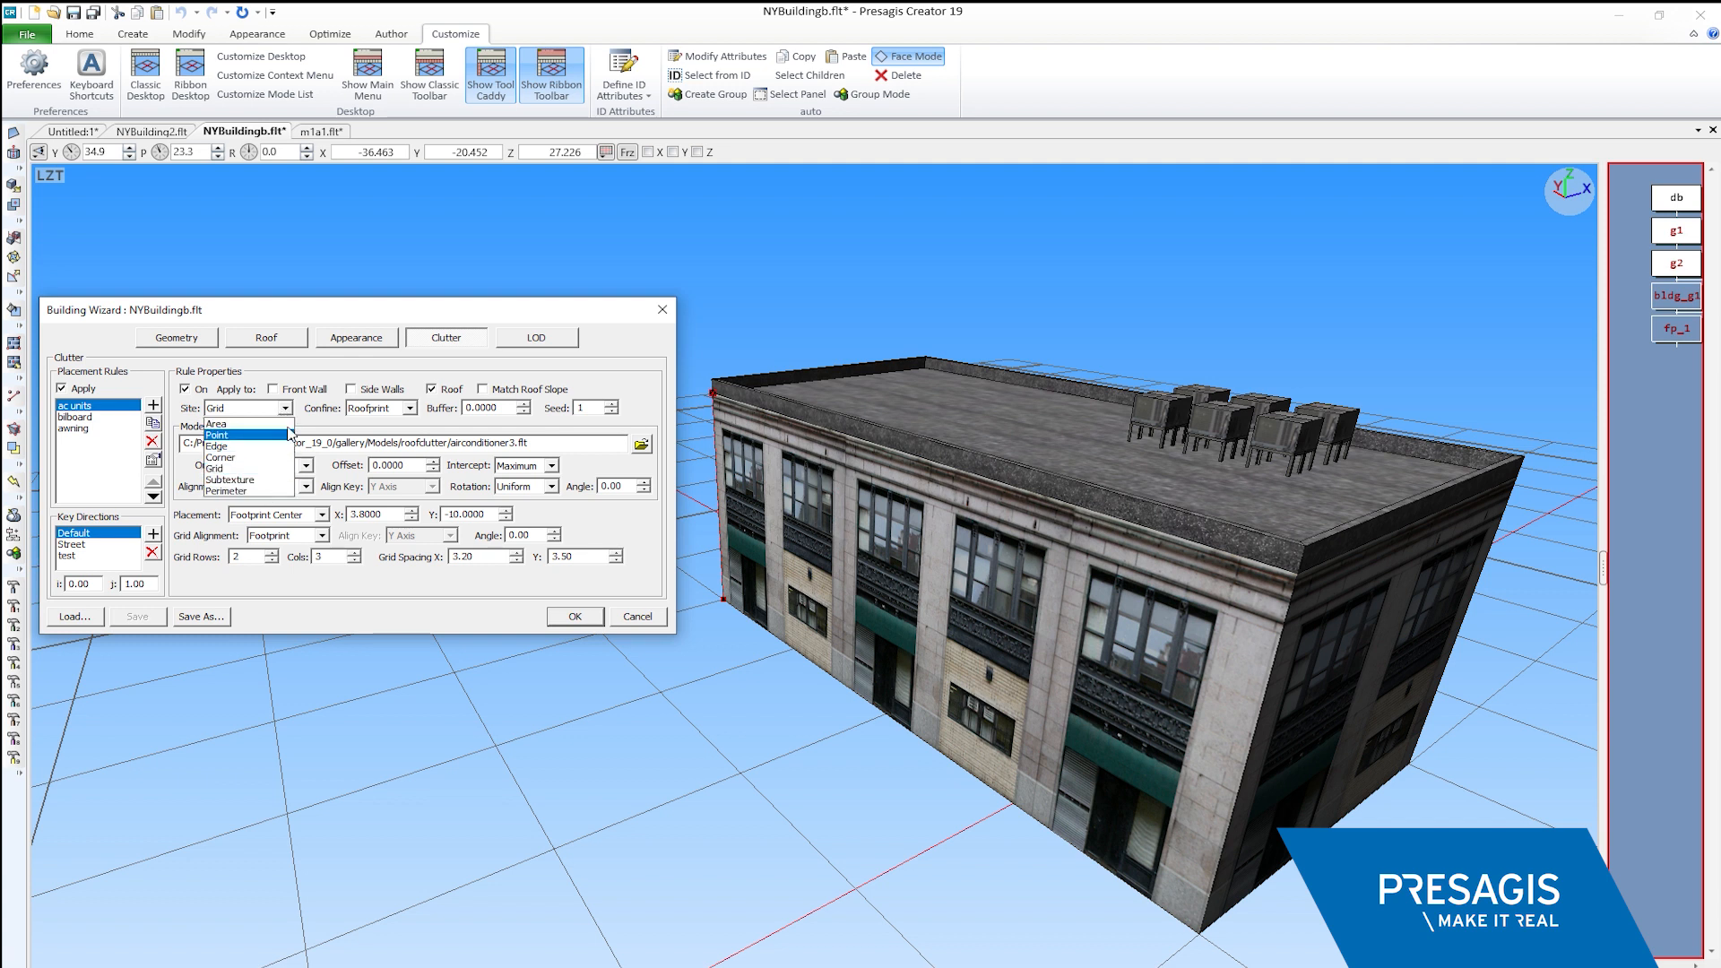
left_click(238, 468)
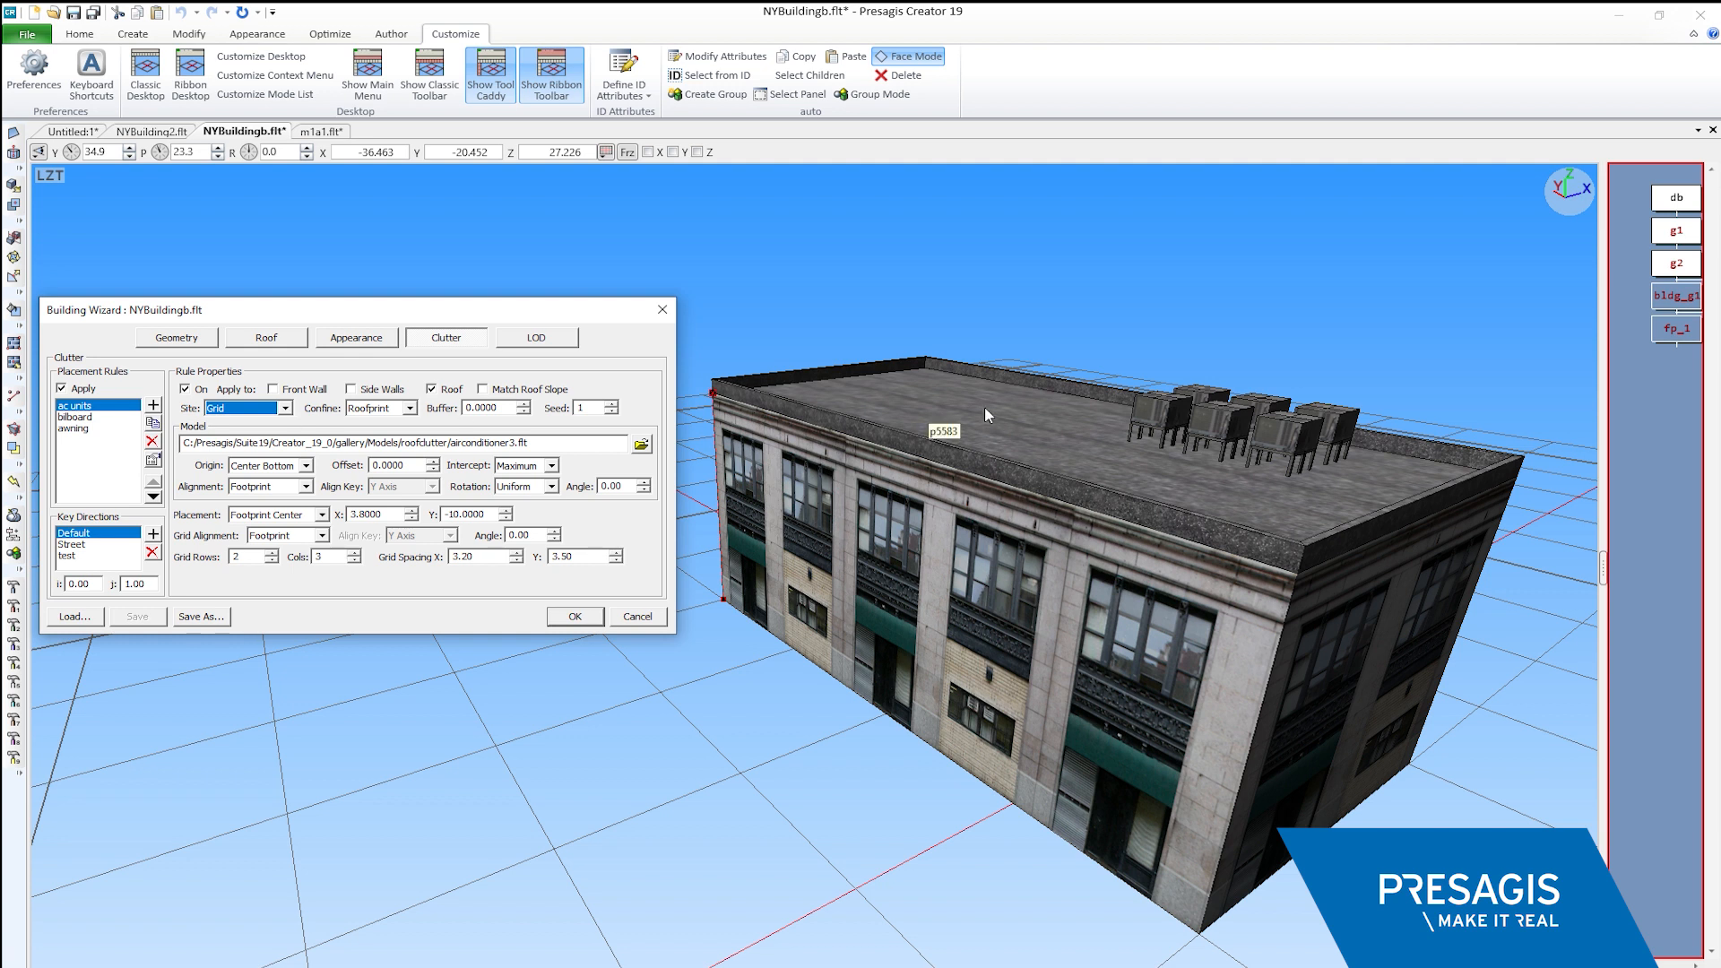
mouse_move(74, 423)
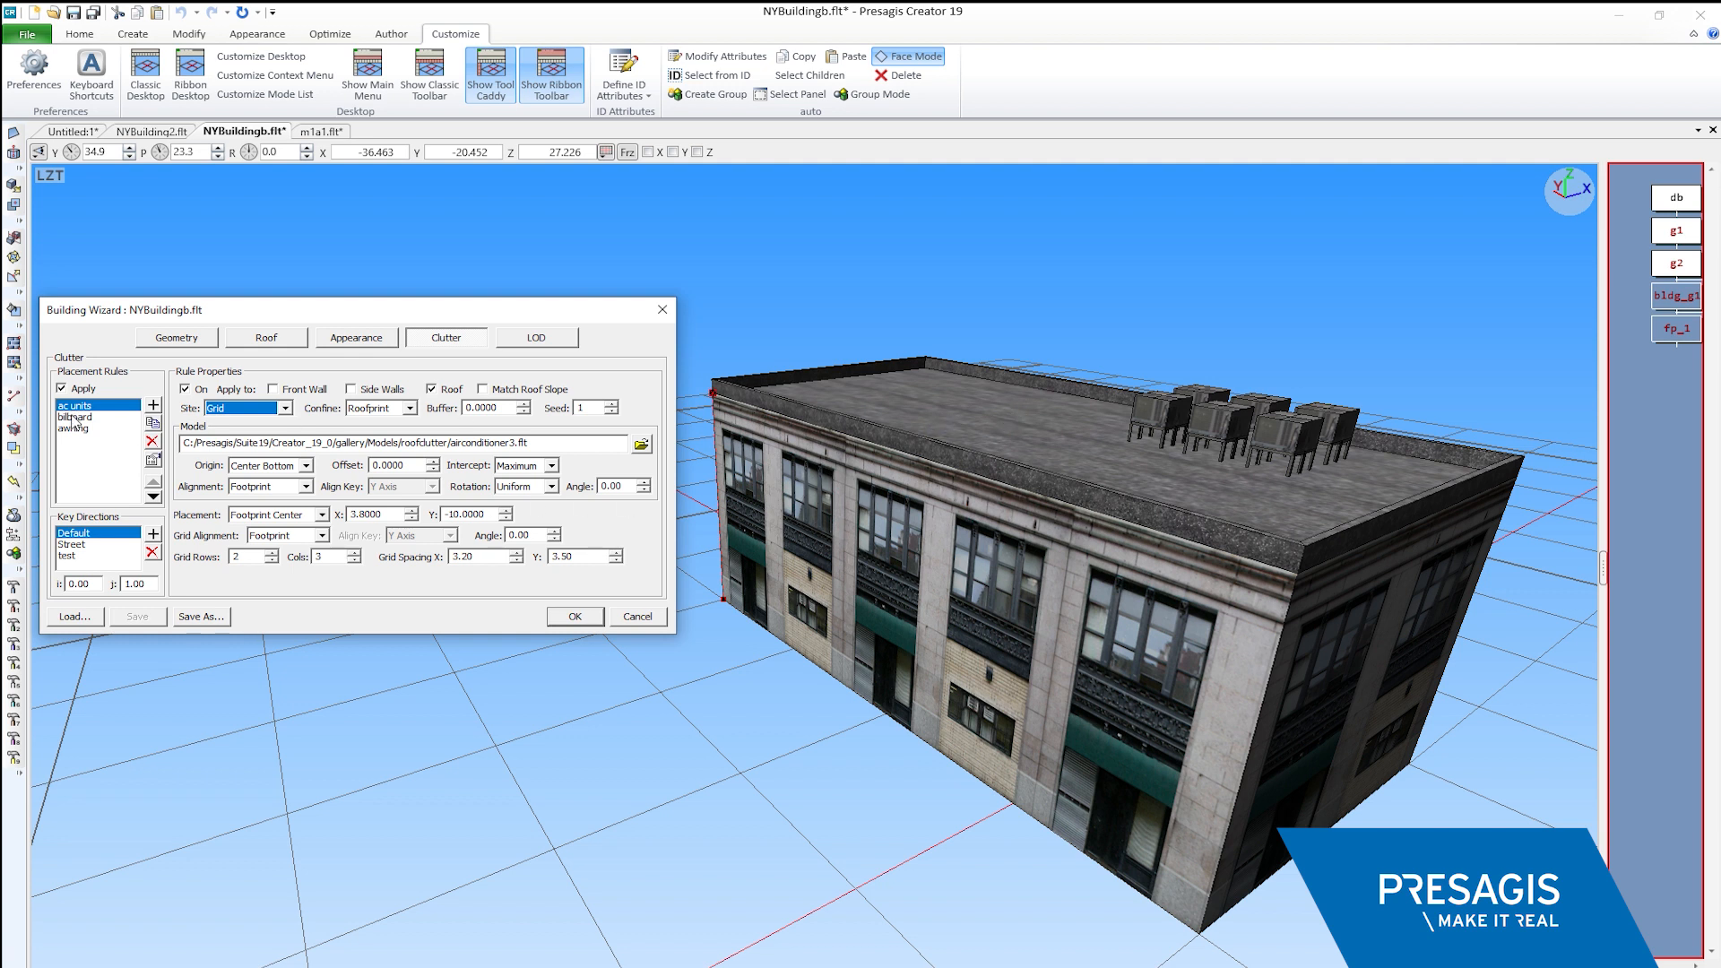
Show the billboard placement rule with its Edge-based properties
left_click(77, 418)
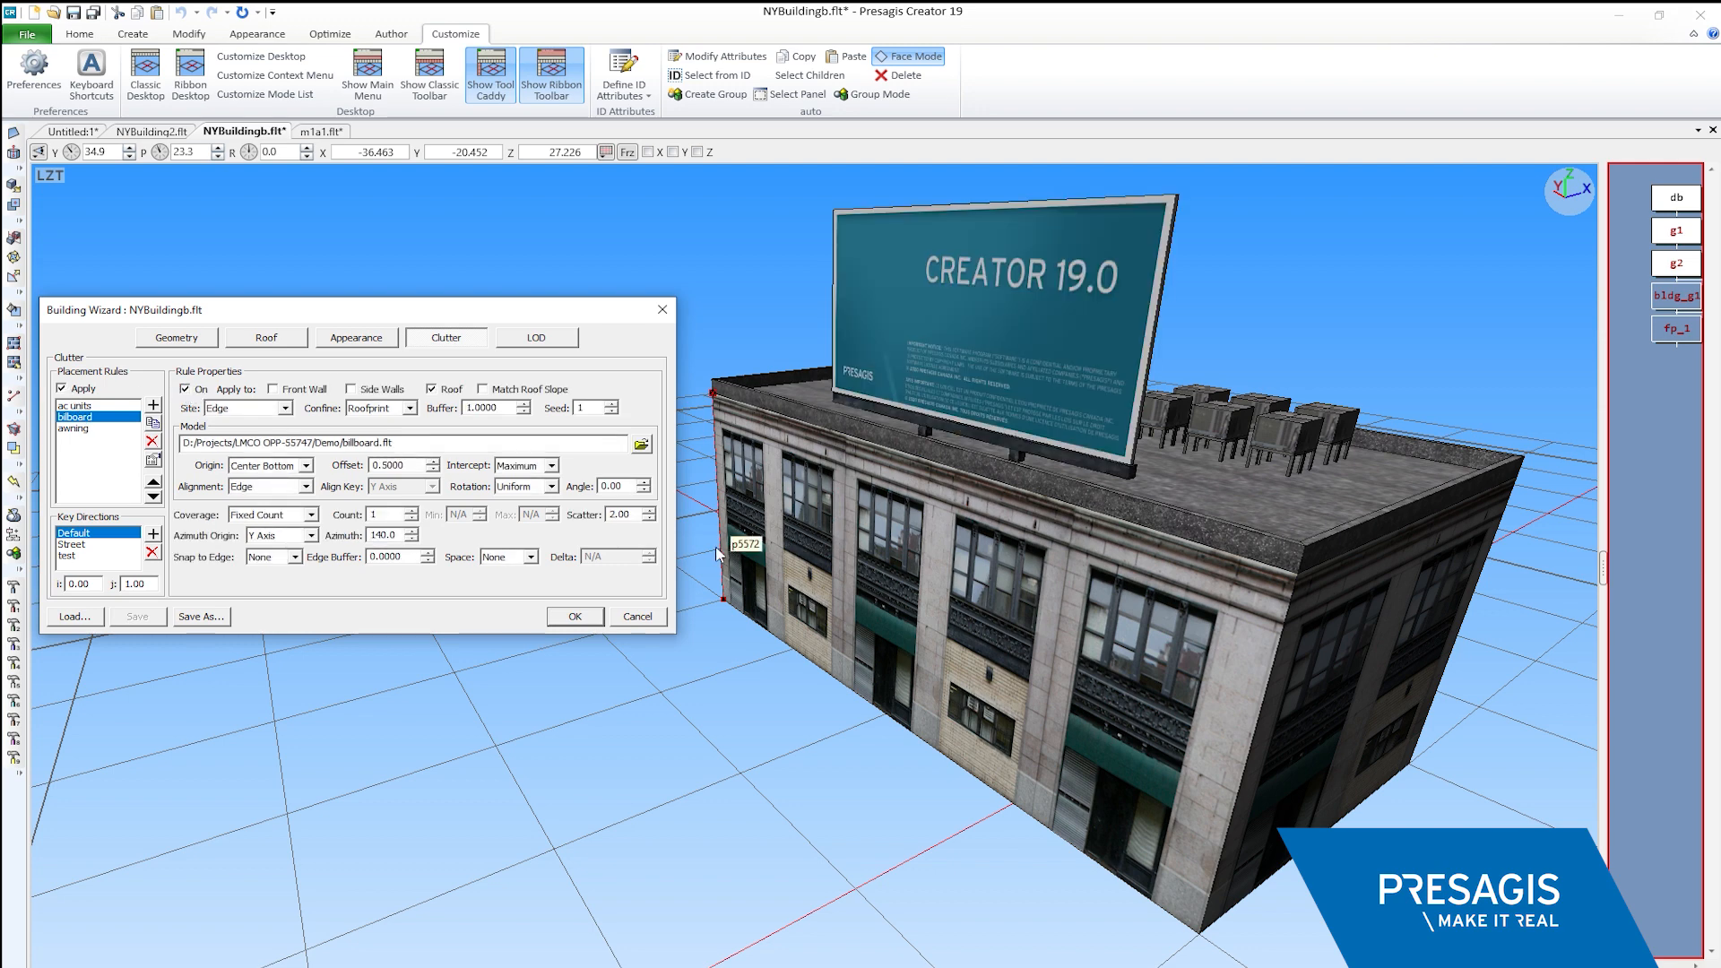
mouse_move(829, 502)
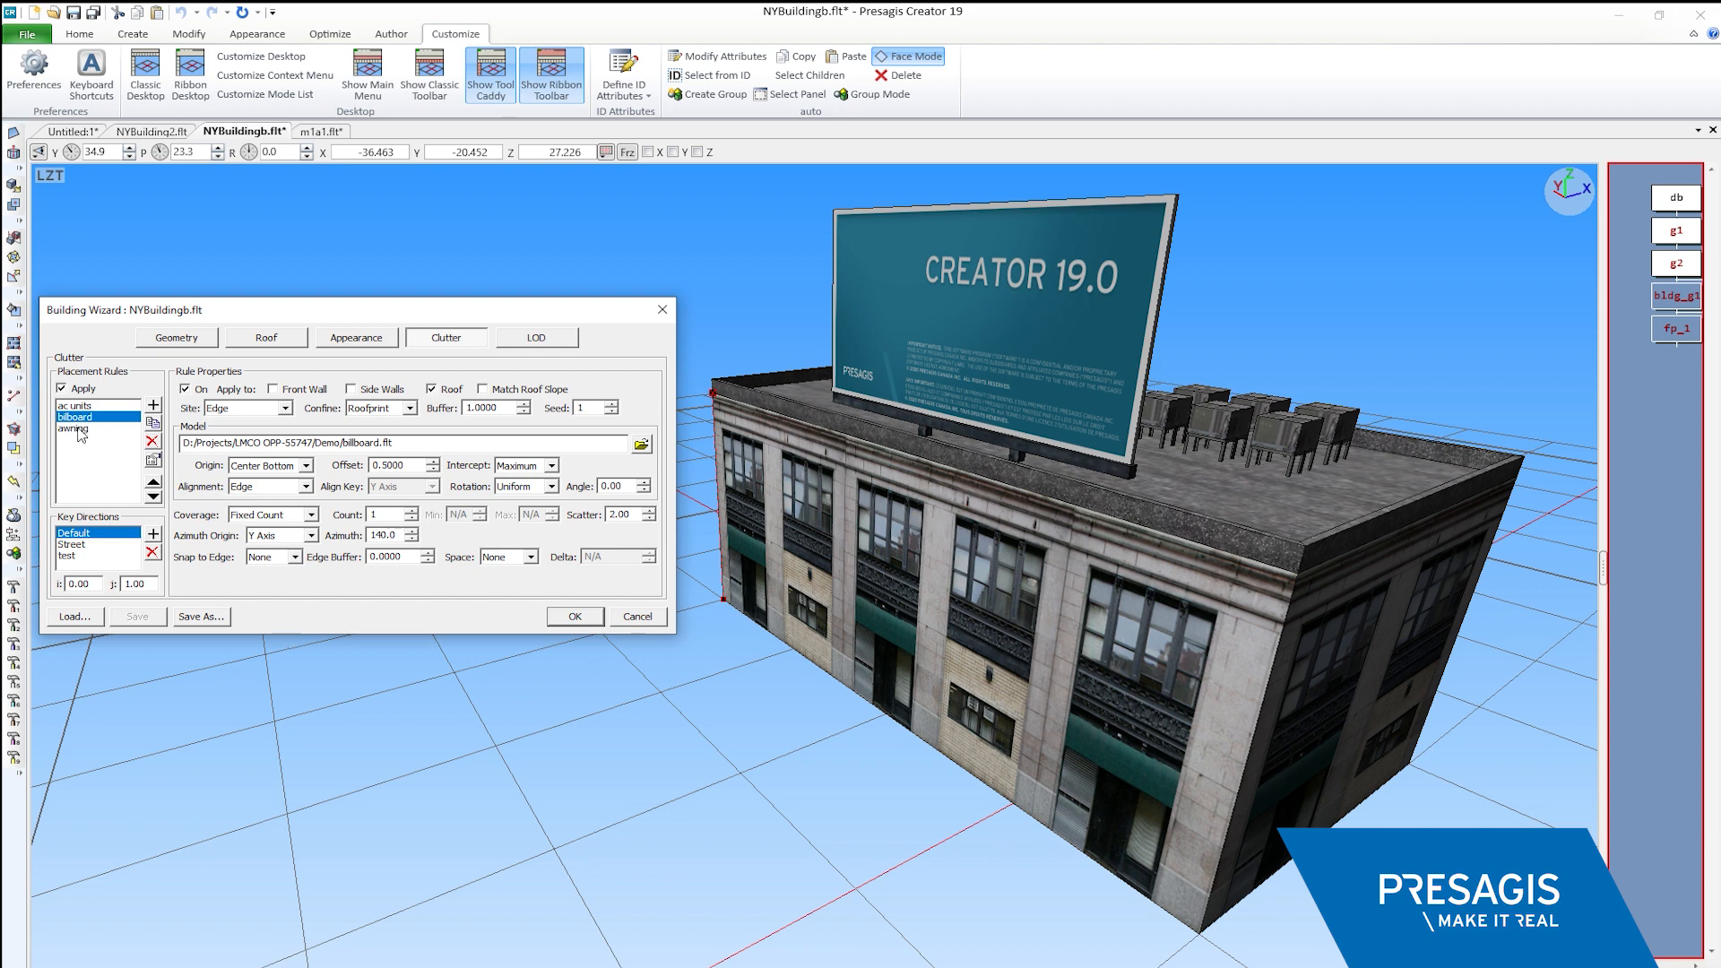
Turn the awning rule On for front and side walls, keeping Awning as the target subtexture
left_click(74, 429)
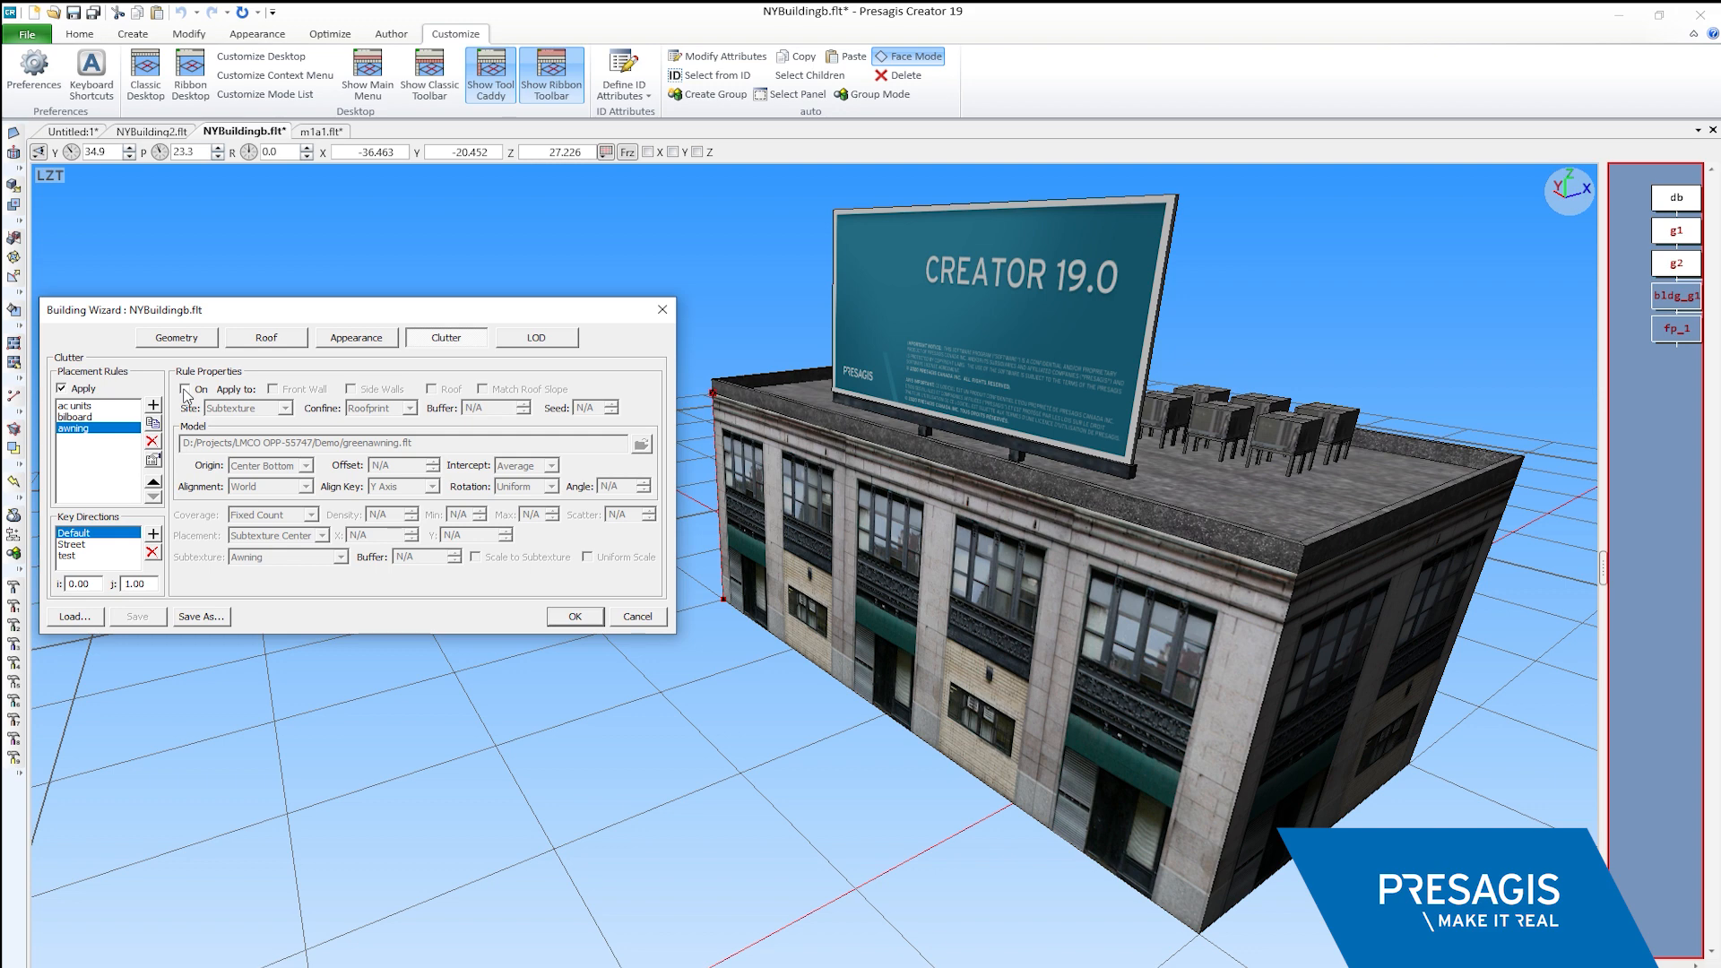
left_click(184, 389)
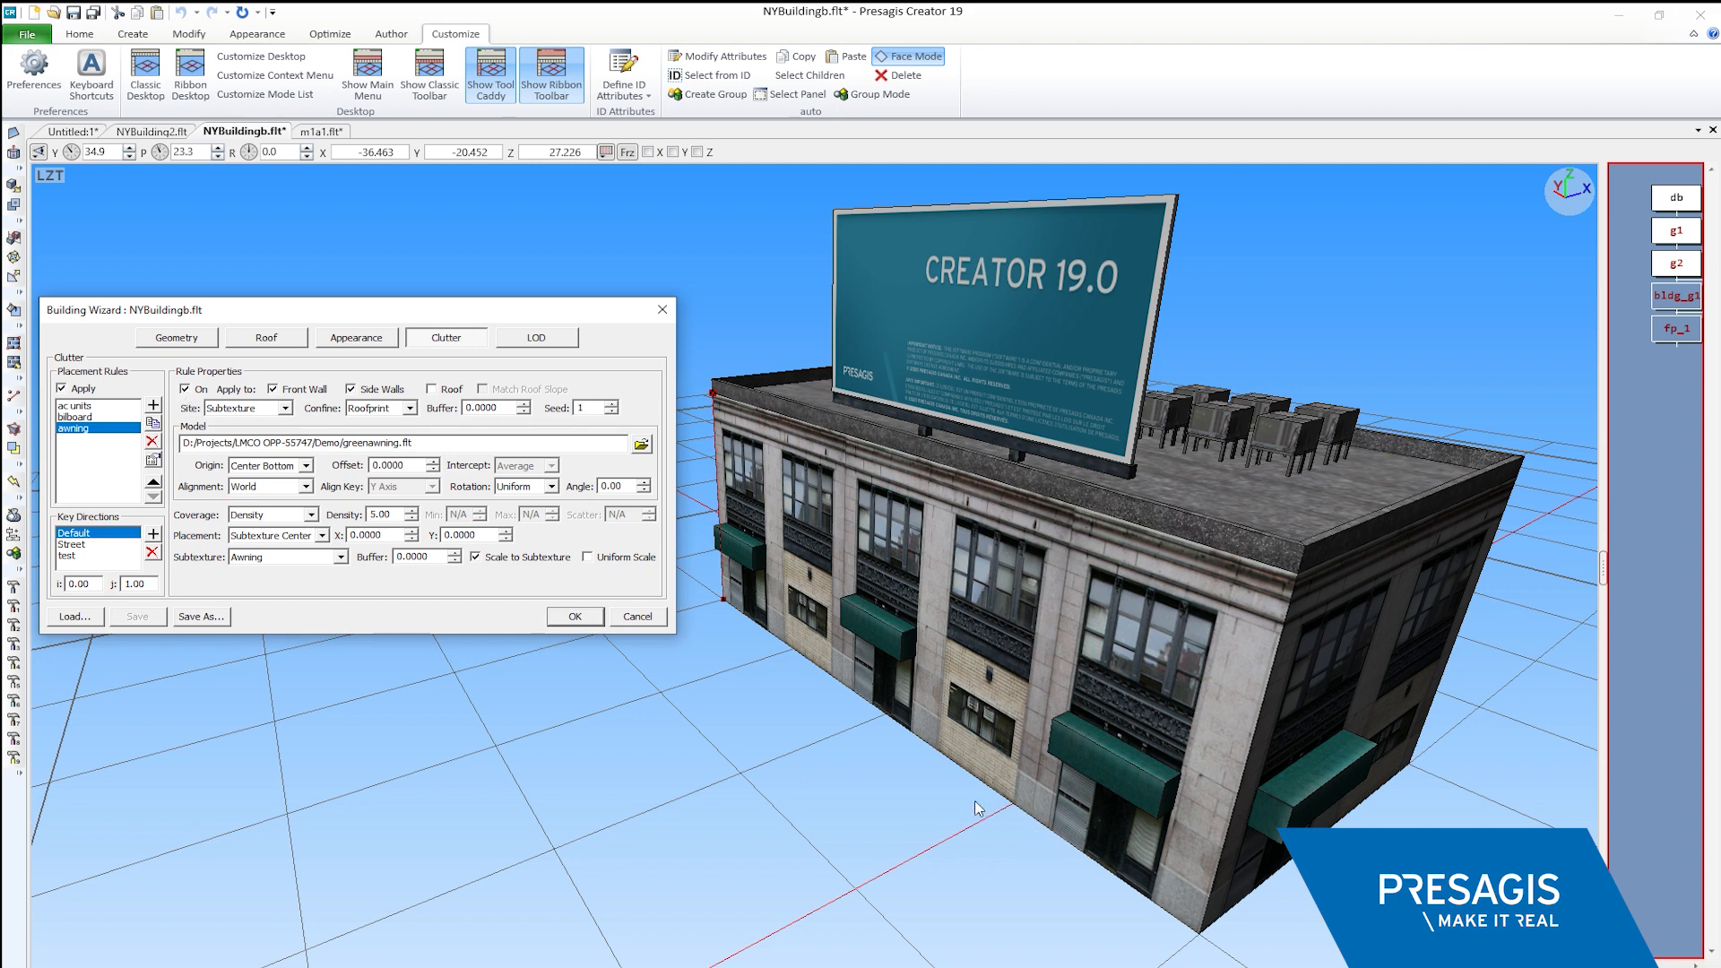
left_click(350, 389)
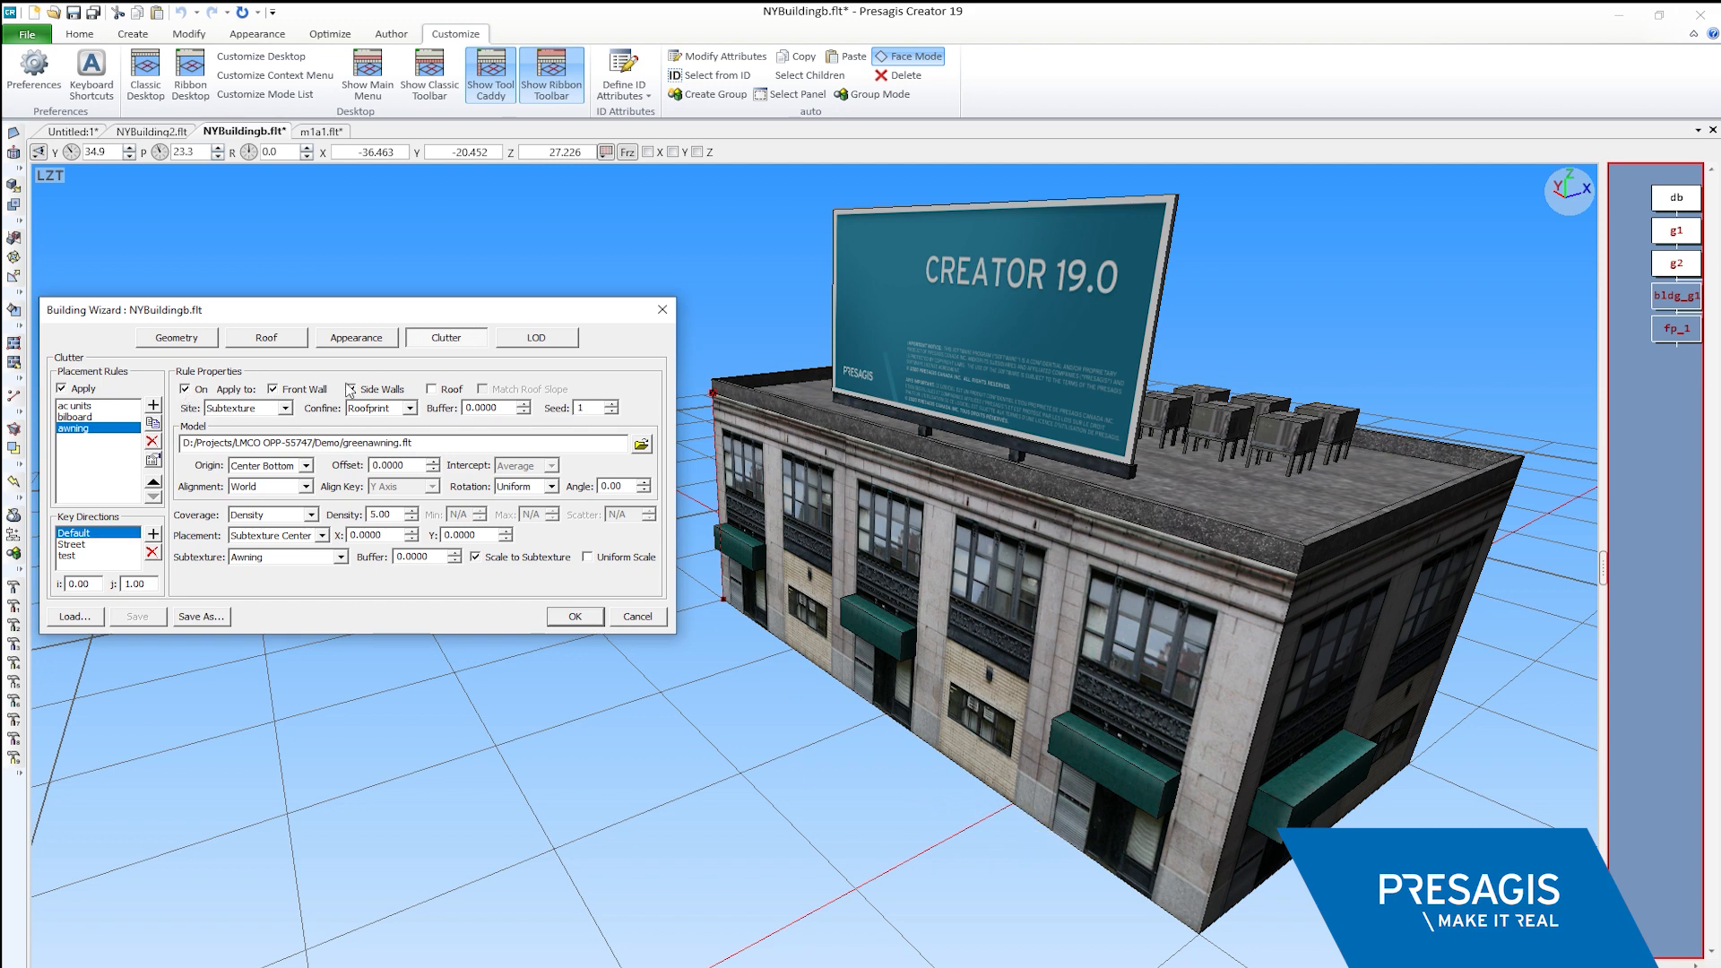
left_click(351, 389)
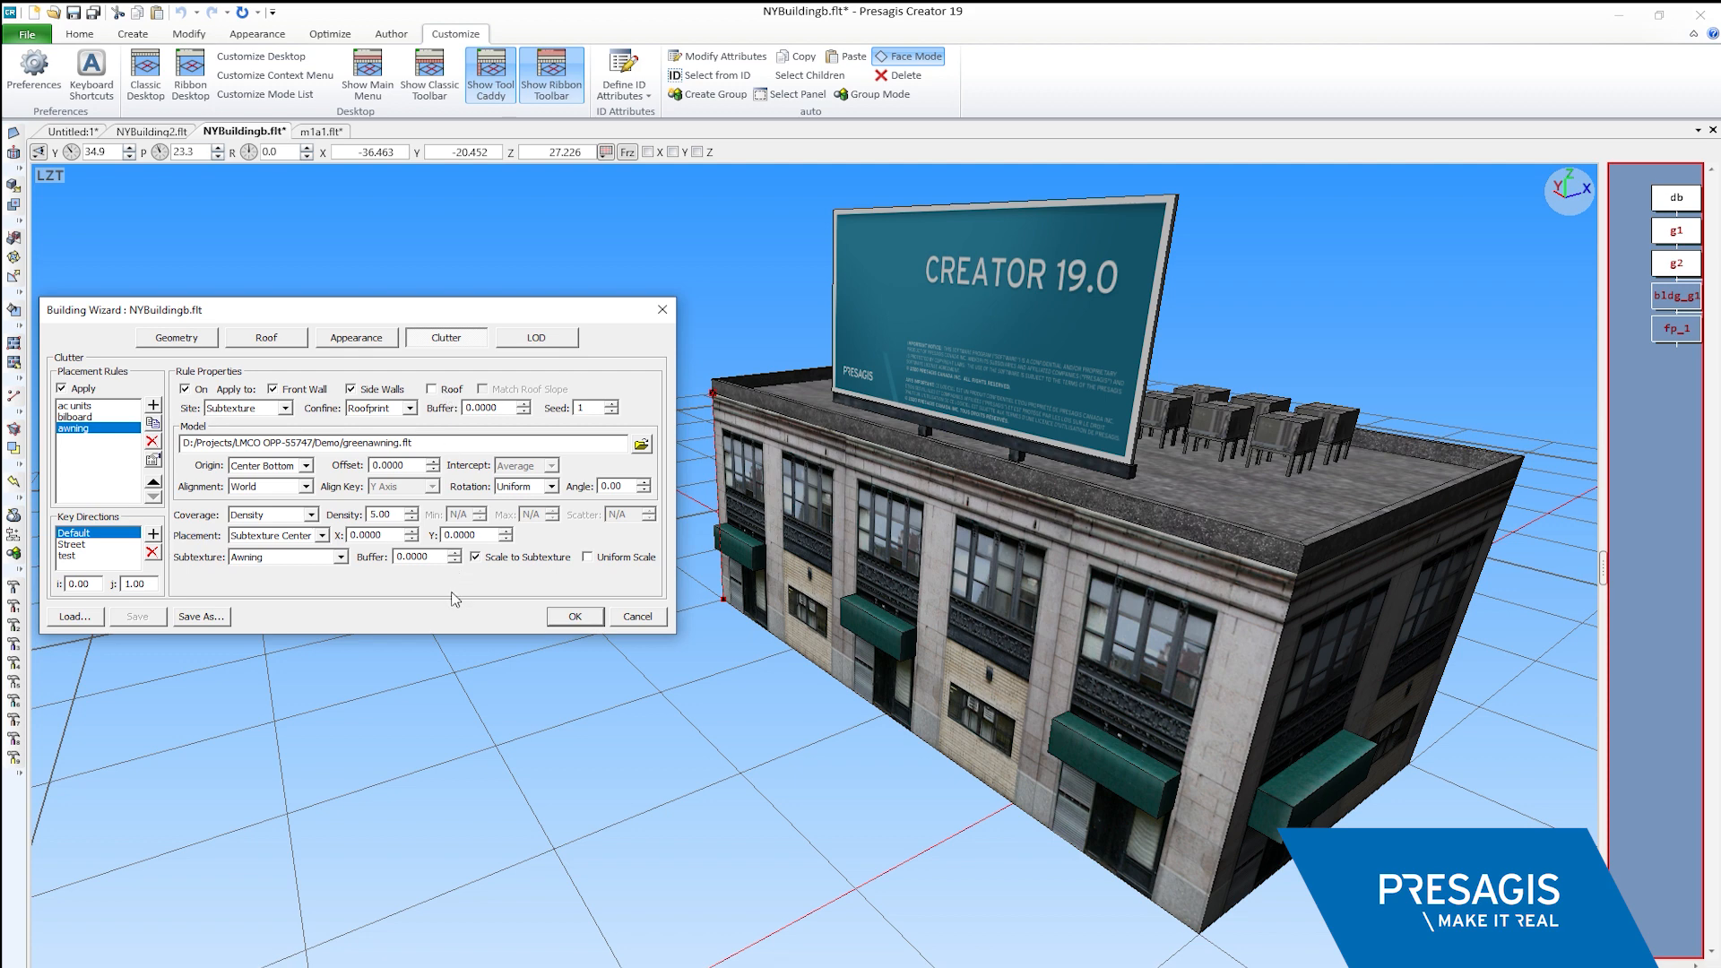
mouse_move(905, 682)
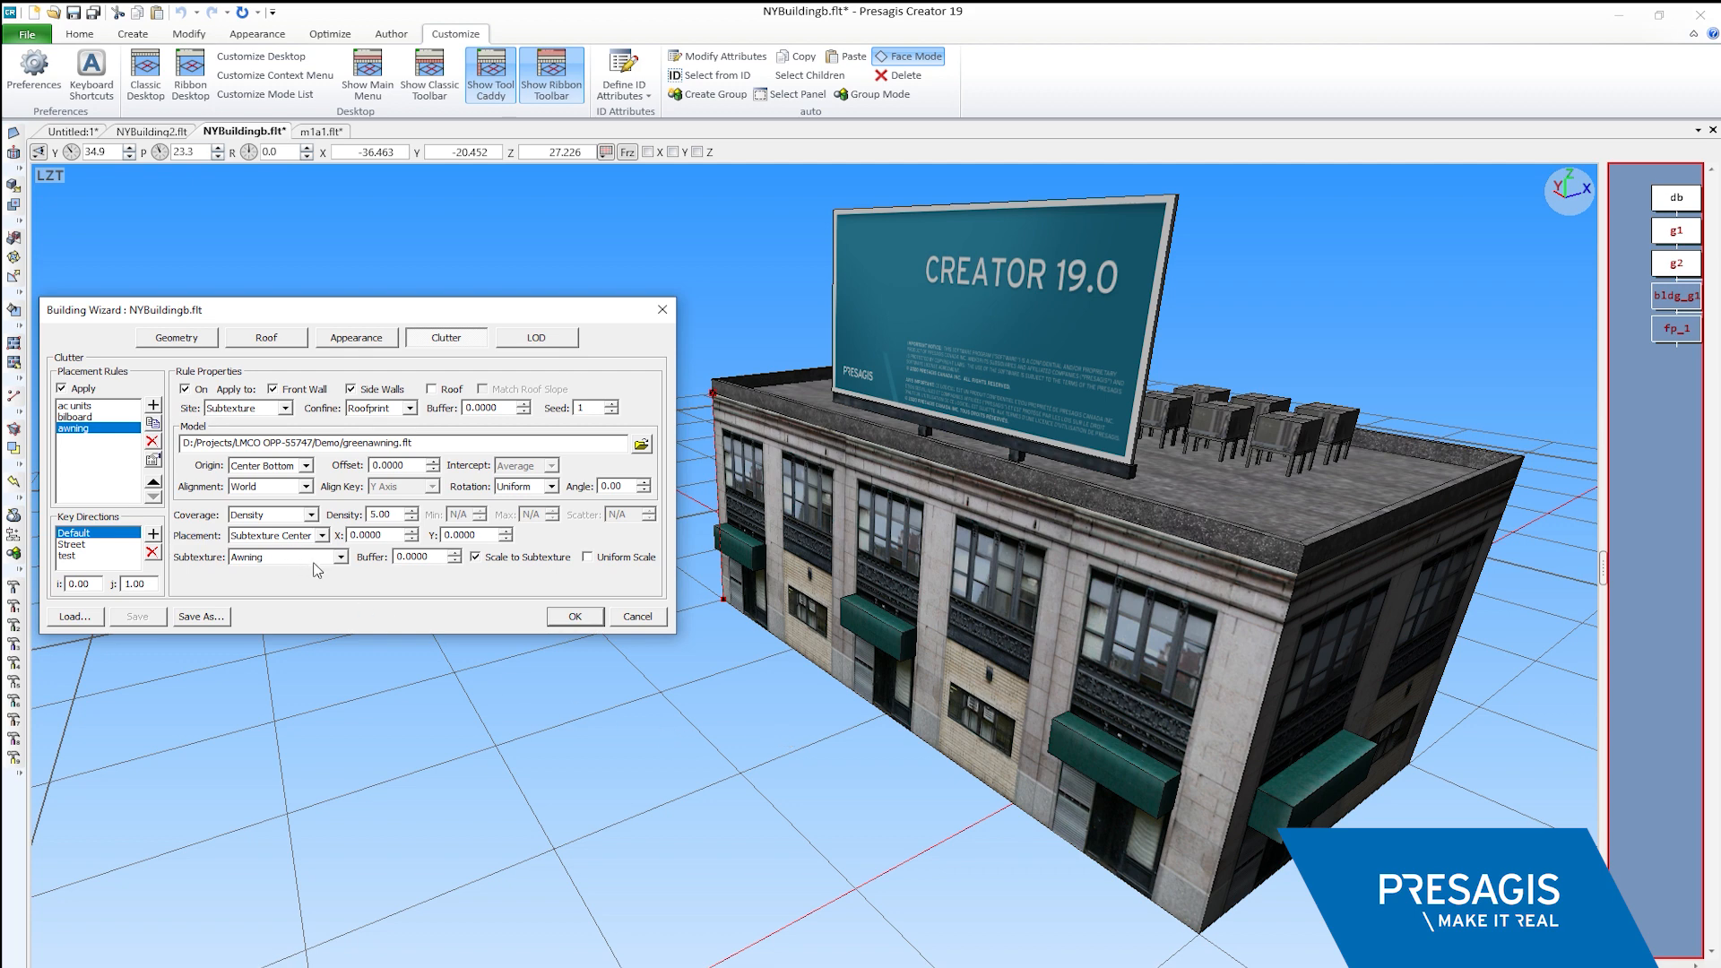
left_click(341, 556)
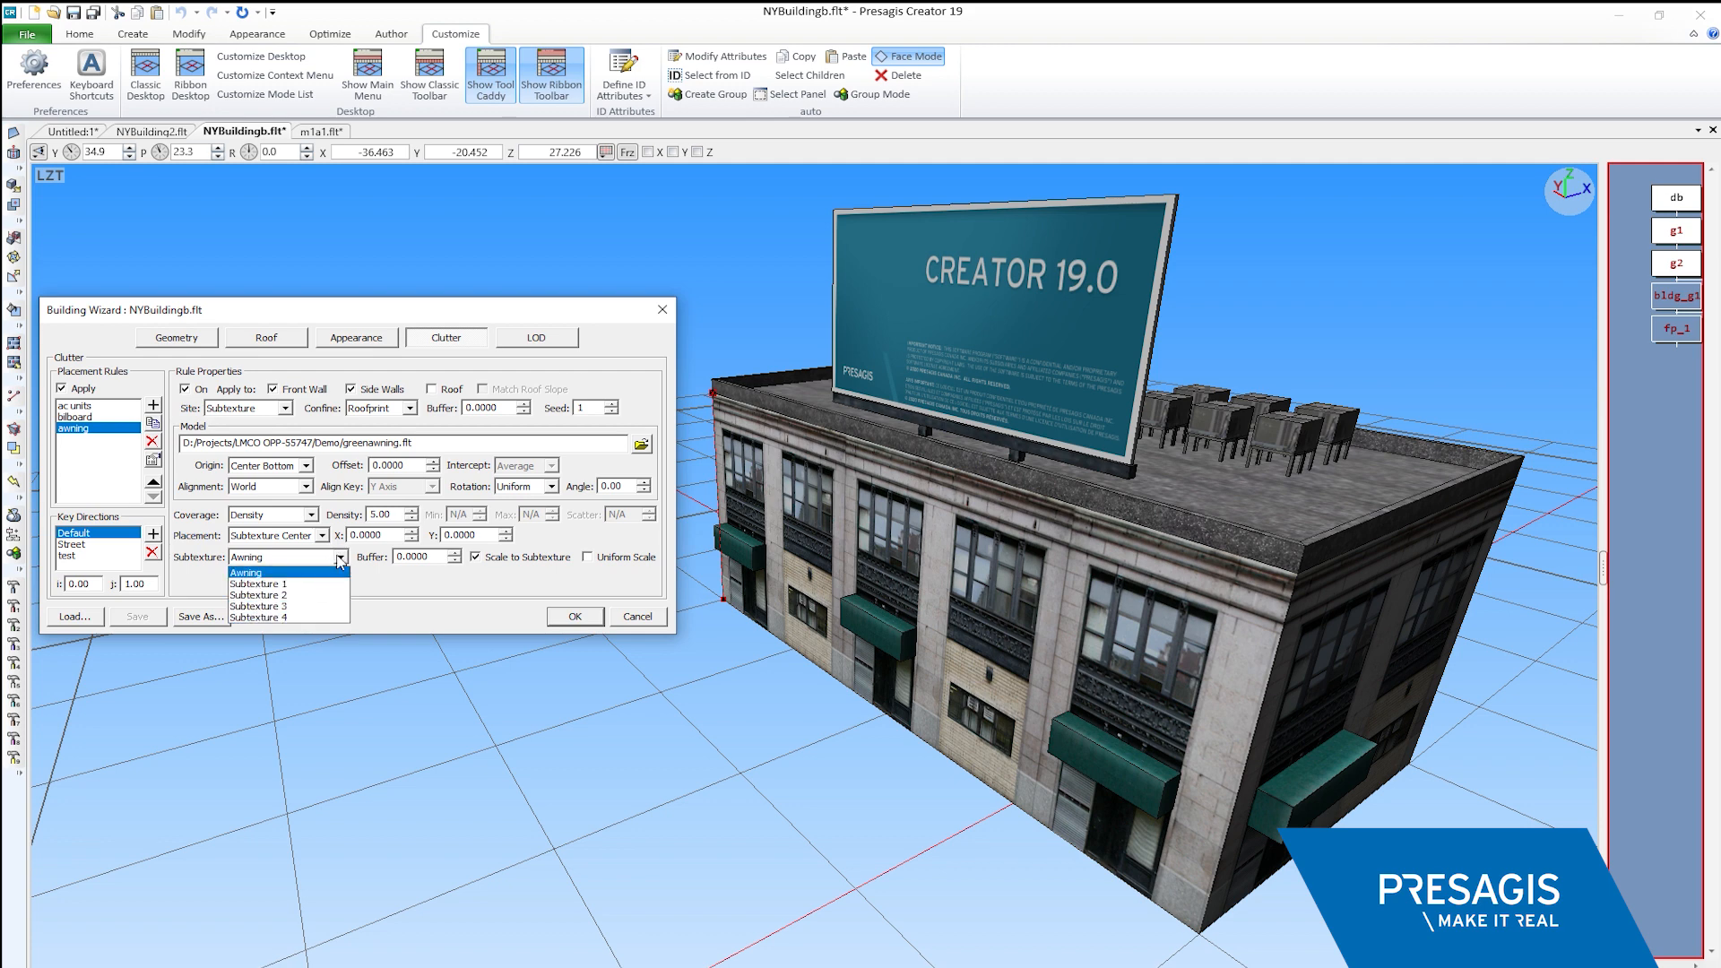
left_click(246, 572)
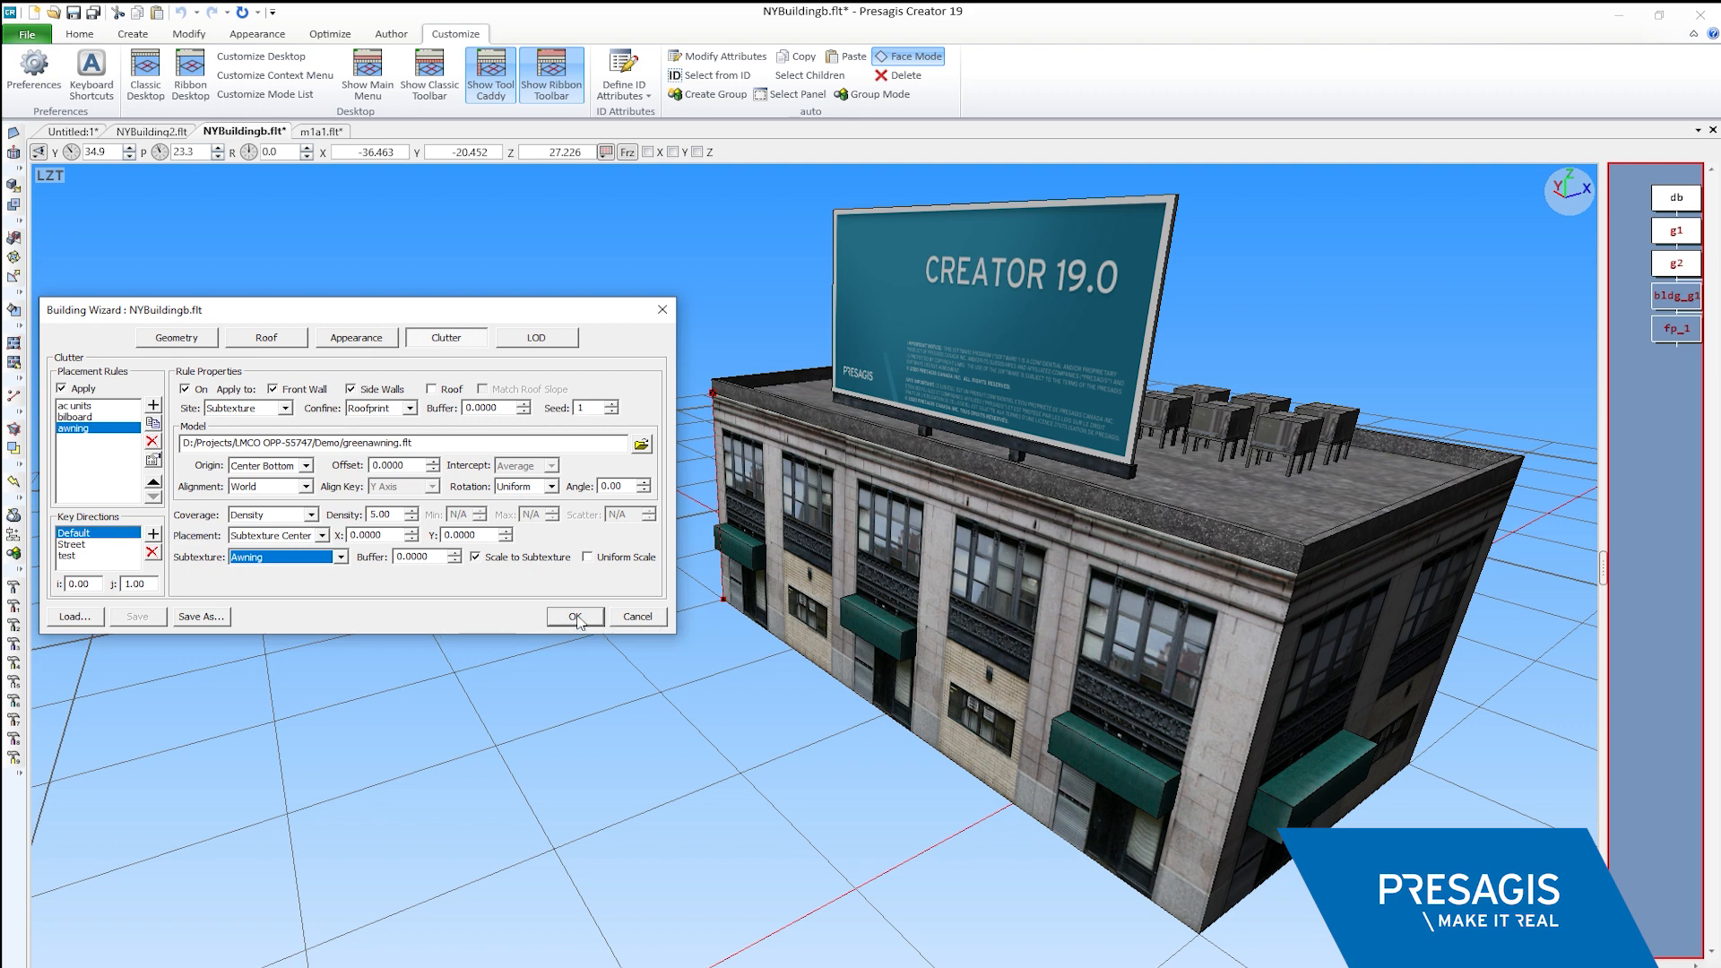
Accept the Building Wizard clutter with OK and make NYBuilding2.flt the active model
left_click(576, 615)
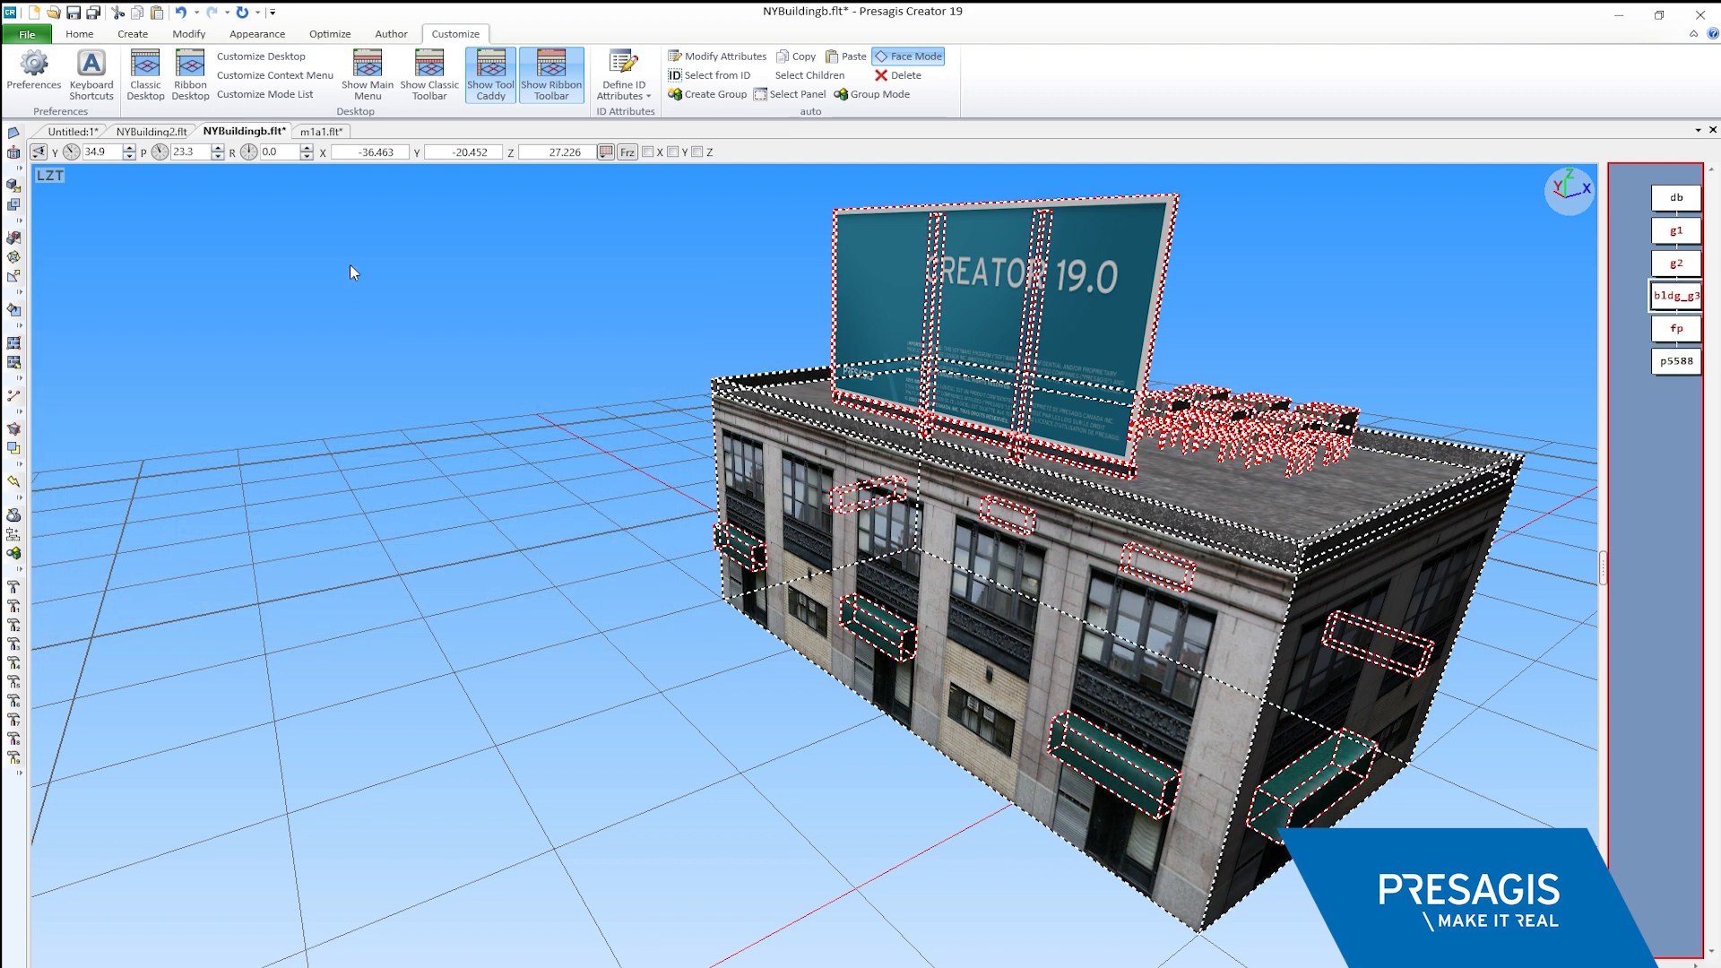
mouse_move(321, 131)
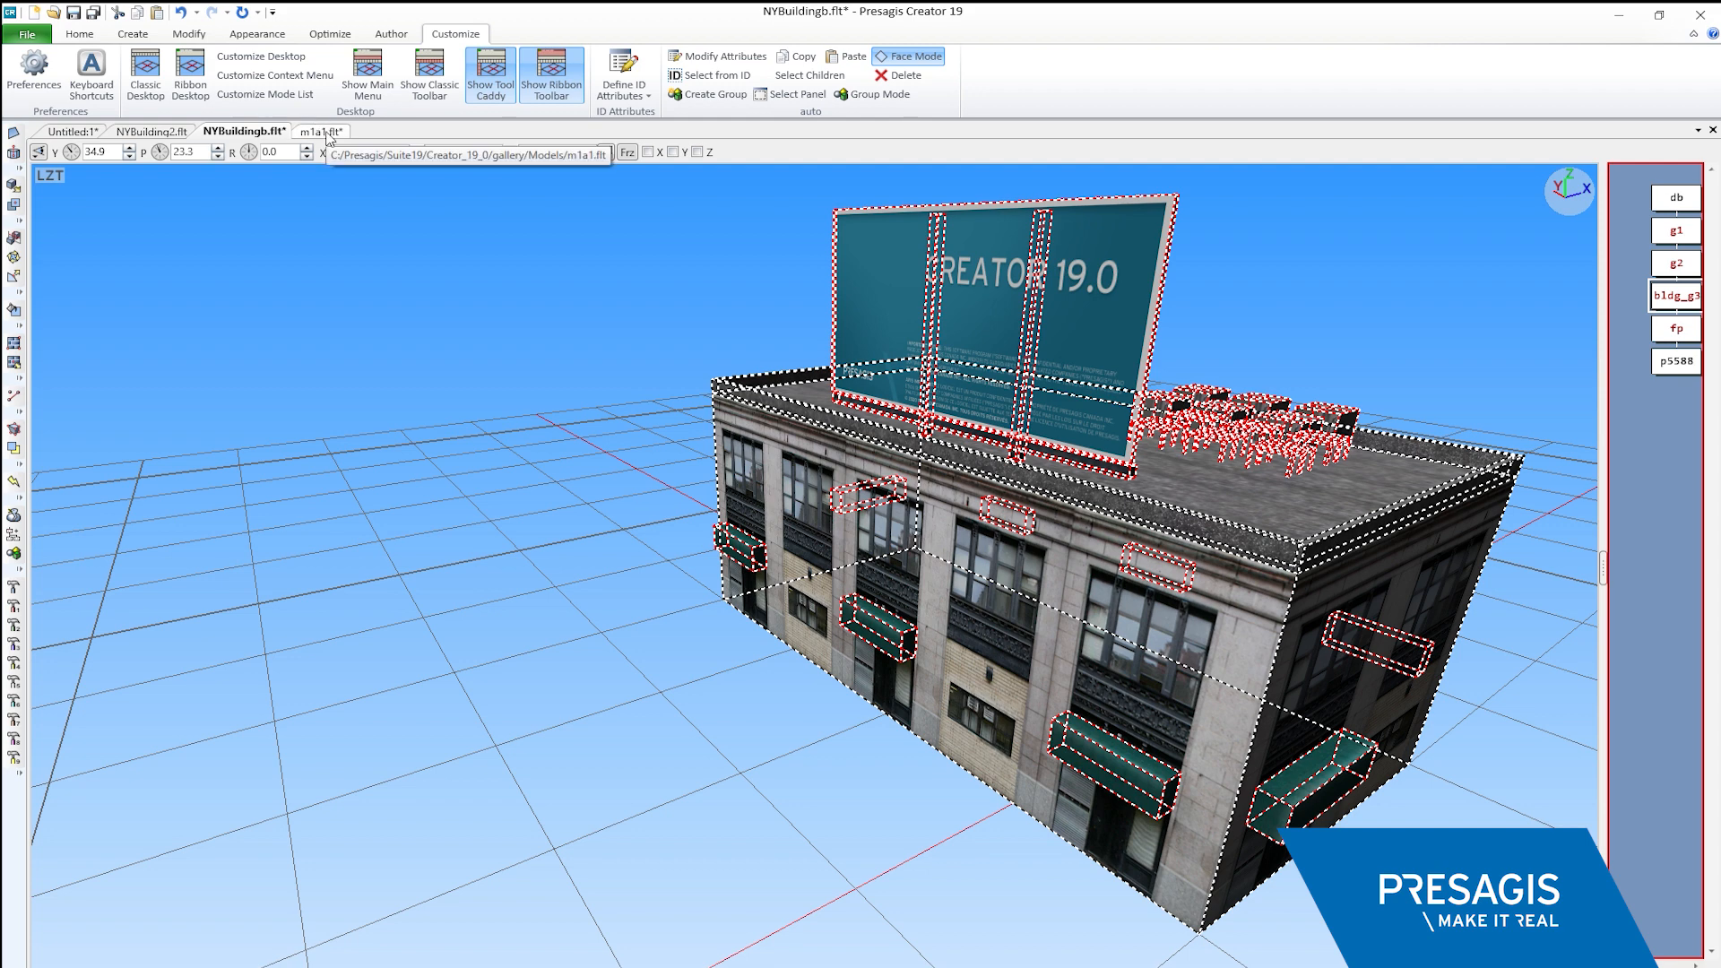
left_click(154, 131)
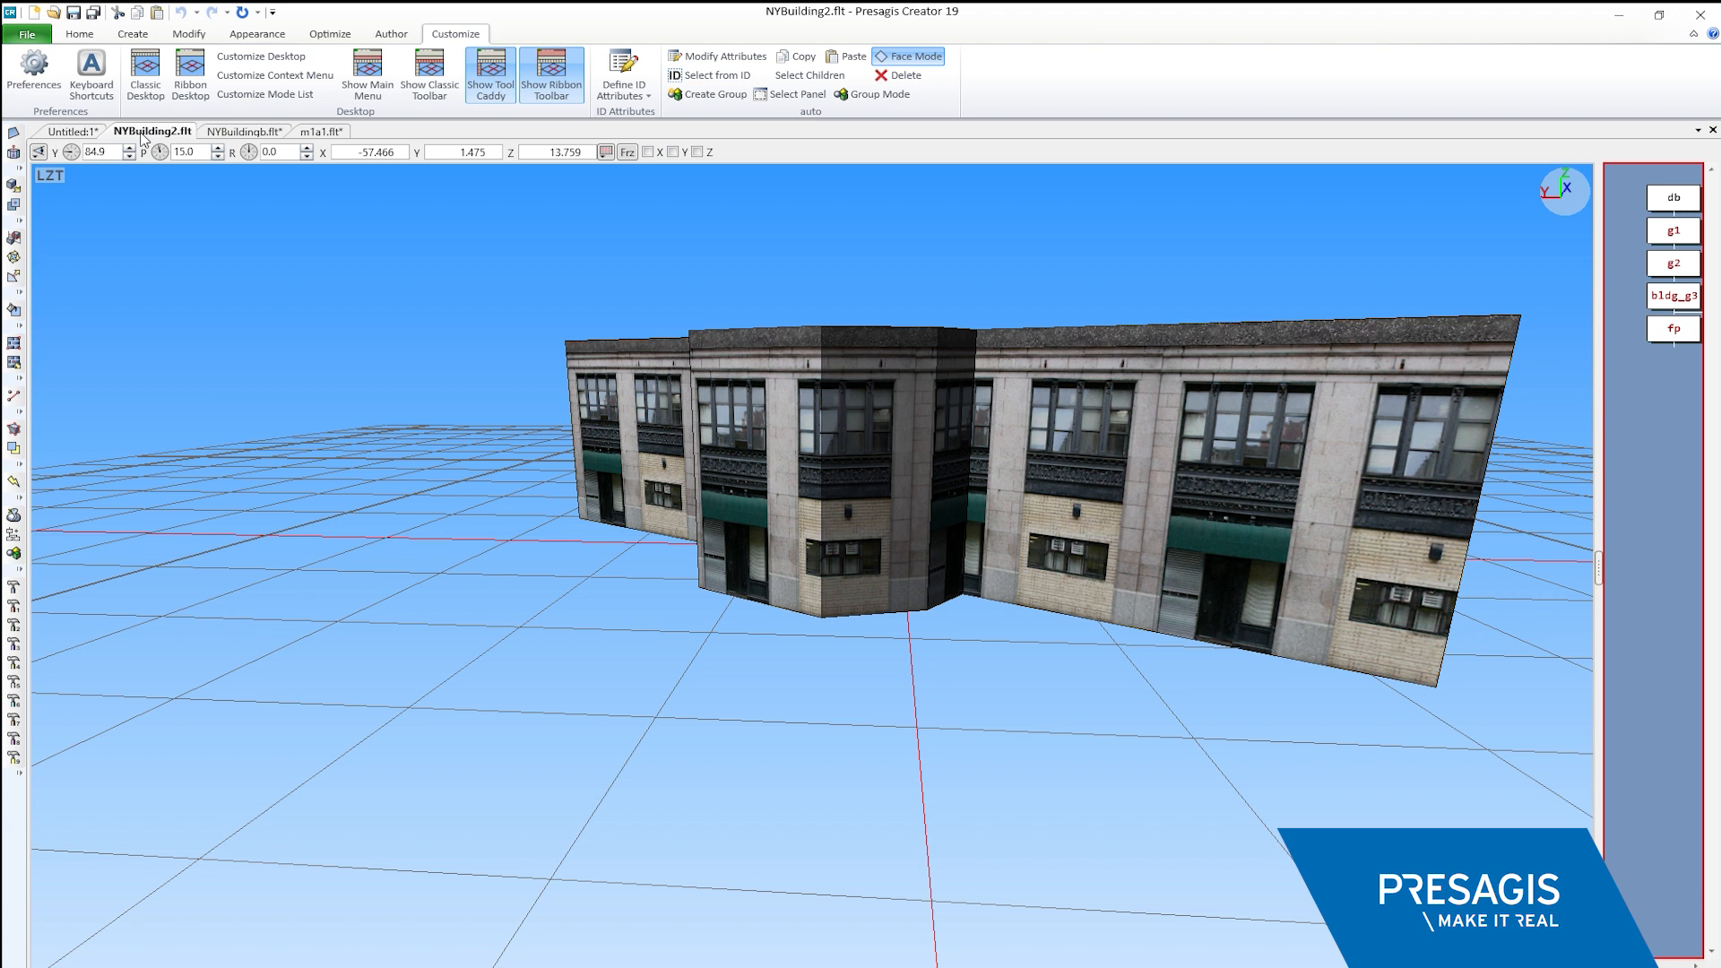
mouse_move(580, 495)
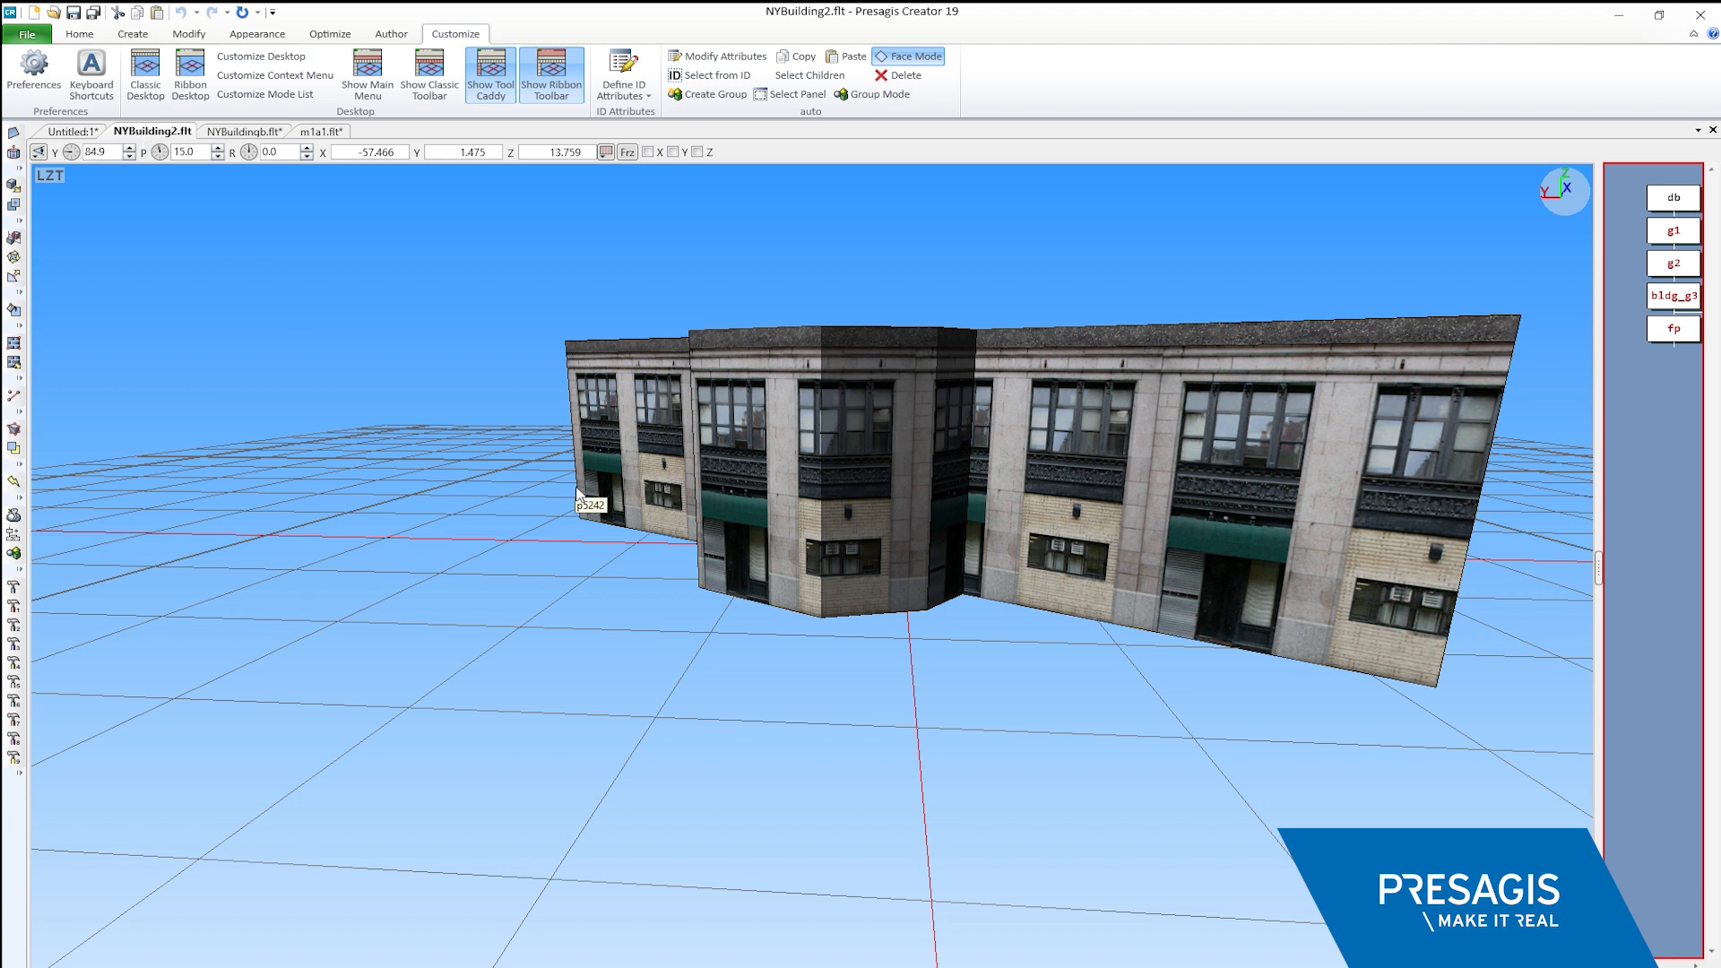
mouse_move(893, 690)
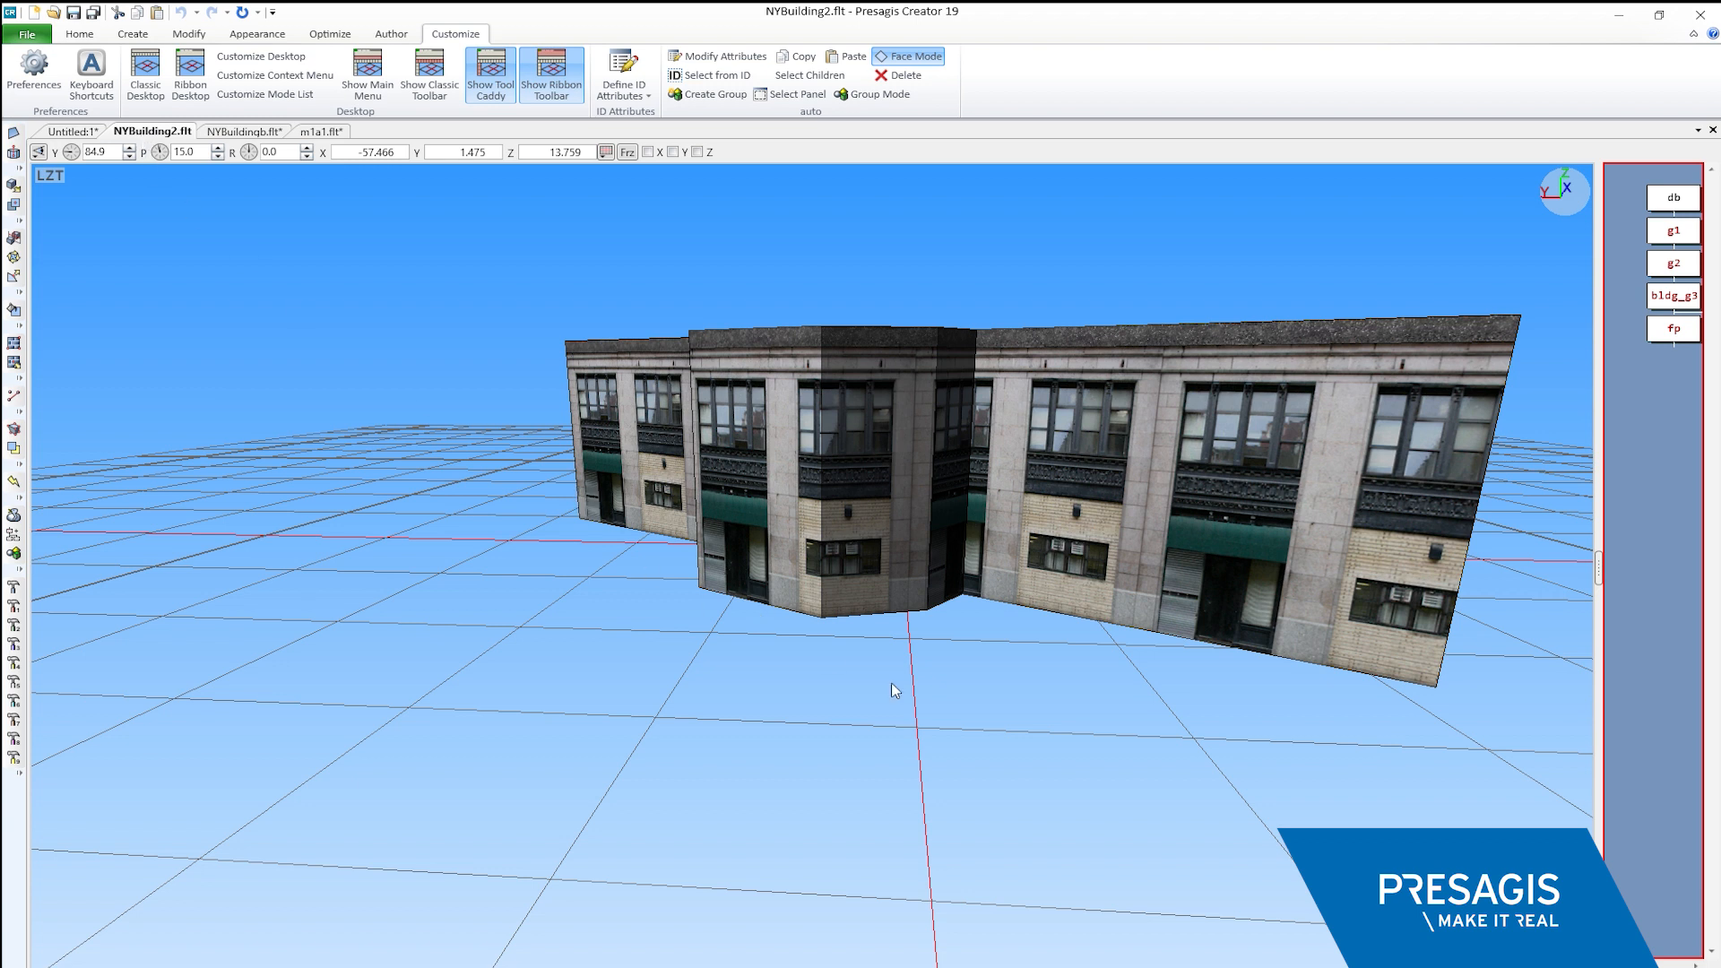
mouse_move(834, 687)
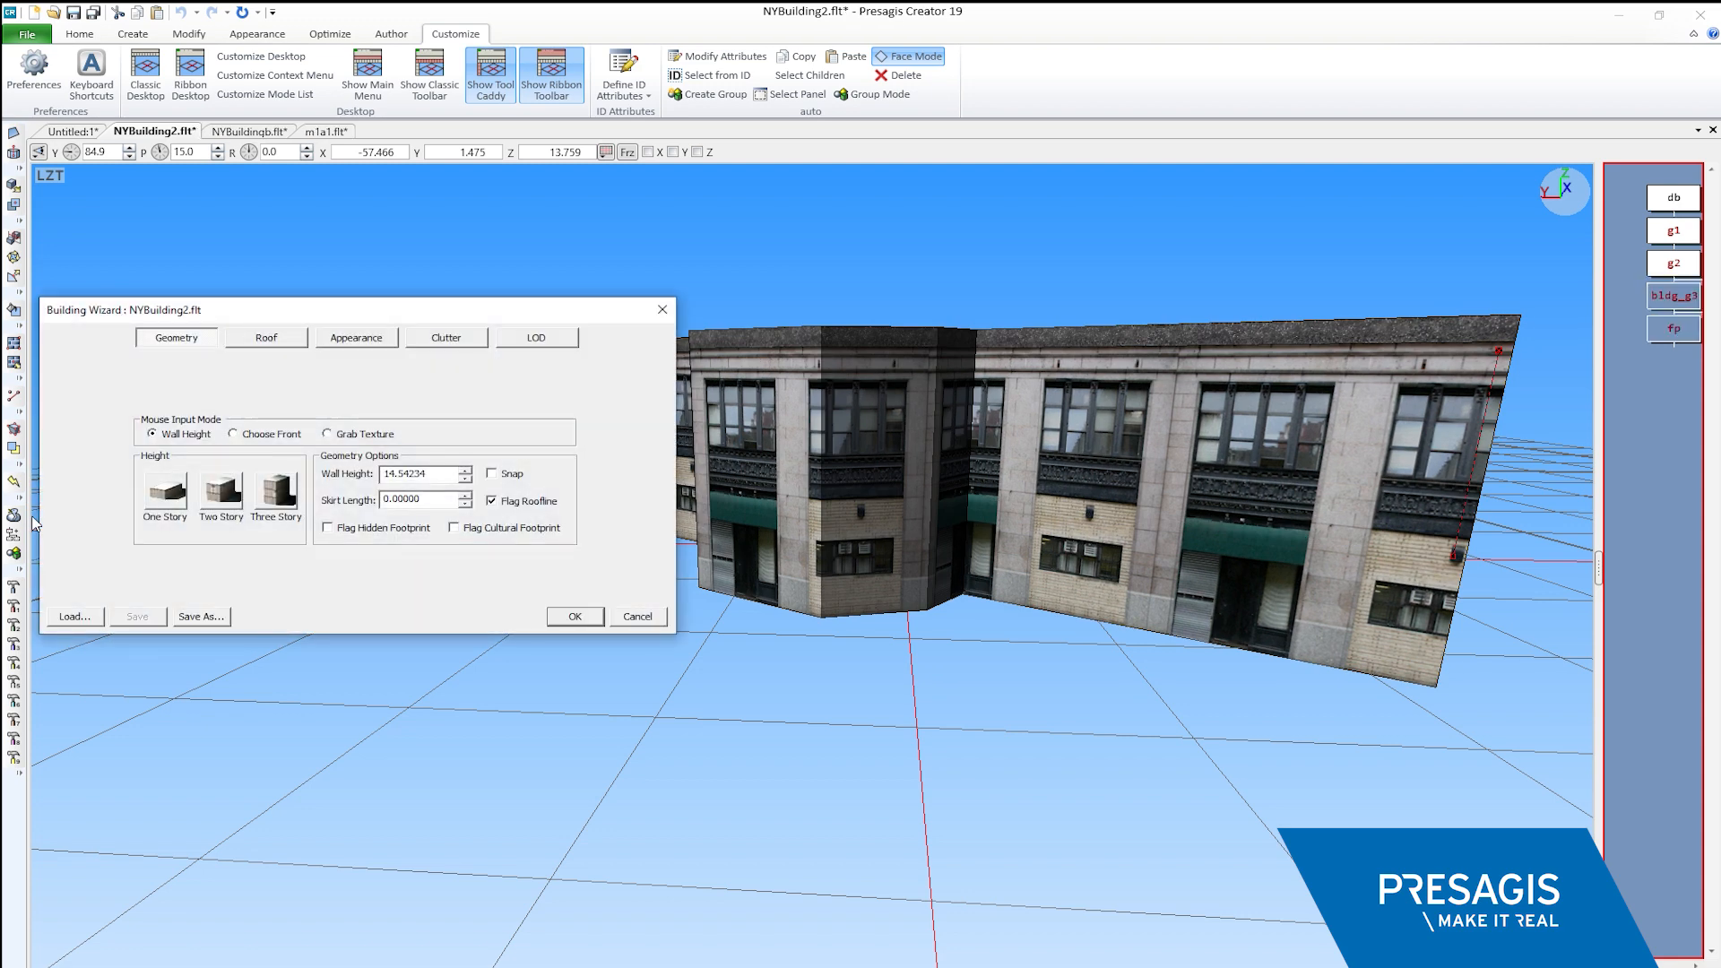
mouse_move(864, 653)
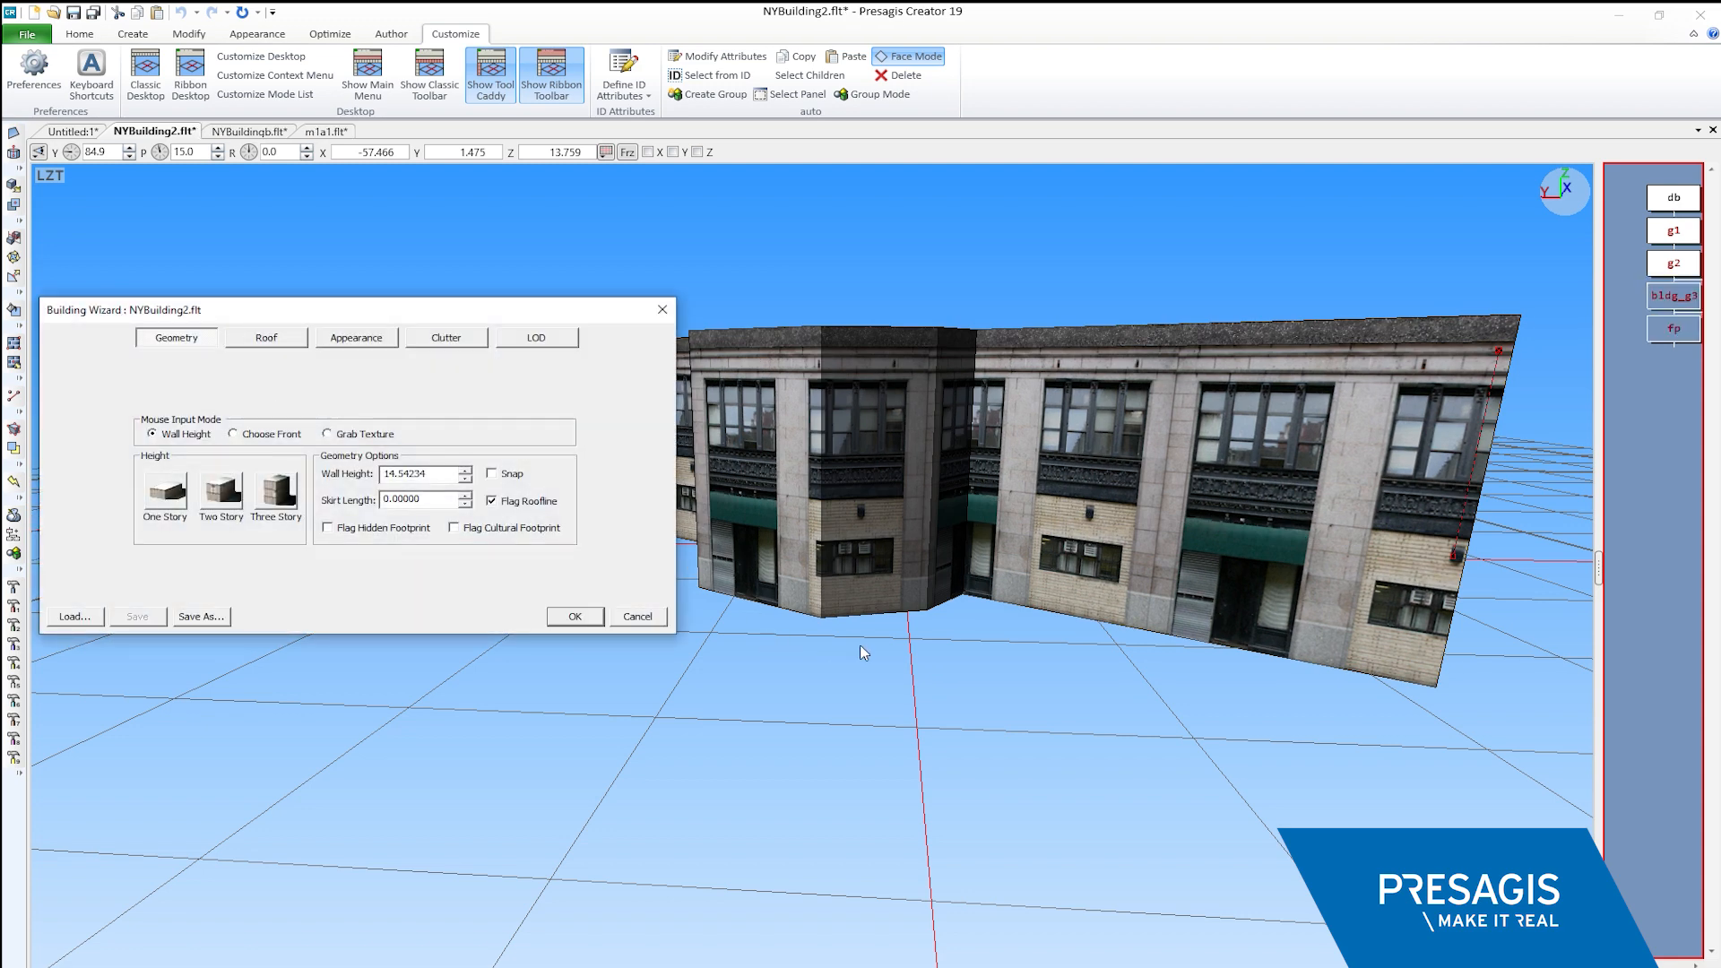
Launch the Building Wizard for NYBuilding2, starting on its Geometry settings
left_click(355, 338)
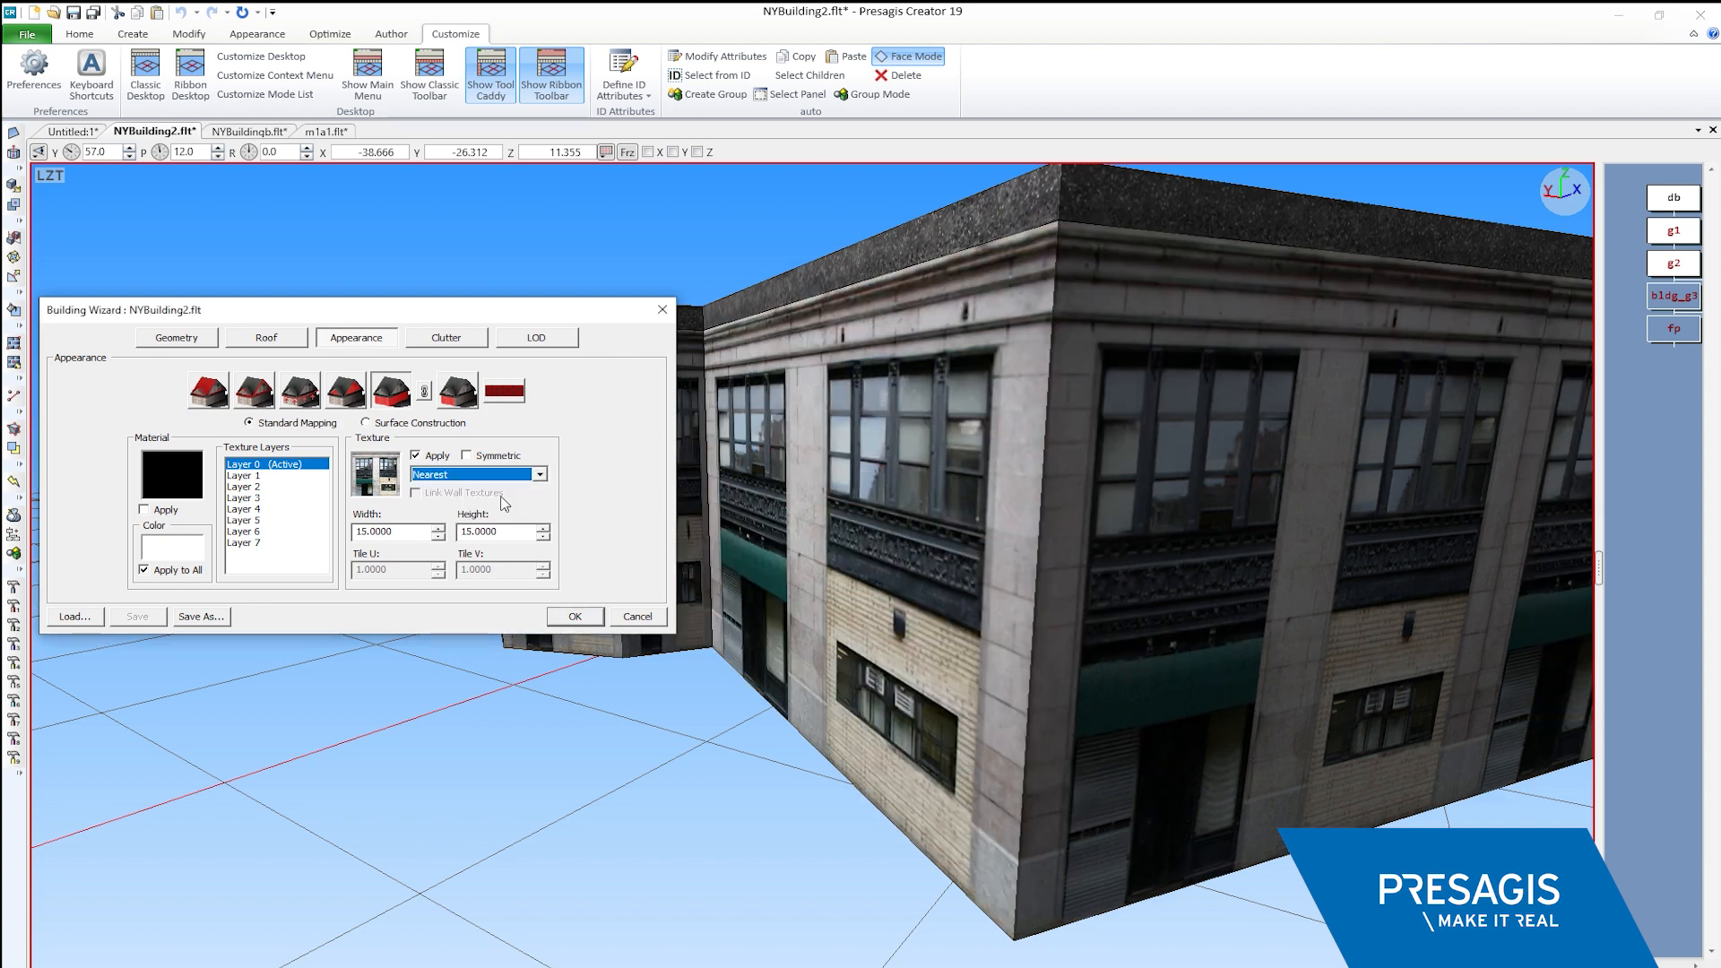
mouse_move(1015, 550)
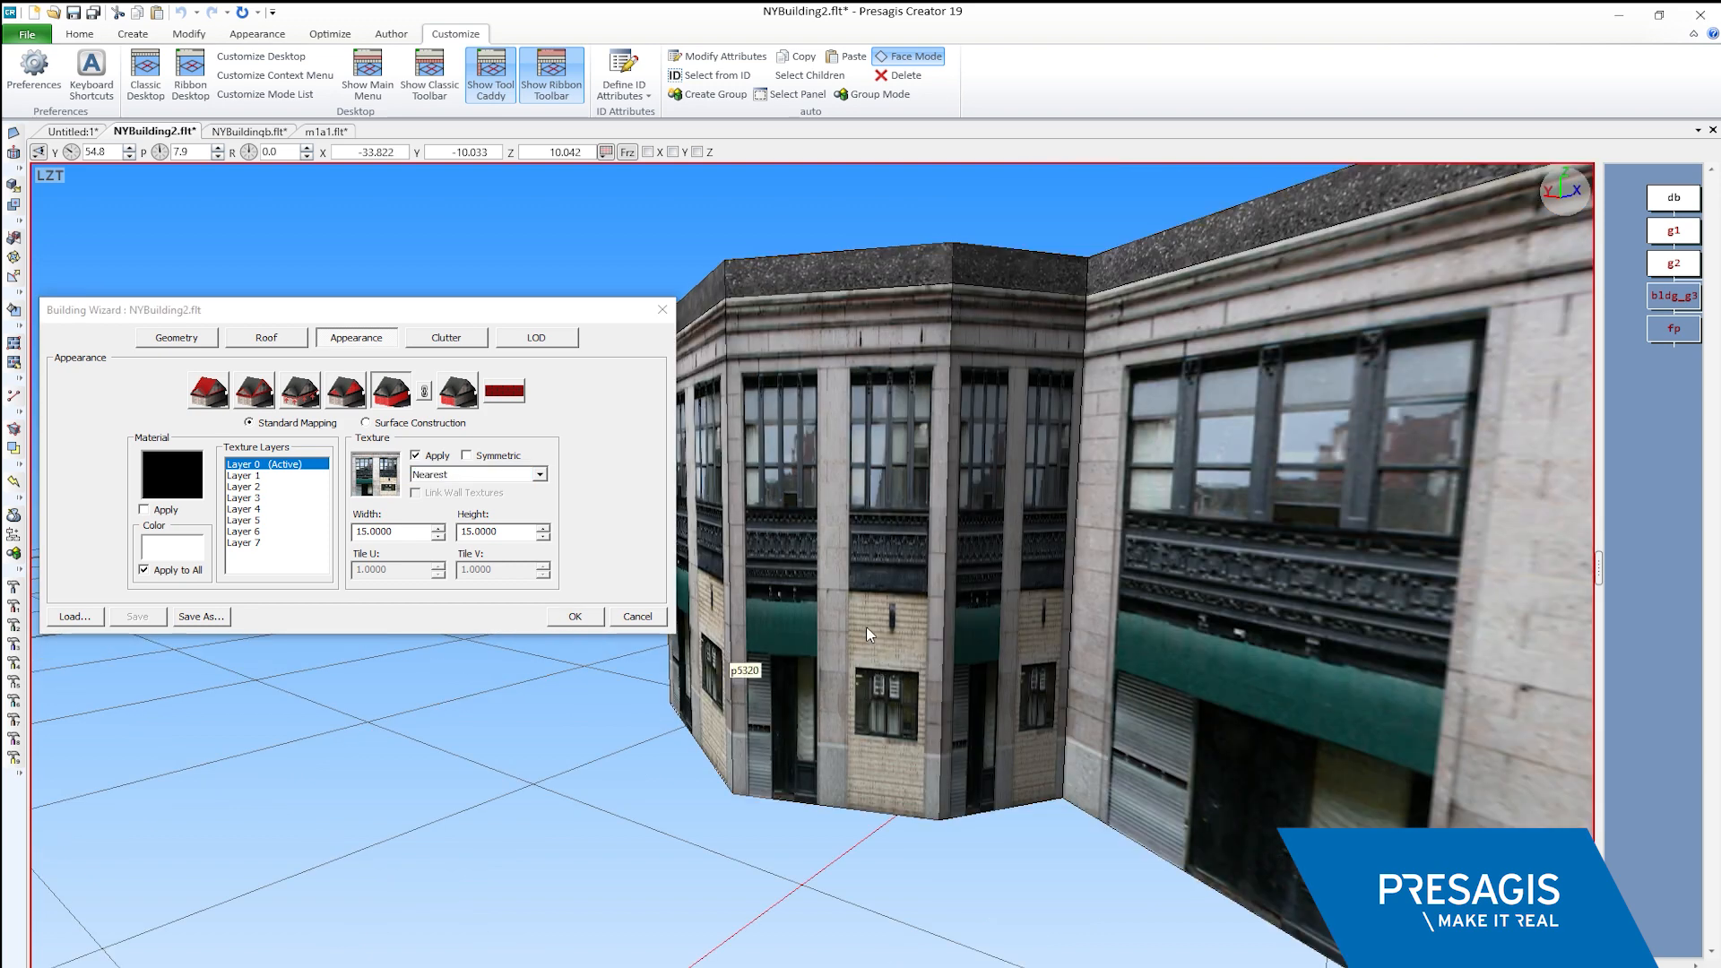
mouse_move(735, 853)
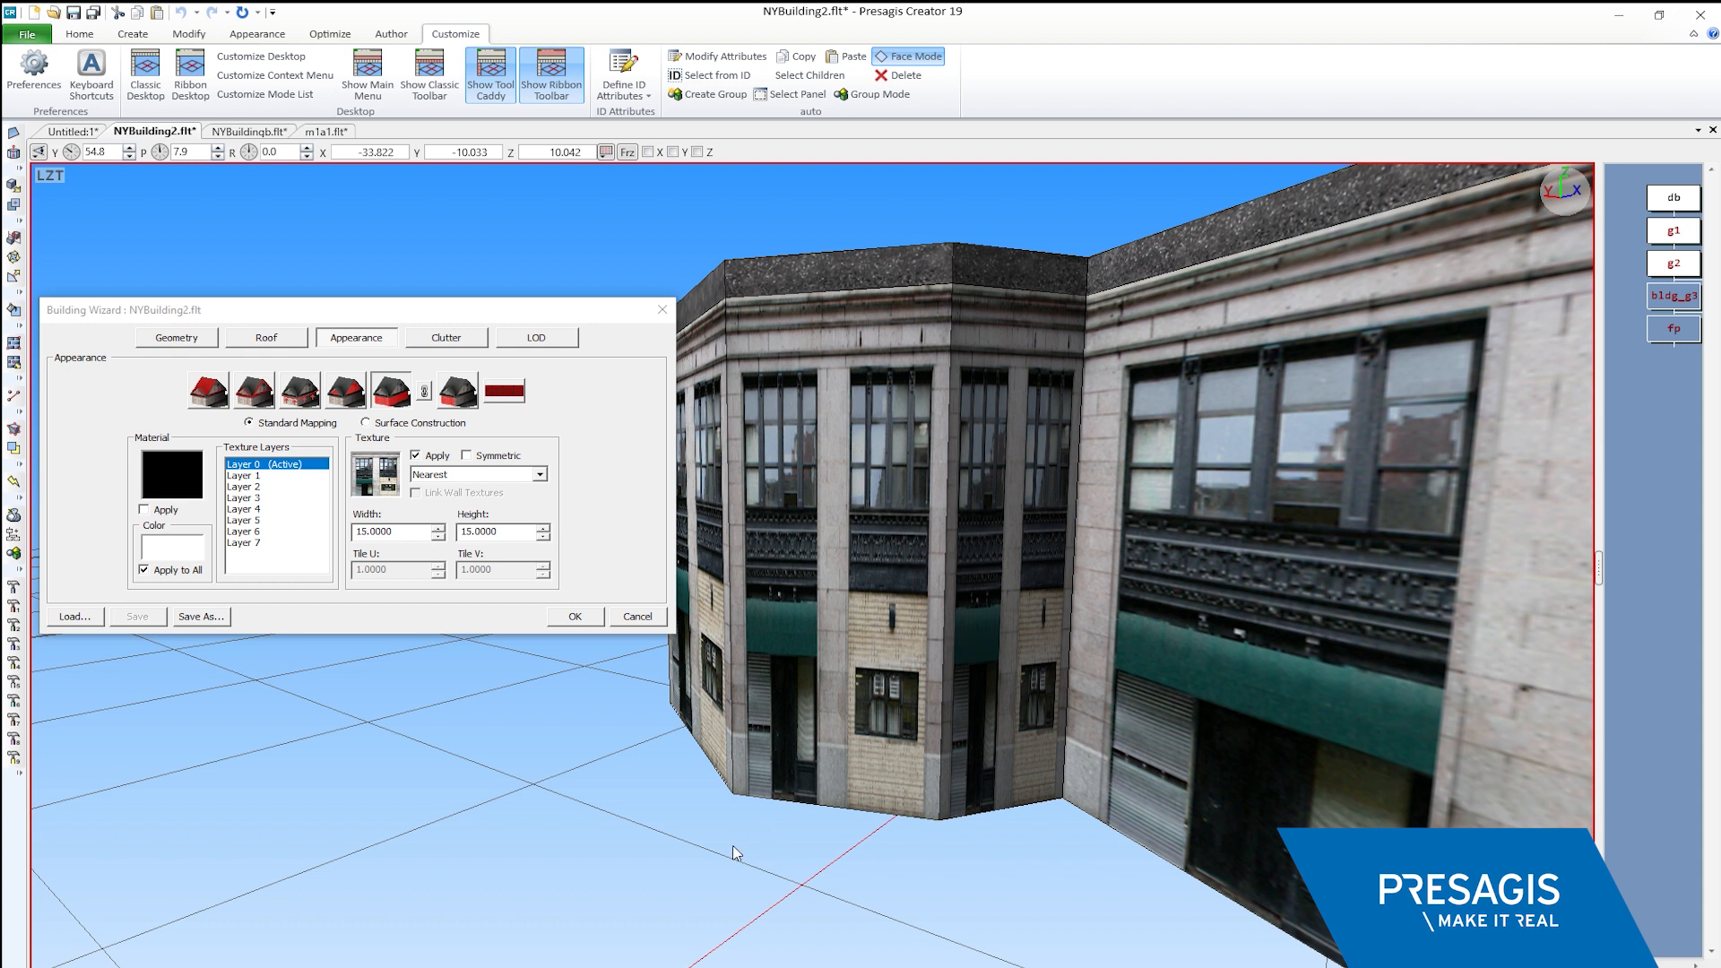
mouse_move(561, 497)
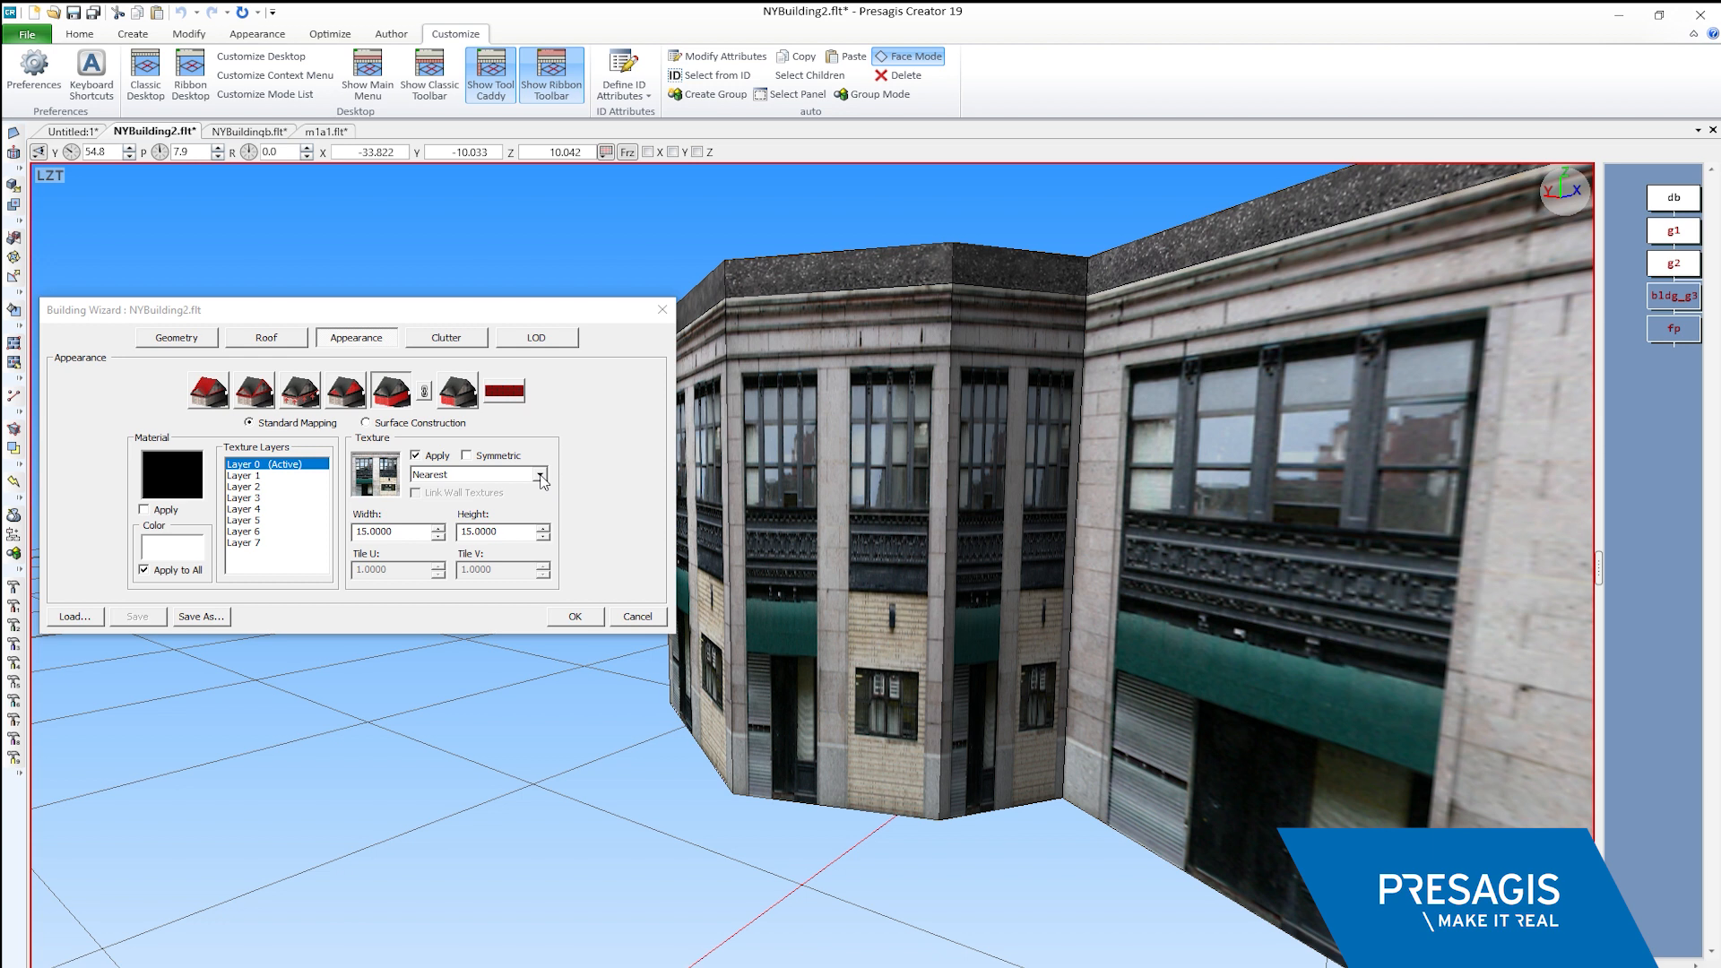
Set NYBuilding2's wall texture mapping mode to Nearest Subtexture on the Appearance tab
left_click(540, 473)
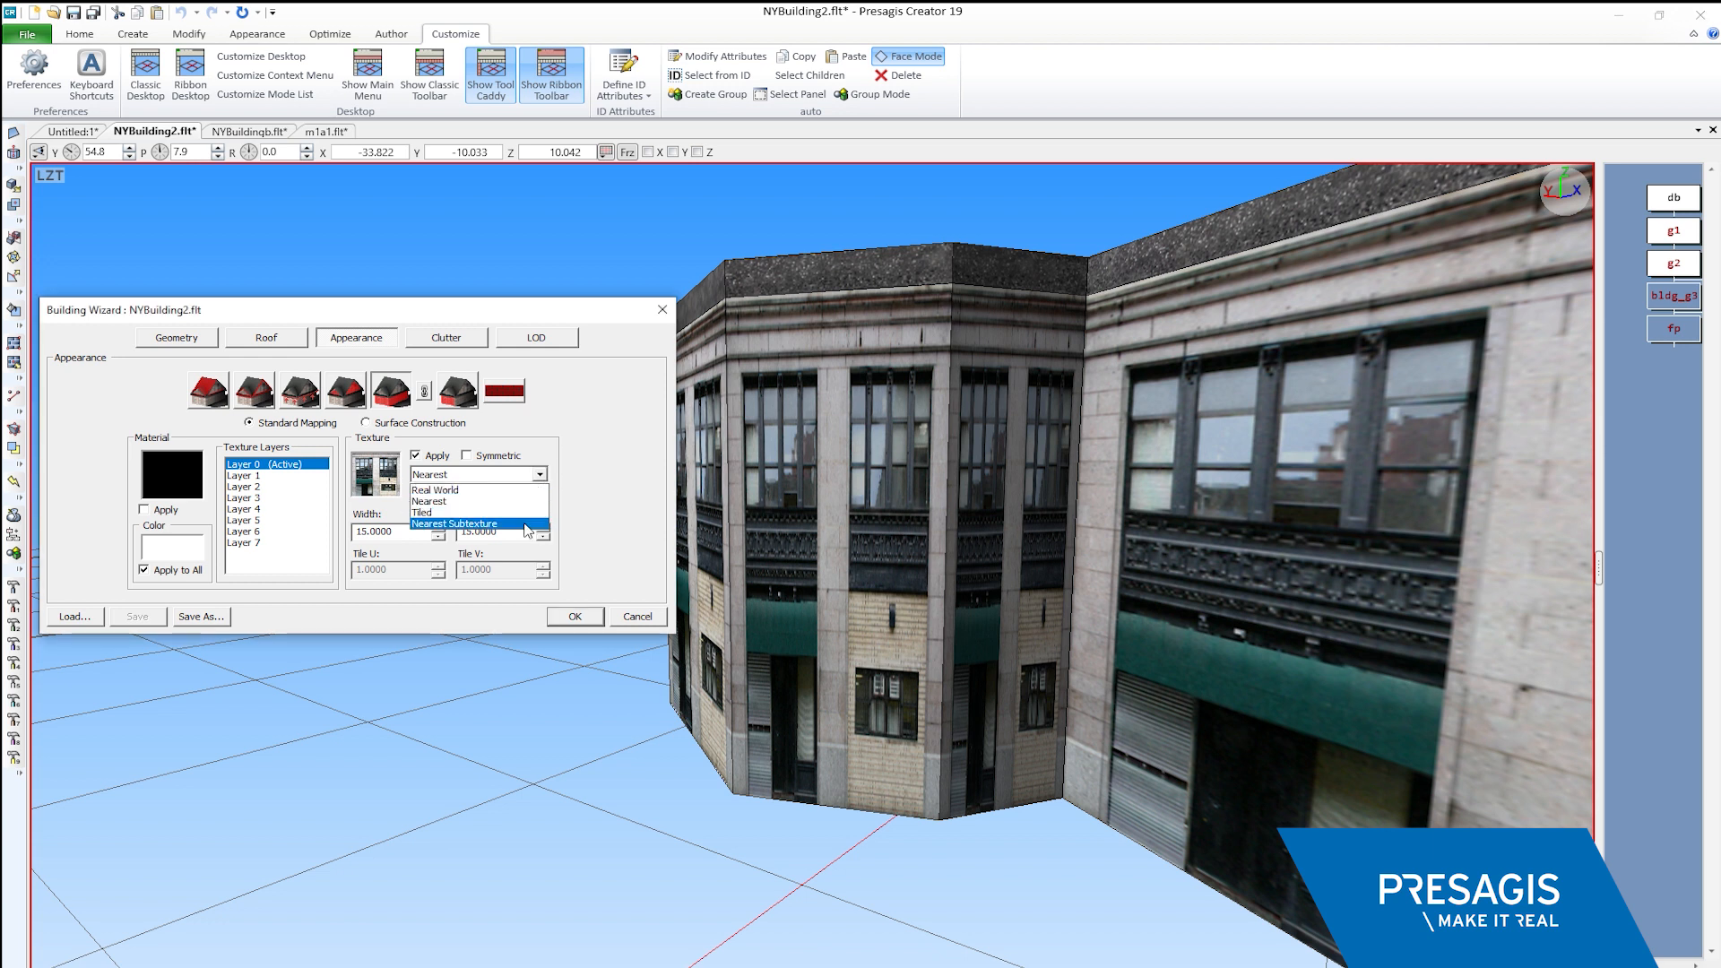
left_click(466, 523)
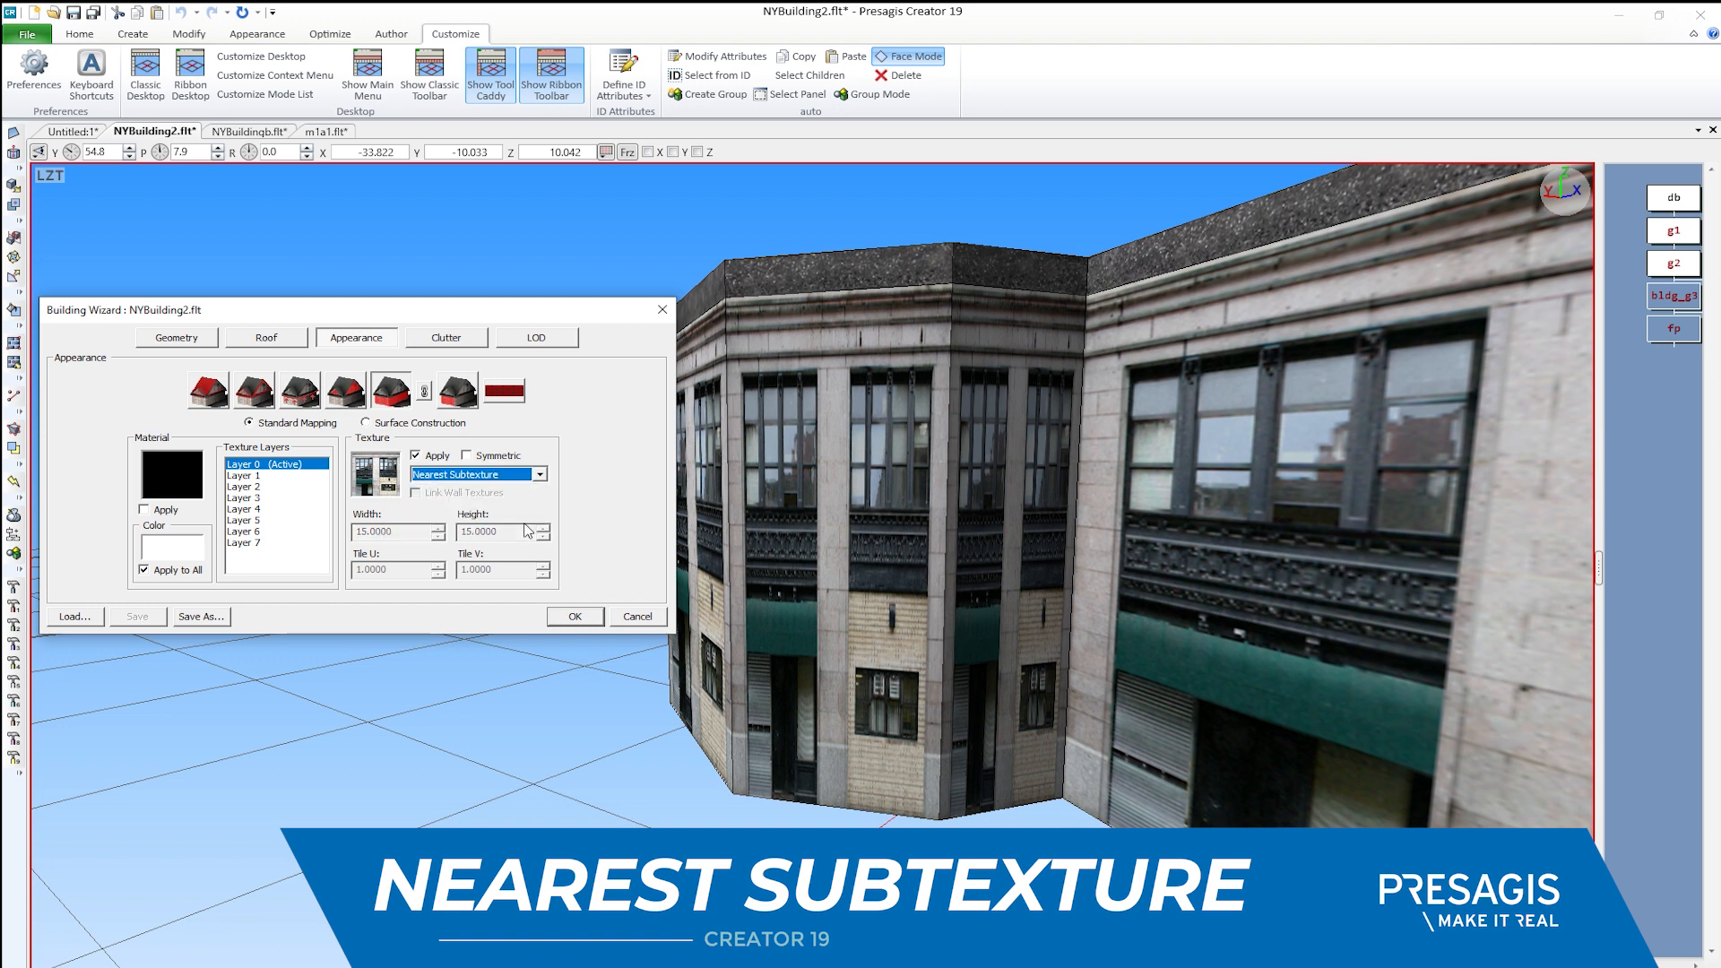